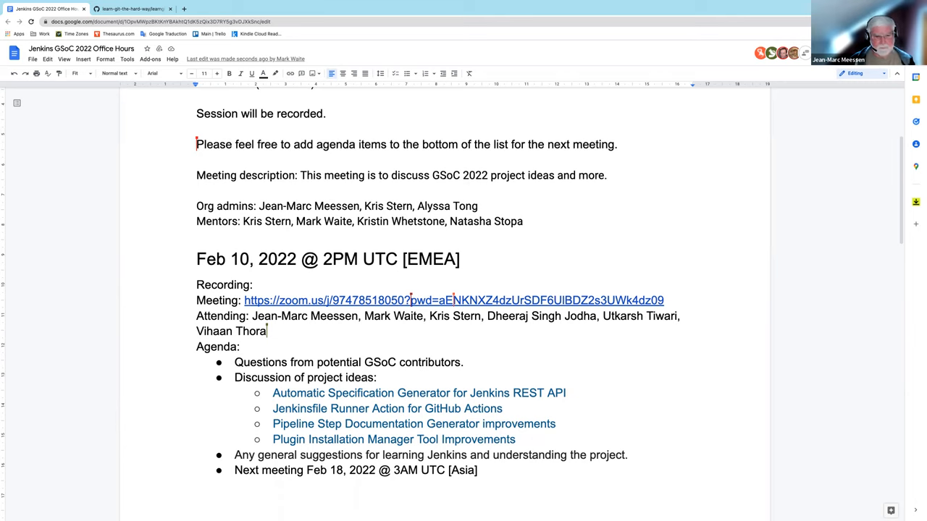
{"action": "mouse_move", "coordinate": [640, 484]}
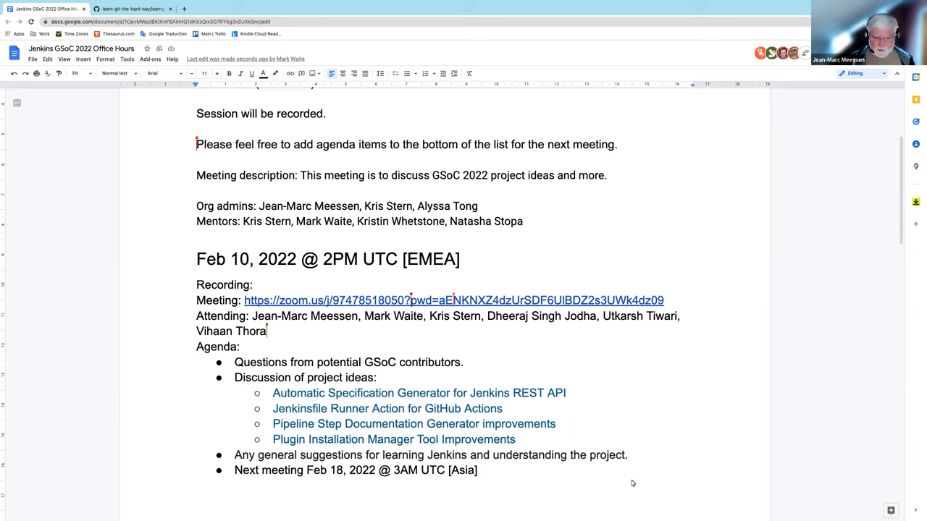
{"action": "mouse_move", "coordinate": [750, 428]}
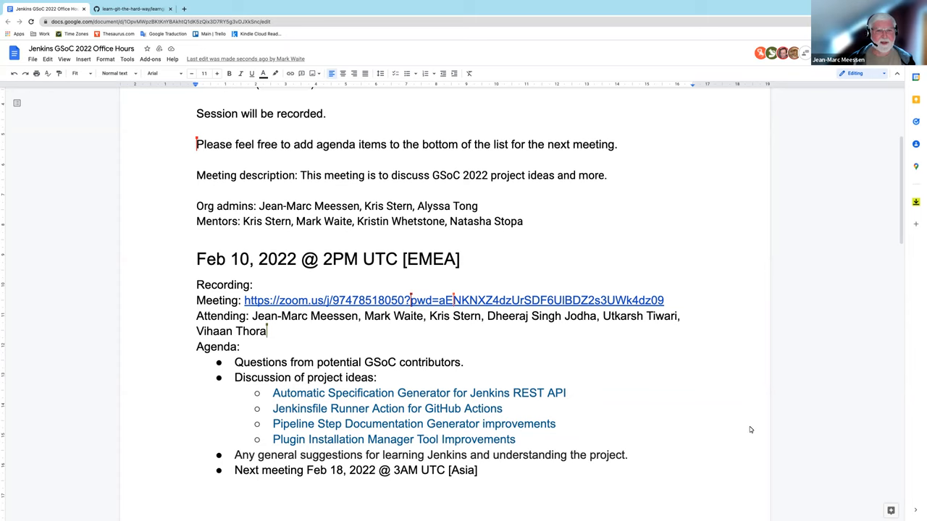
{"action": "mouse_move", "coordinate": [659, 397]}
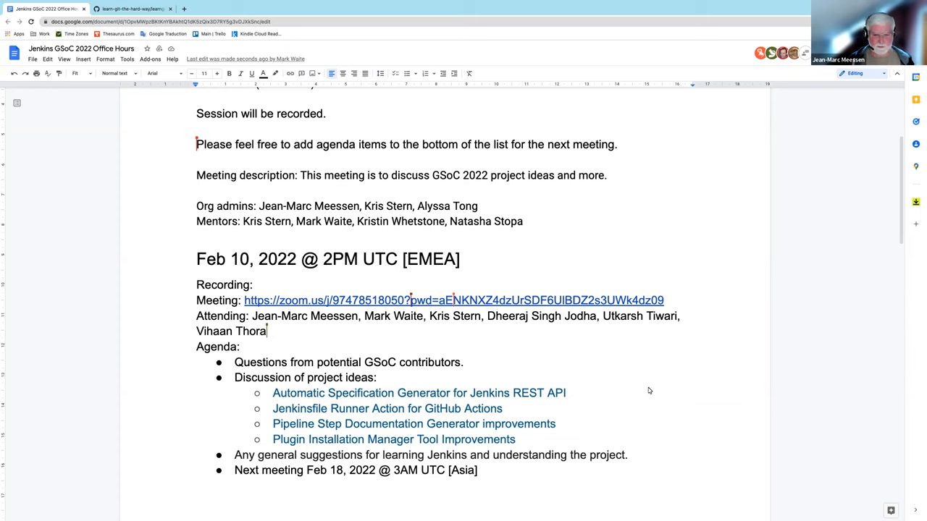
{"action": "mouse_move", "coordinate": [677, 449]}
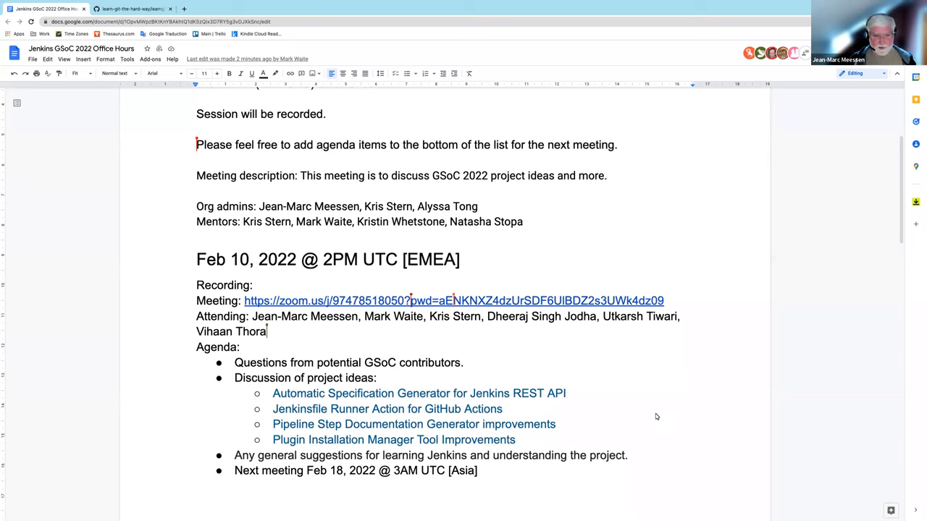
{"action": "mouse_move", "coordinate": [669, 394]}
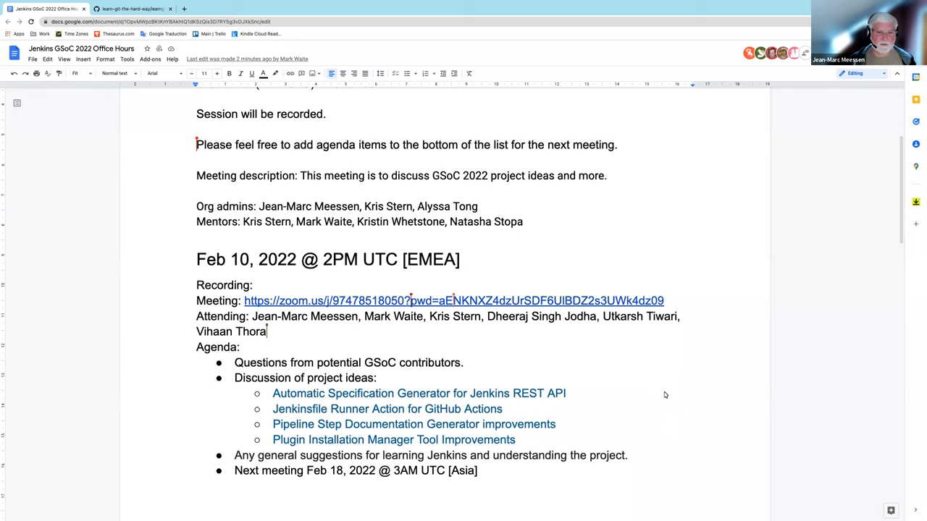
Step: Add the agenda bullet 'Consider reviewing the recording of previous sessions'
{"action": "scroll", "scroll_direction": "up", "scroll_amount": 3}
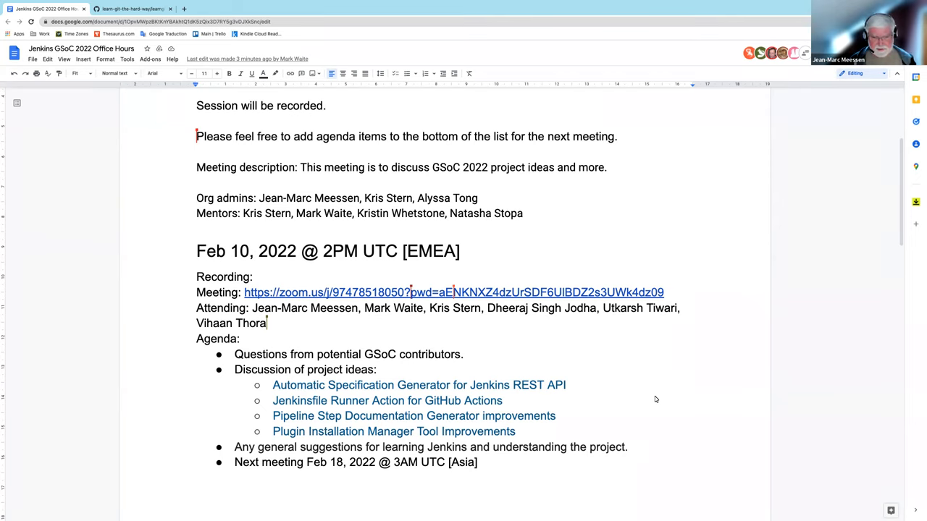
{"action": "mouse_move", "coordinate": [672, 350]}
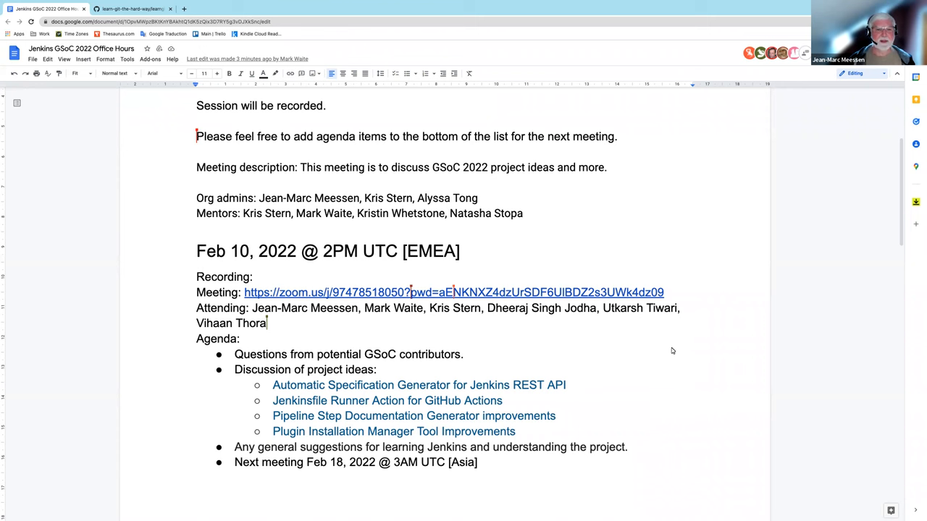
{"action": "scroll", "scroll_direction": "down", "scroll_amount": 3}
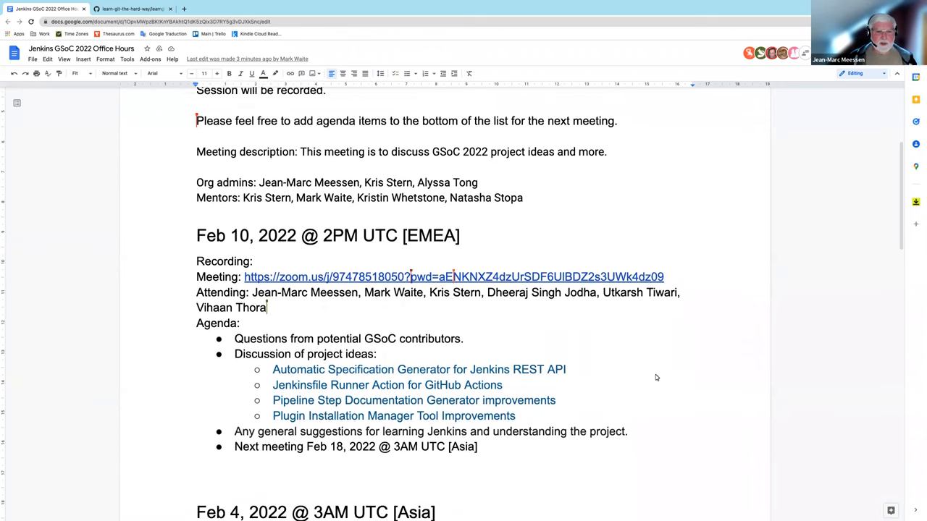
{"action": "scroll", "scroll_direction": "up", "scroll_amount": 3}
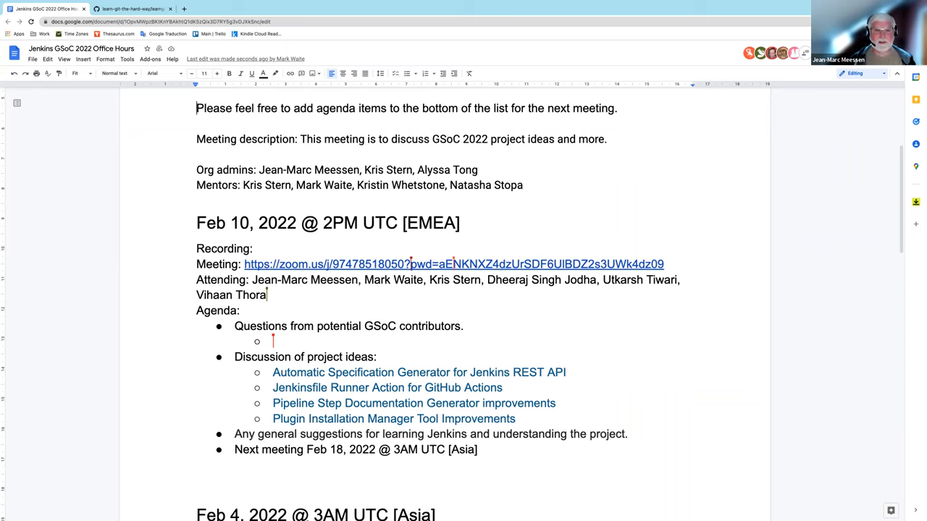
{"action": "type", "text": "Co"}
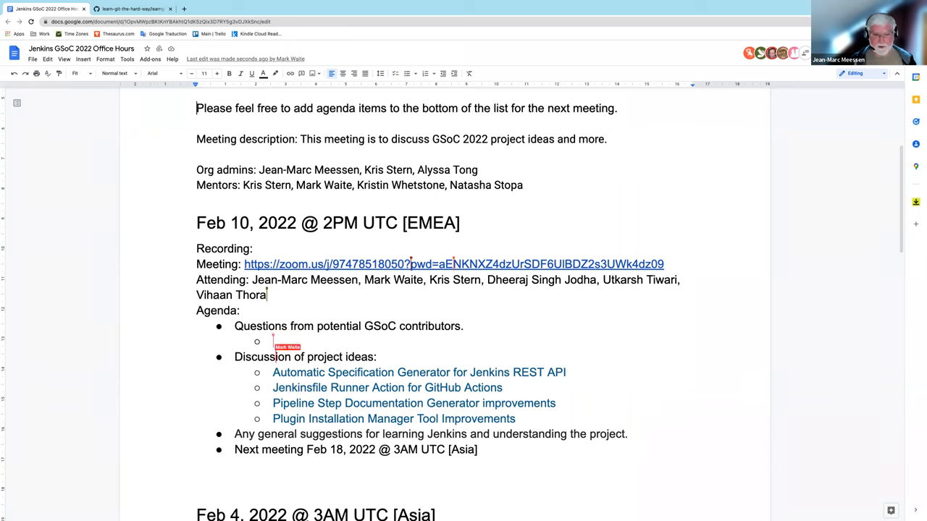
{"action": "type", "text": "Consider reviewing the recording of"}
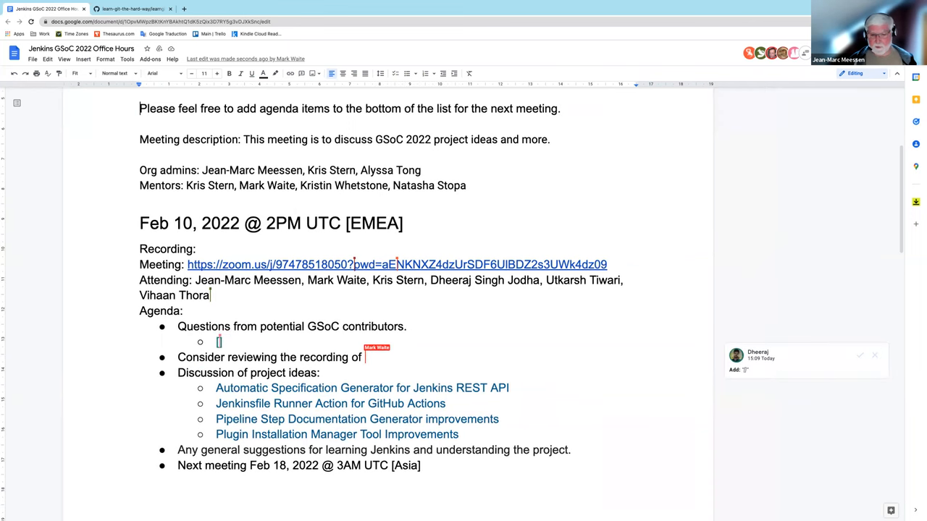
{"action": "type", "text": "pre"}
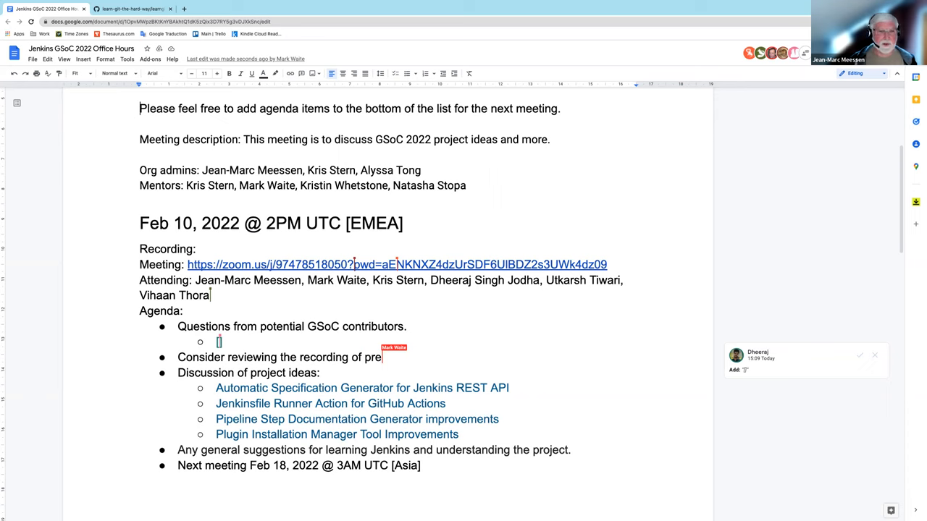
Step: Add sub-bullet '[Dheeraj] Can we also discuss' the unselected projects under contributor questions
{"action": "type", "text": "[Dheeraj]:"}
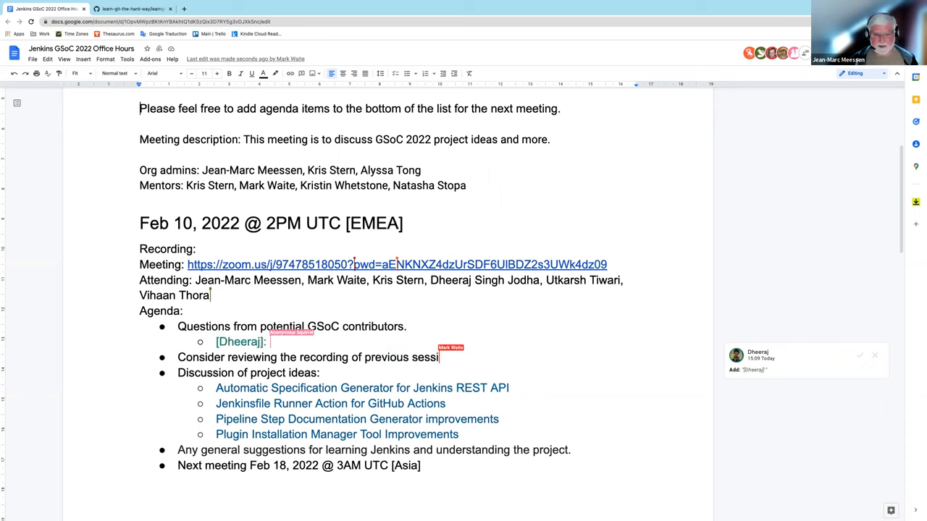
{"action": "type", "text": "Can we also"}
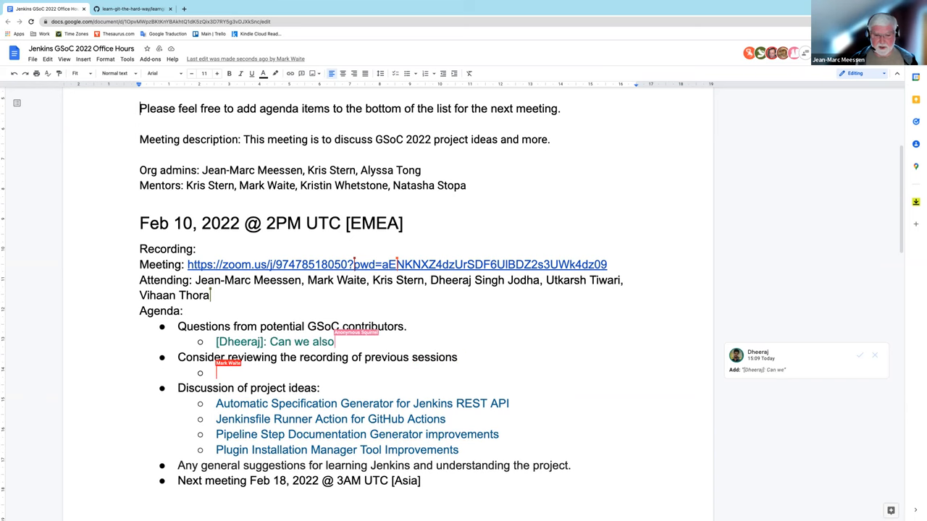
{"action": "type", "text": "discuss here the projects that haven't been selected bu"}
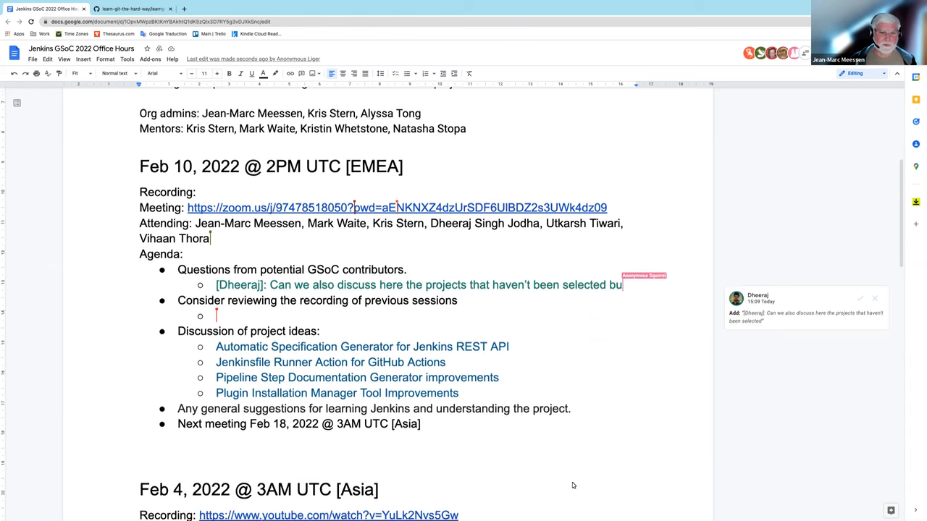
Step: Scroll down to the Feb 4 notes and back up to the Feb 10 agenda
{"action": "scroll", "scroll_direction": "down", "scroll_amount": 3}
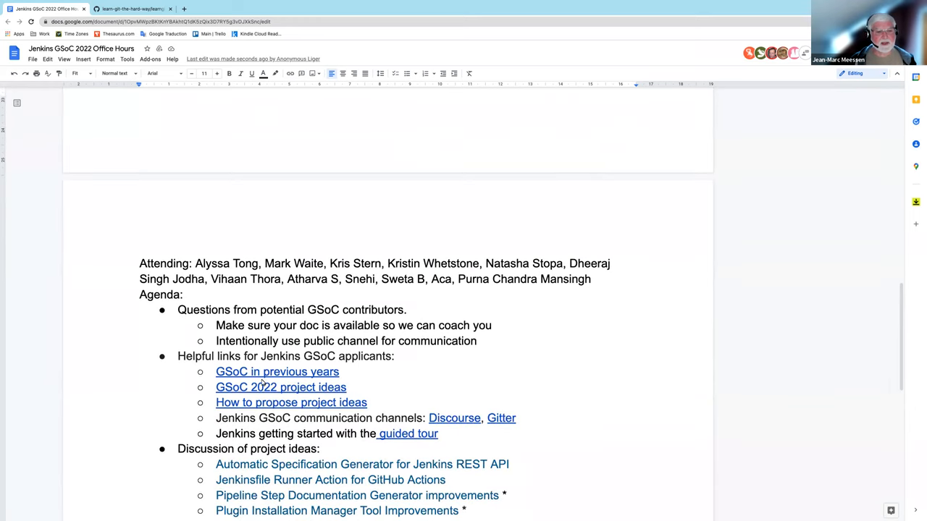
{"action": "mouse_move", "coordinate": [362, 370]}
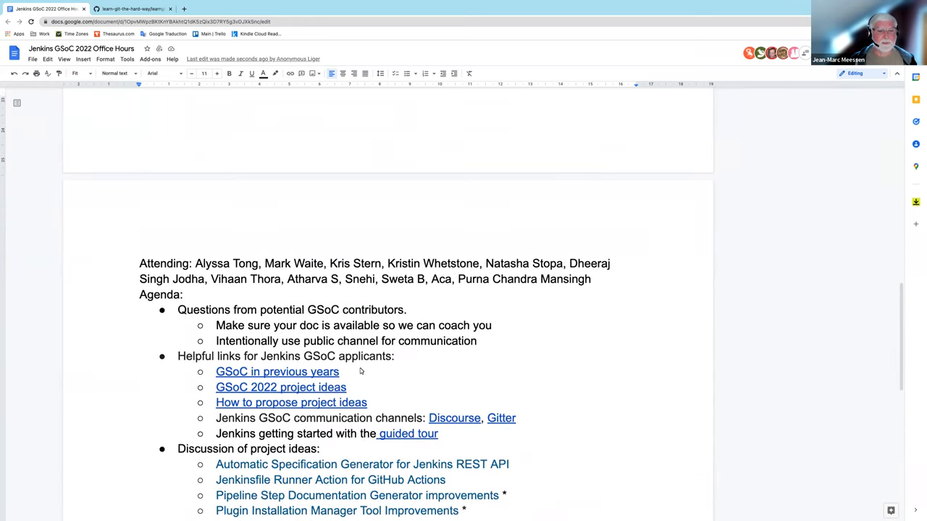
{"action": "mouse_move", "coordinate": [347, 385]}
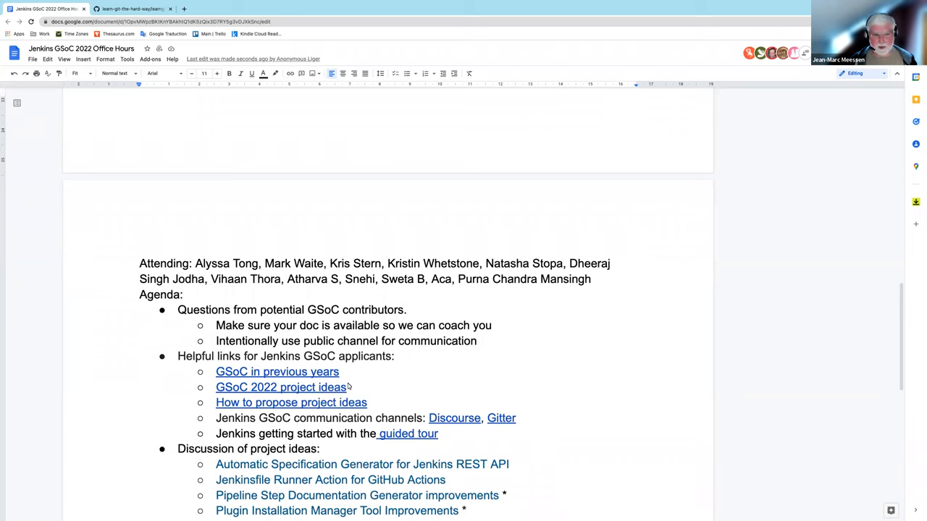
{"action": "mouse_move", "coordinate": [326, 405]}
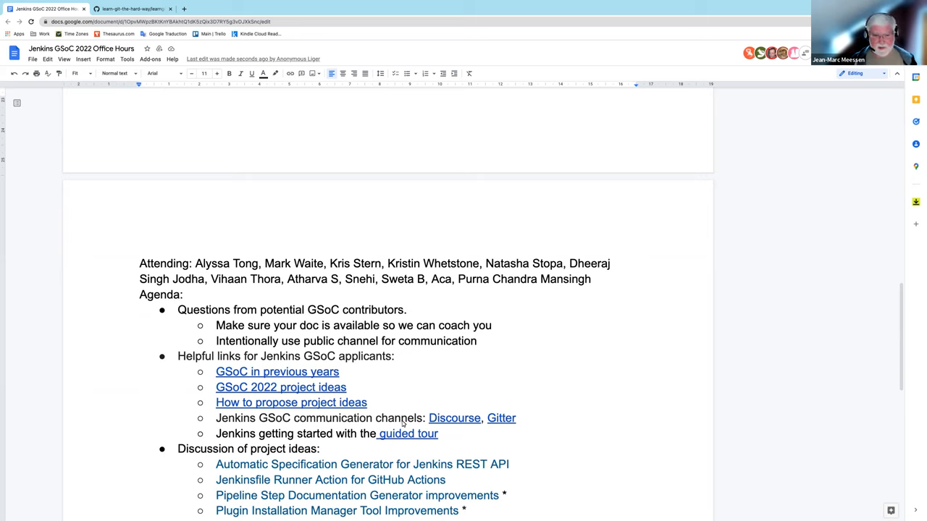
{"action": "mouse_move", "coordinate": [437, 399]}
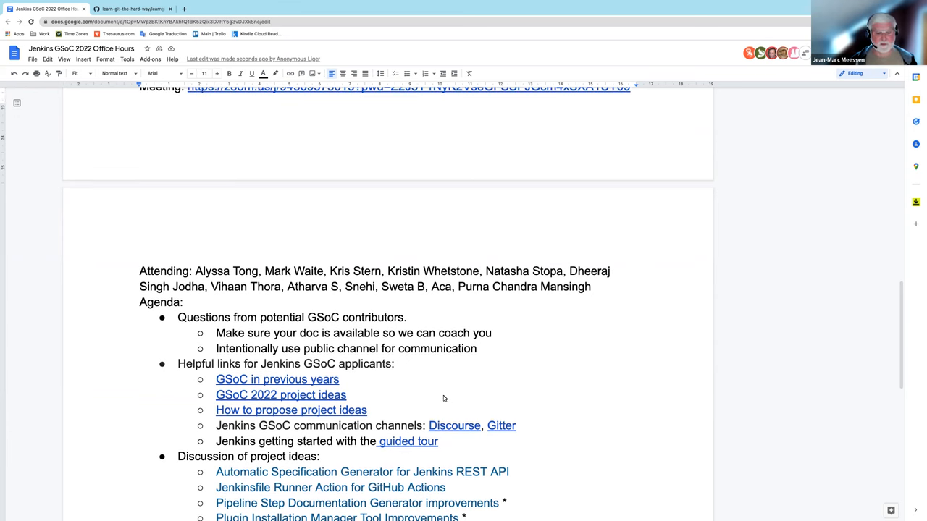
{"action": "scroll", "scroll_direction": "up", "scroll_amount": 3}
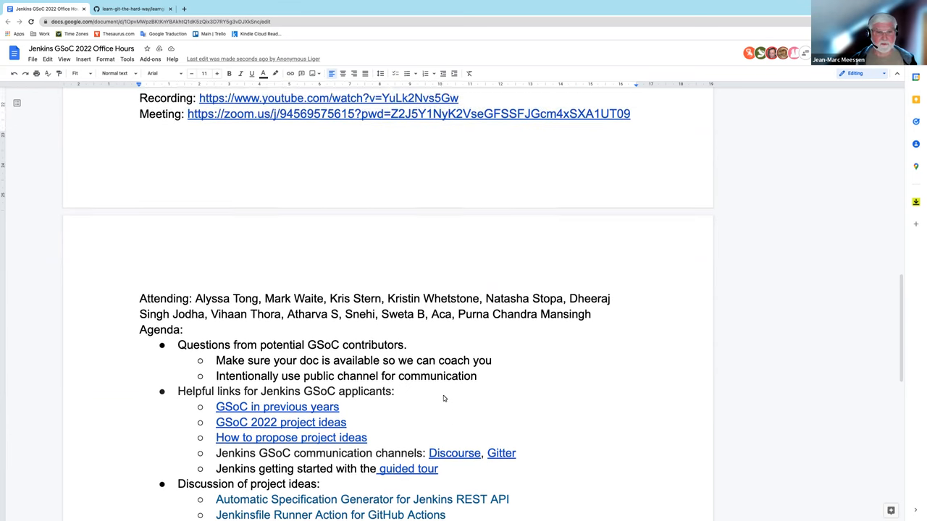
{"action": "scroll", "scroll_direction": "up", "scroll_amount": 3}
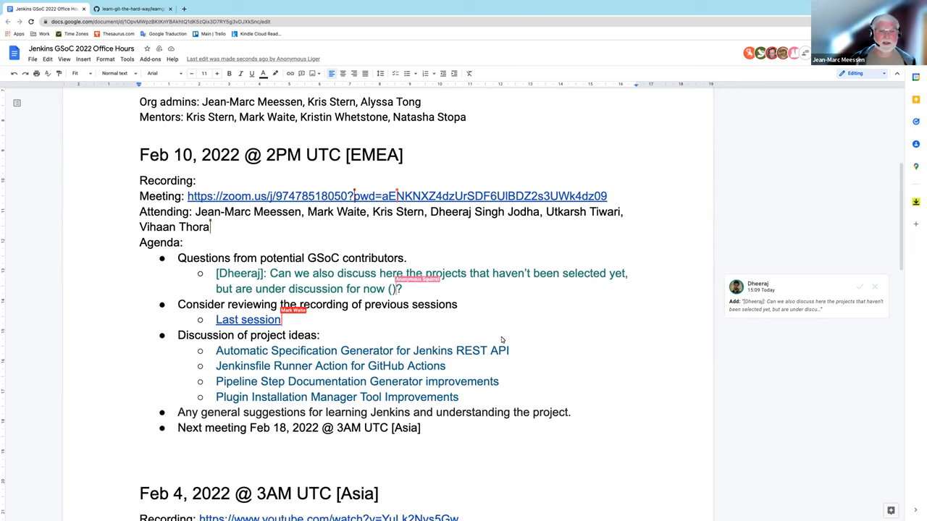
Step: Append the parenthetical example 'Plugin Health Score' to Dheeraj's question
{"action": "type", "text": "Plugin Health Score"}
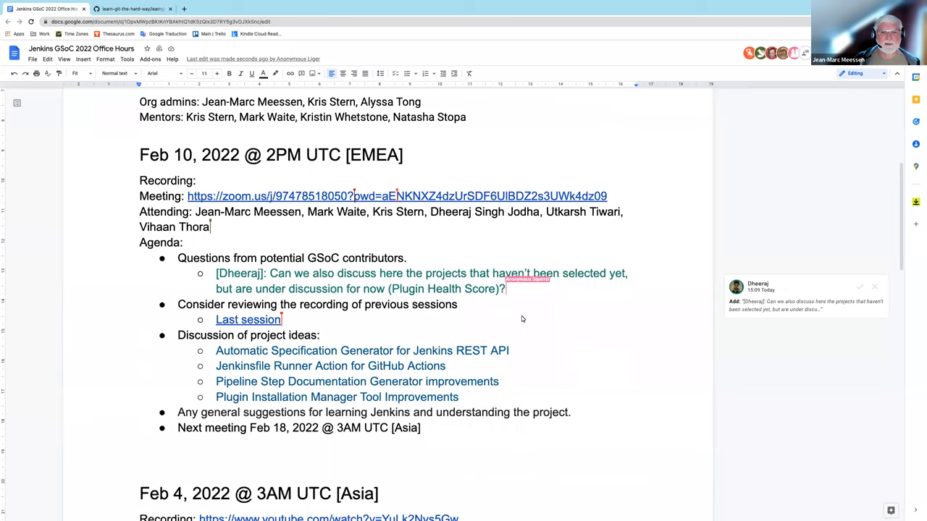
{"action": "mouse_move", "coordinate": [417, 284]}
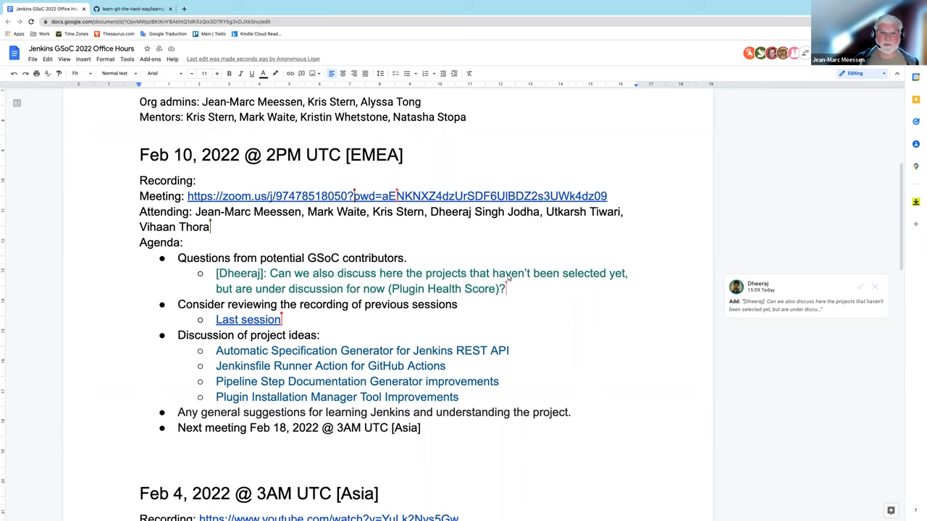
{"action": "mouse_move", "coordinate": [556, 336]}
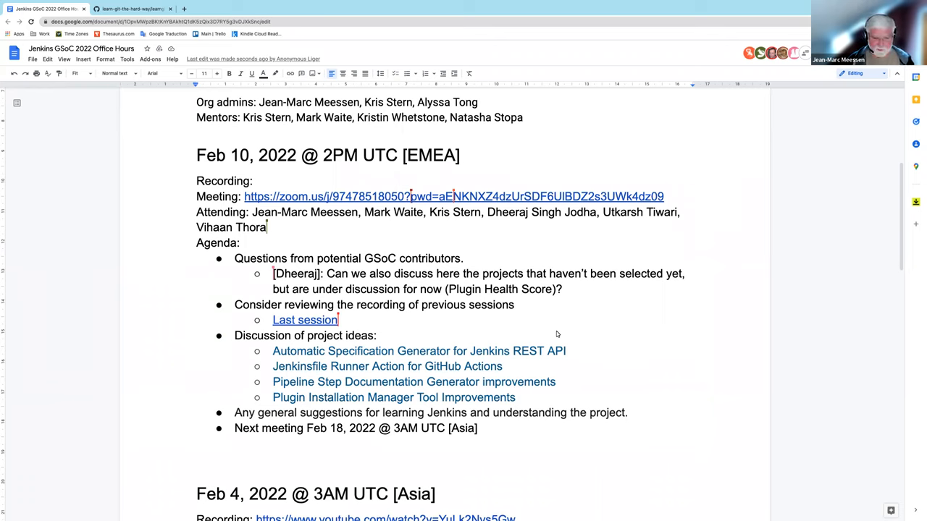
{"action": "mouse_move", "coordinate": [522, 295]}
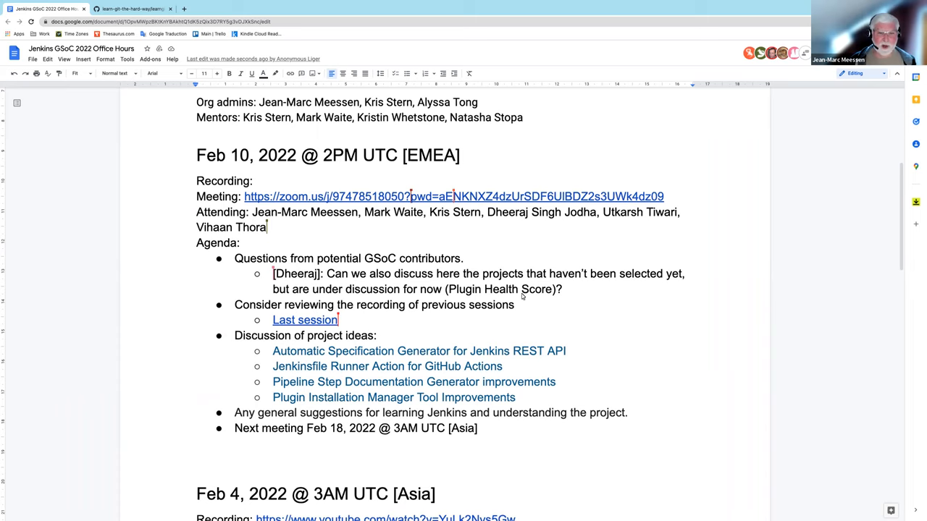
{"action": "mouse_move", "coordinate": [545, 299]}
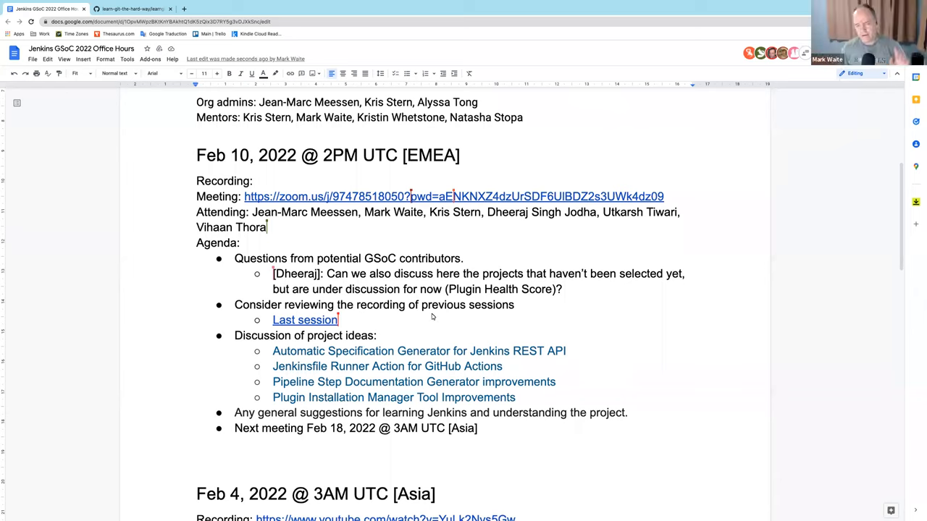
{"action": "mouse_move", "coordinate": [495, 324]}
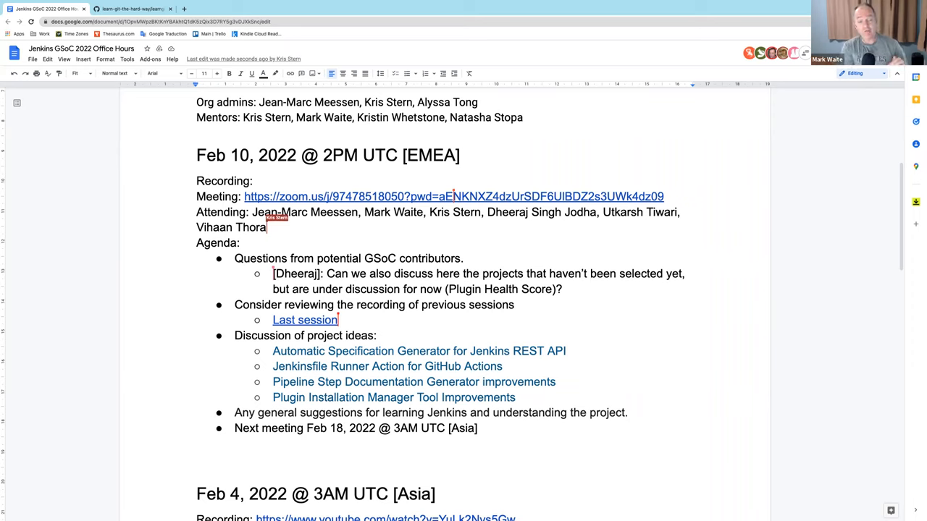
{"action": "type", "text": ", Hame"}
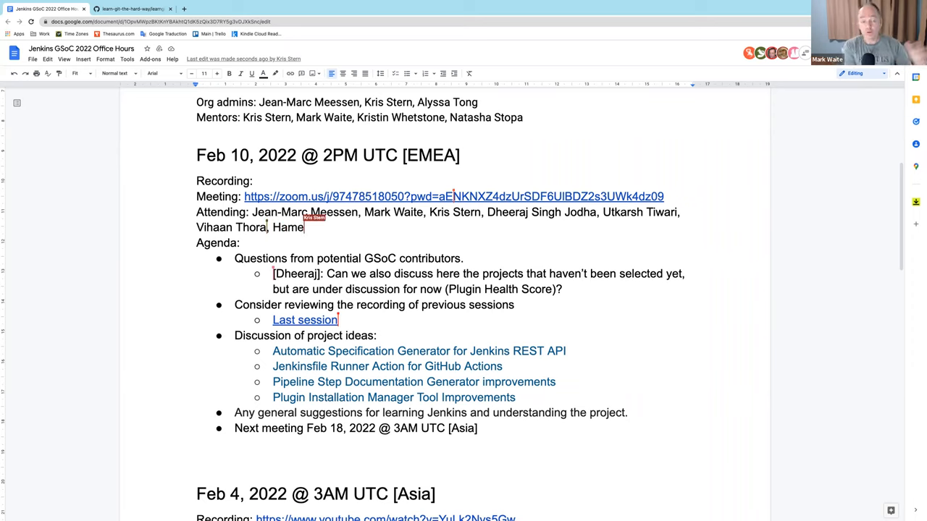
{"action": "type", "text": "es Say"}
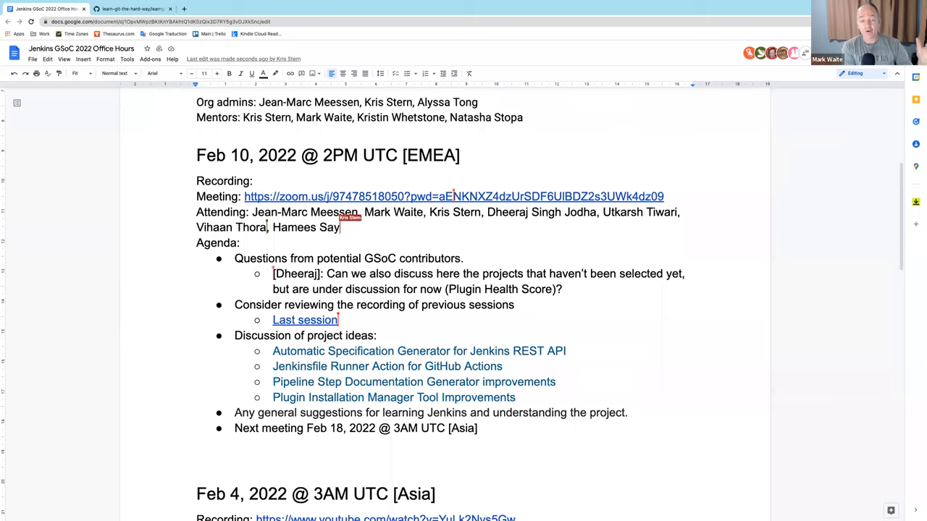
{"action": "type", "text": "ed"}
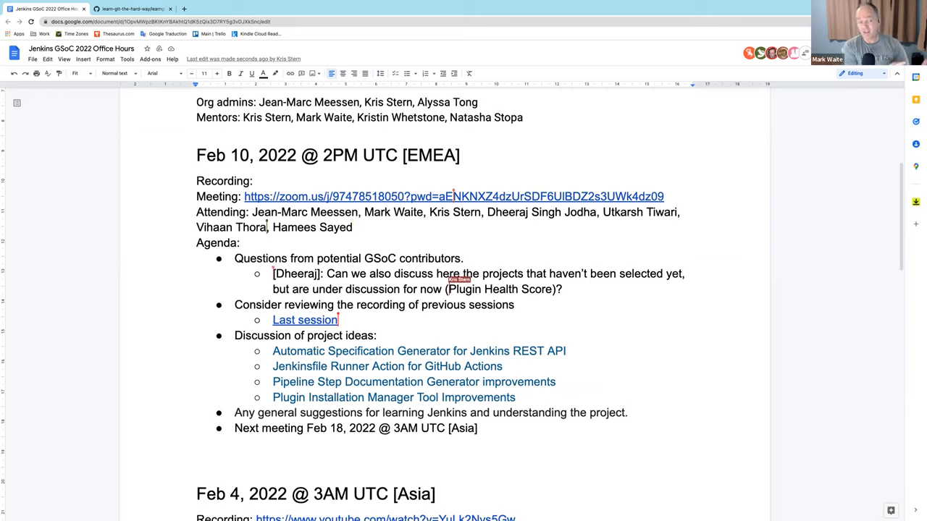
{"action": "type", "text": "e.g.,"}
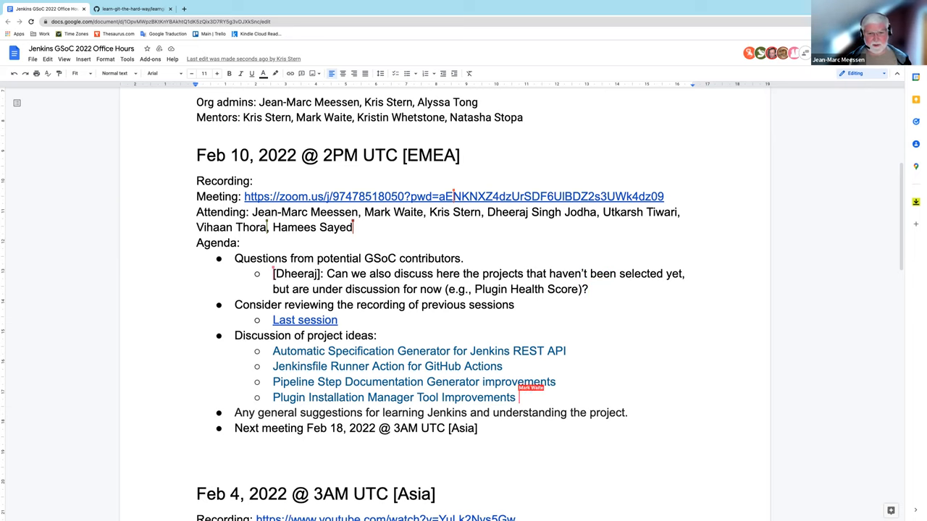
Step: Add project idea bullets 'Plugin health score' and 'Git caching management'
{"action": "type", "text": "Pl"}
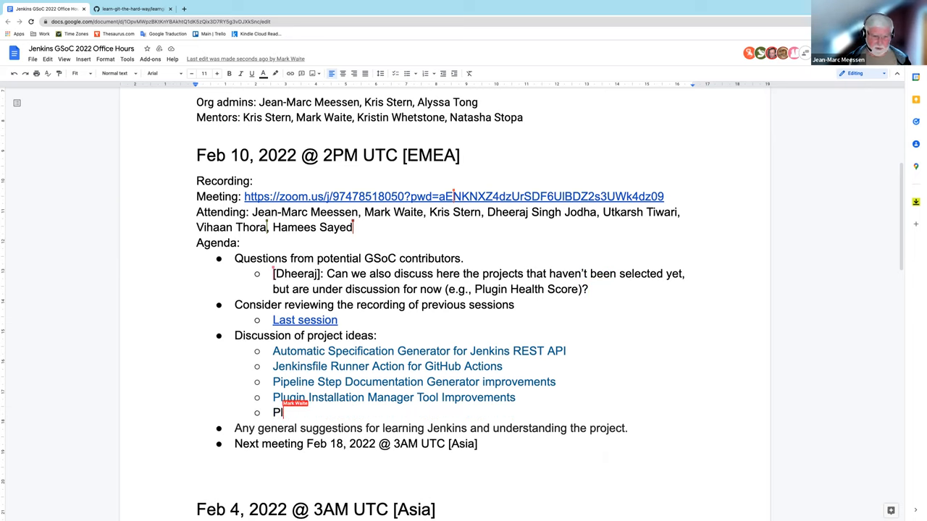
{"action": "type", "text": "ugin health s"}
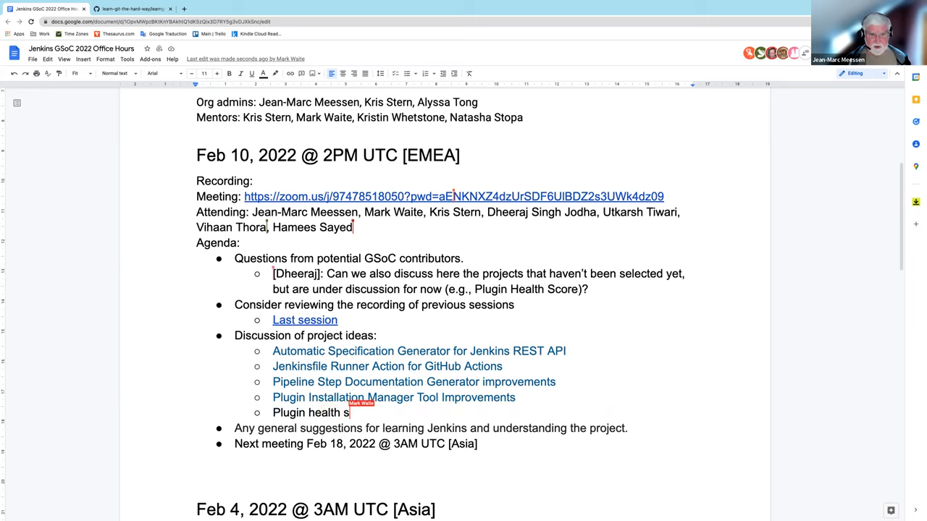
{"action": "type", "text": "core"}
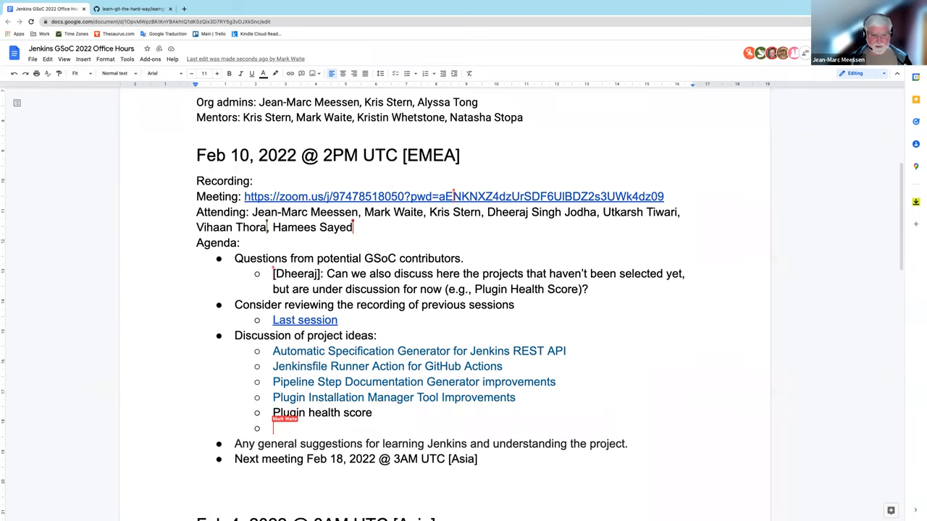
{"action": "type", "text": "Git caching"}
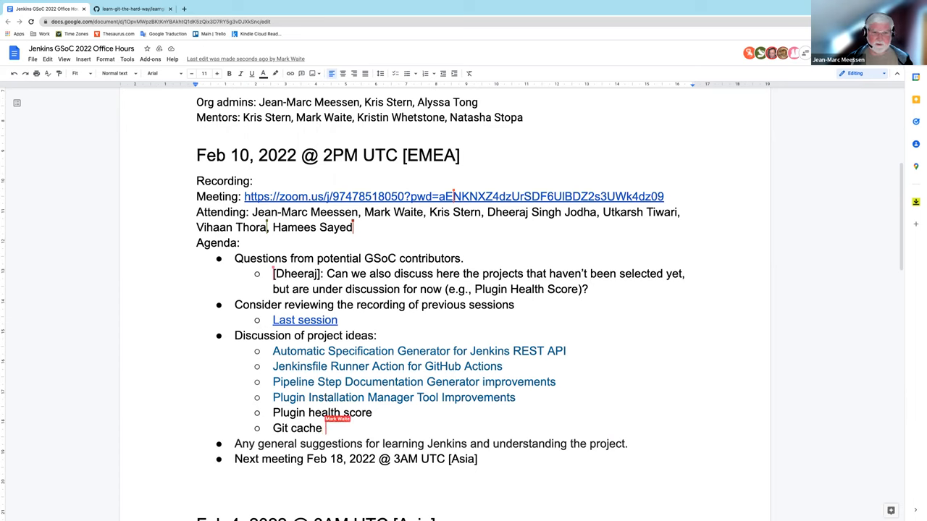
{"action": "type", "text": "management"}
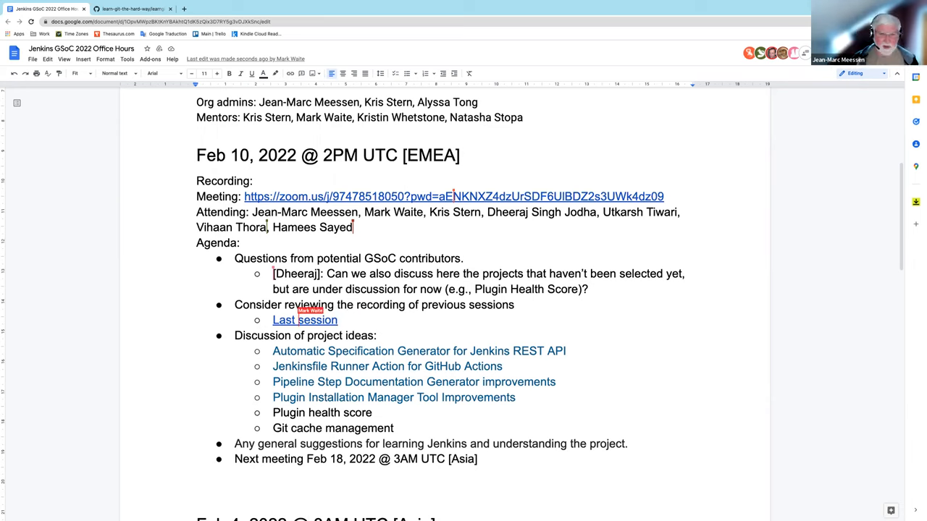
Step: Change the link text 'Last session' to 'Feb 2, 2022 session'
{"action": "type", "text": "Feb"}
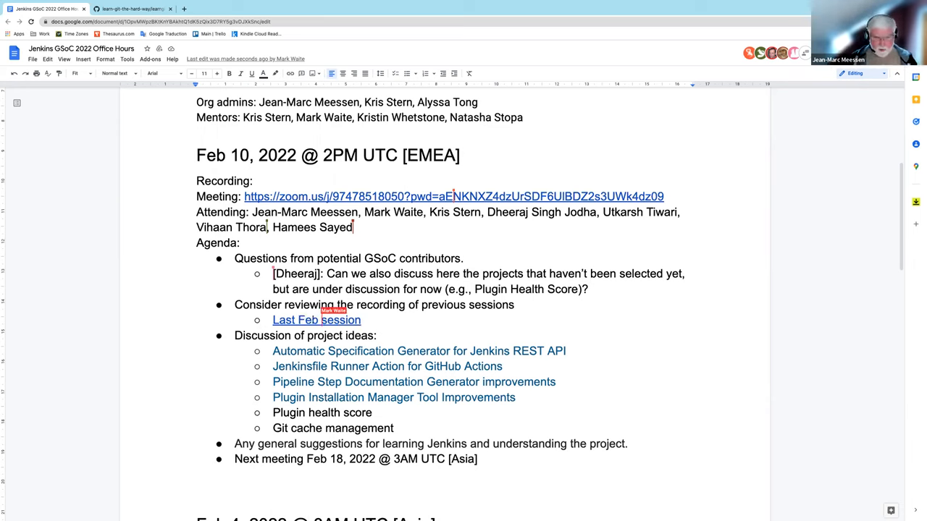
{"action": "type", "text": "2, 2022"}
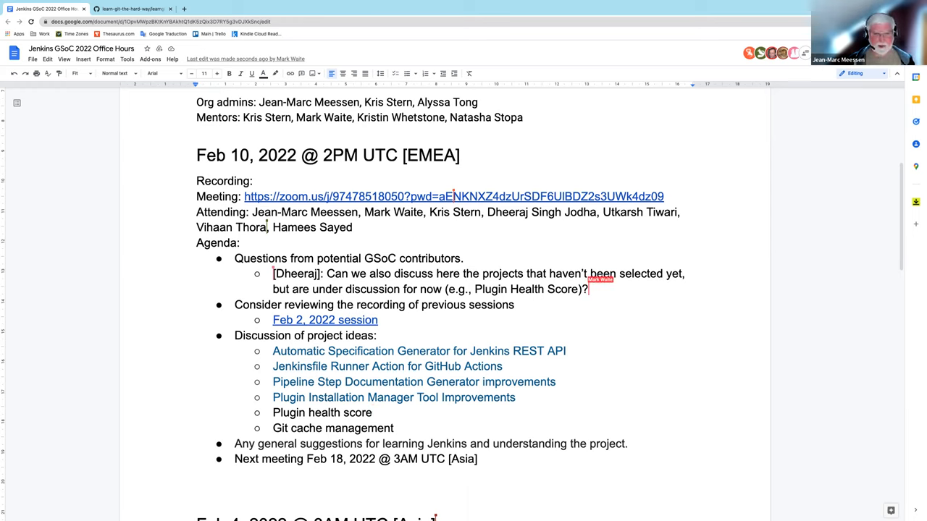
{"action": "mouse_move", "coordinate": [600, 280]}
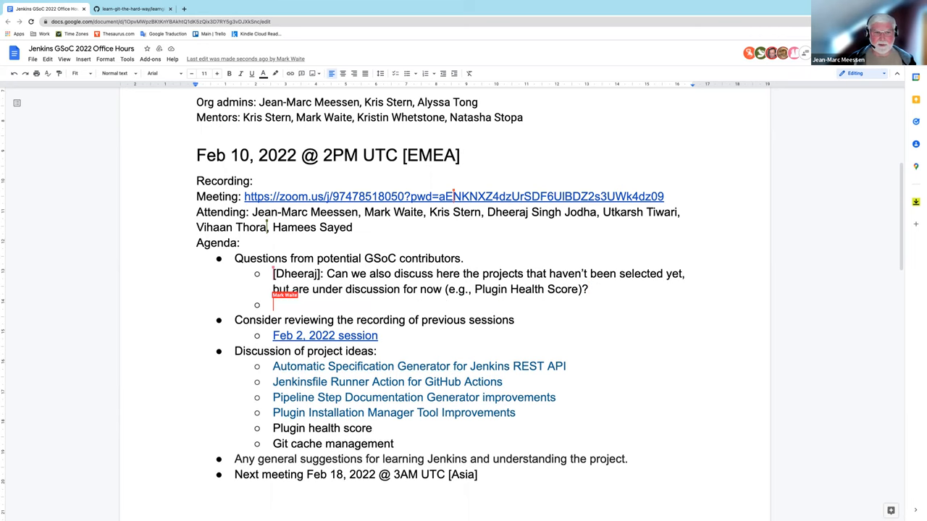
Step: Add the question 'What's the plugin health score idea?'
{"action": "type", "text": "What"}
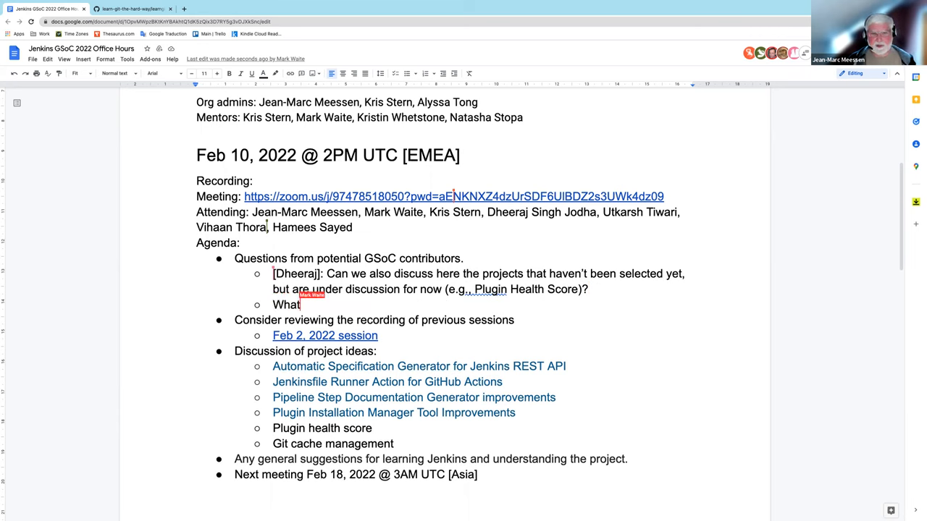
{"action": "type", "text": "'s the plugin health score projec"}
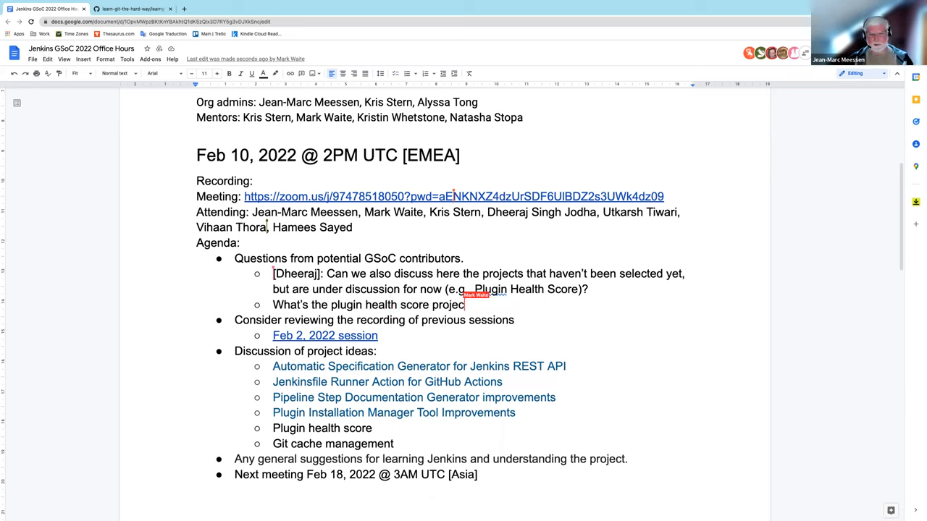
{"action": "type", "text": "idea?"}
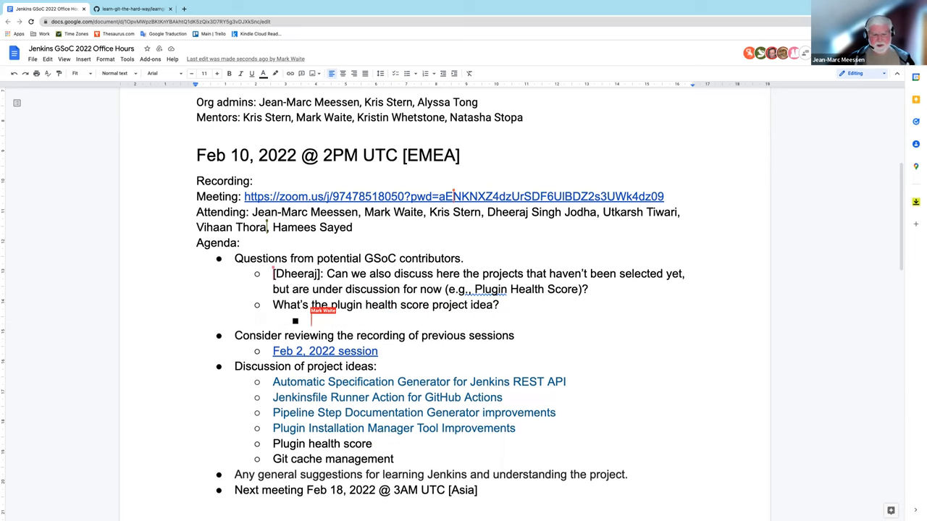
Step: Note that Jenkins administrators want to know the conditions of a plugin before installing
{"action": "type", "text": "Jenkins"}
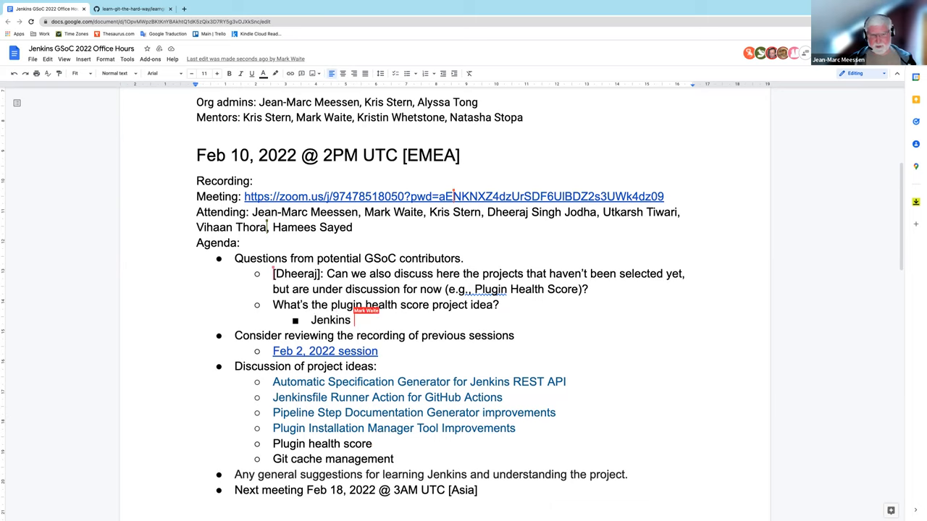
{"action": "type", "text": "administratorss"}
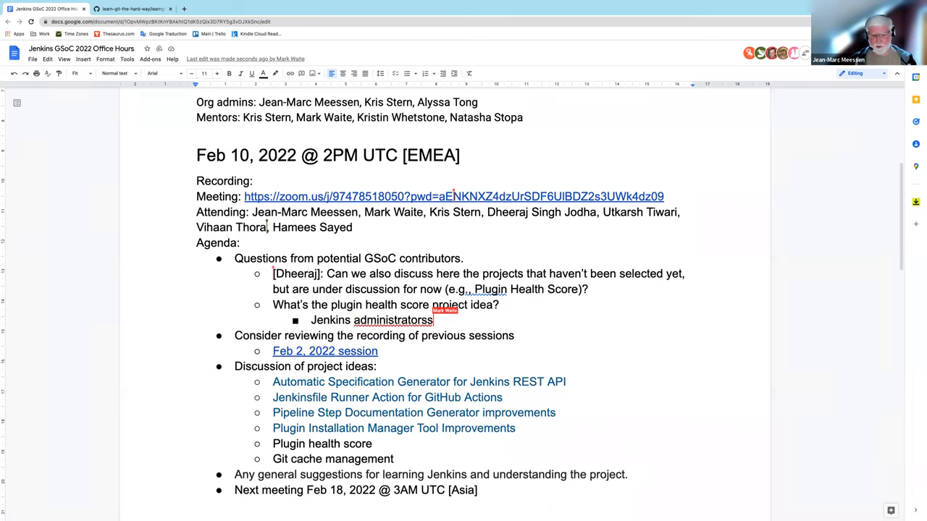
{"action": "key", "text": "Backspace"}
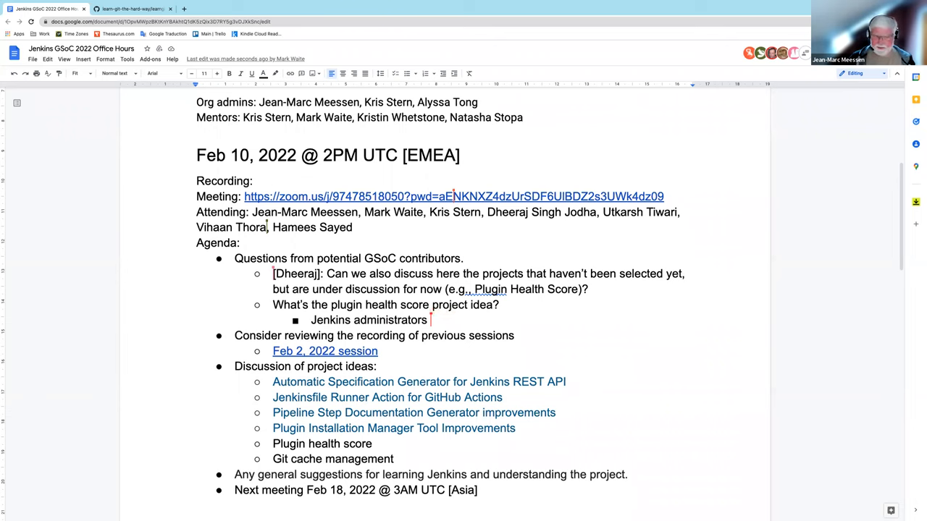
{"action": "type", "text": "want to know"}
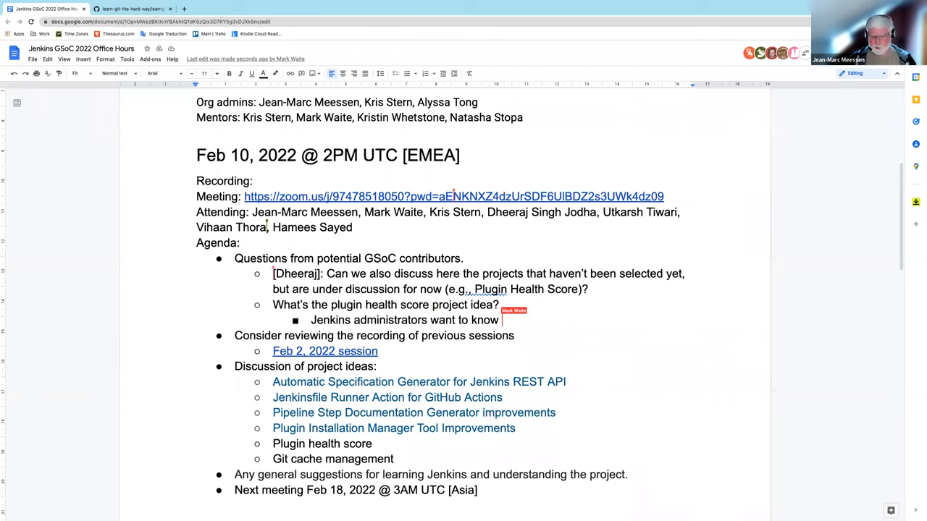
{"action": "type", "text": "if a plugin"}
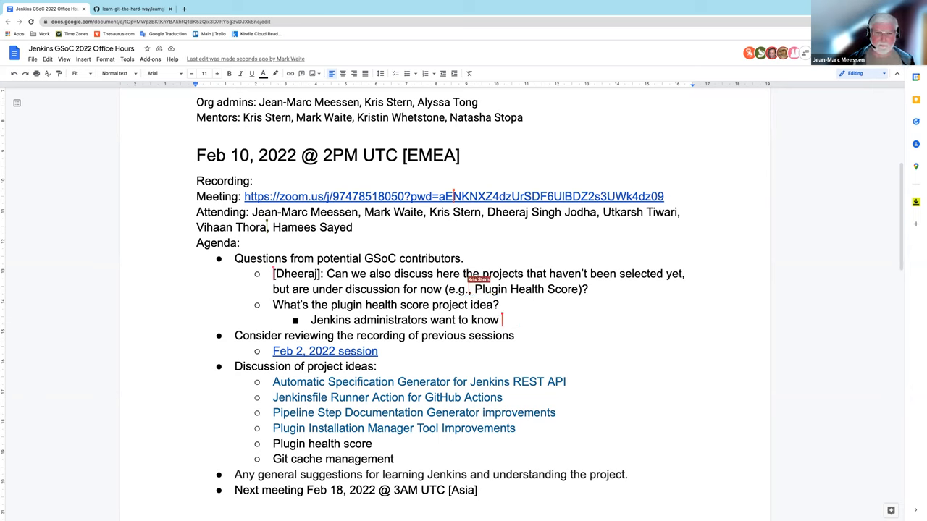
{"action": "type", "text": "the con"}
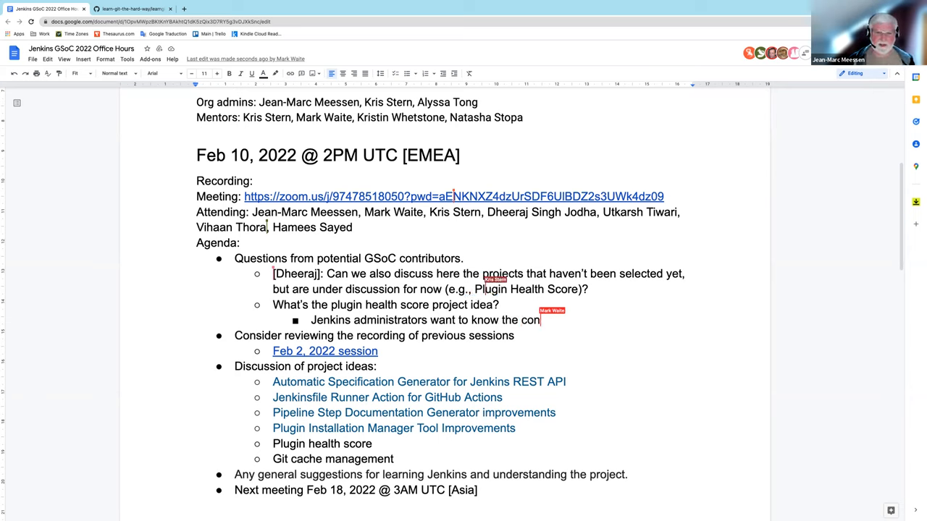
{"action": "type", "text": "ditions"}
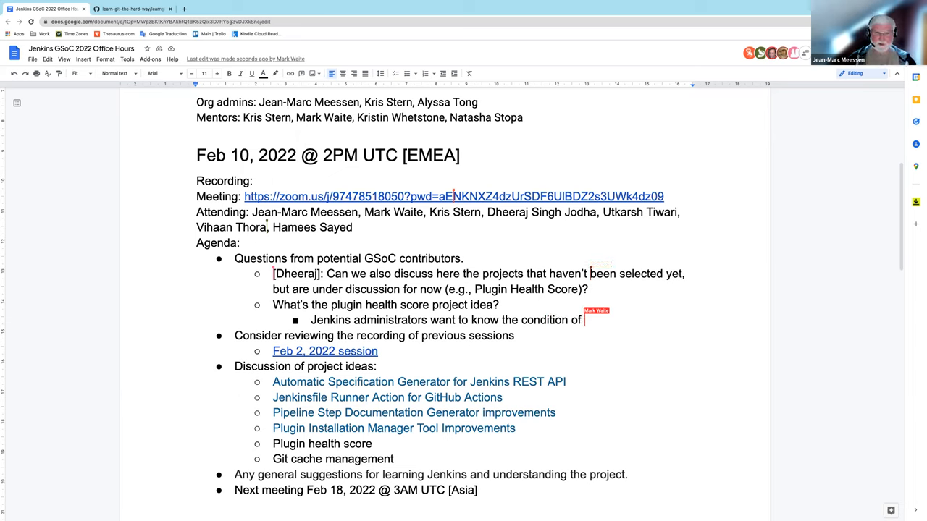
{"action": "type", "text": "a plugin"}
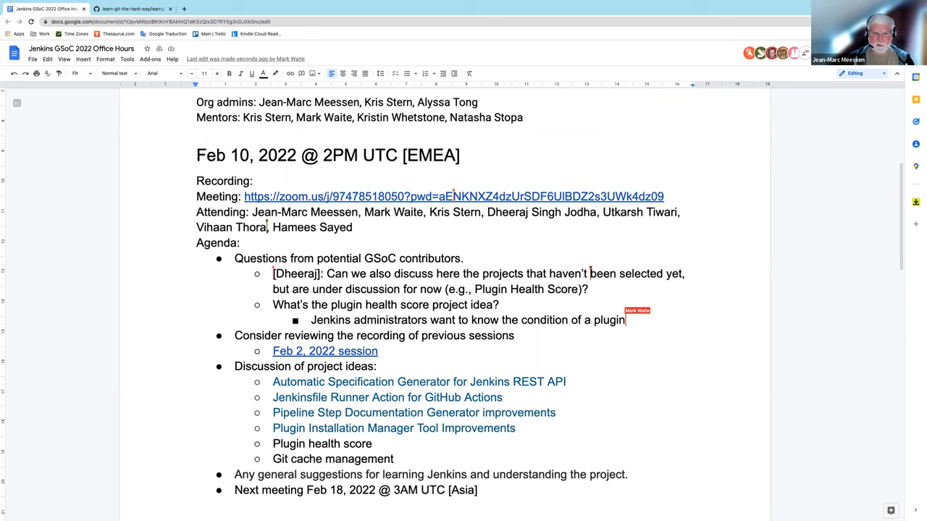
{"action": "type", "text": "before installing it"}
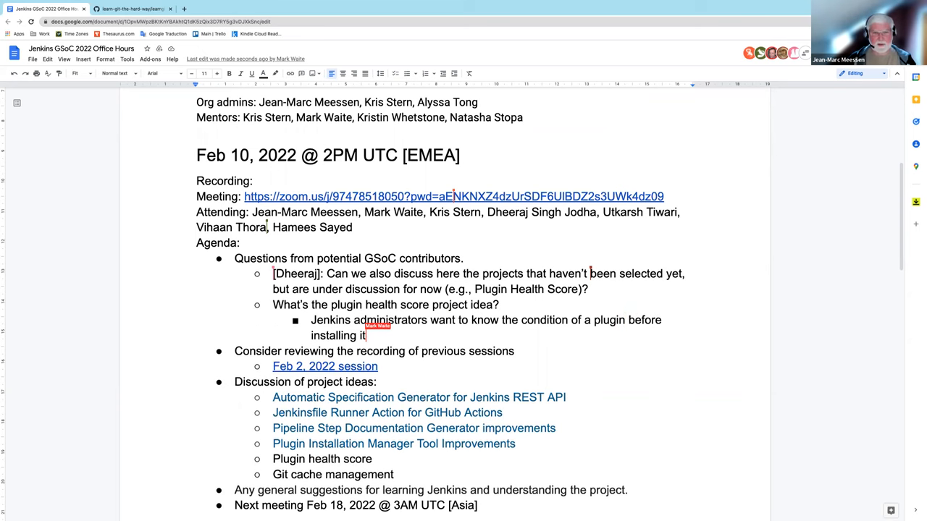
Step: Note that plugin maintainers want to know the attributes of a well maintained plugin
{"action": "key", "text": "Enter"}
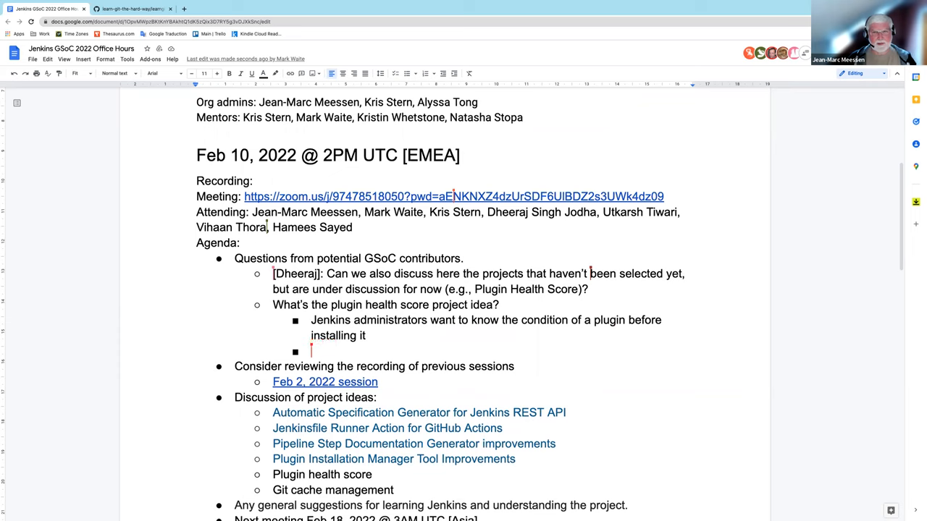
{"action": "type", "text": "Help the adm"}
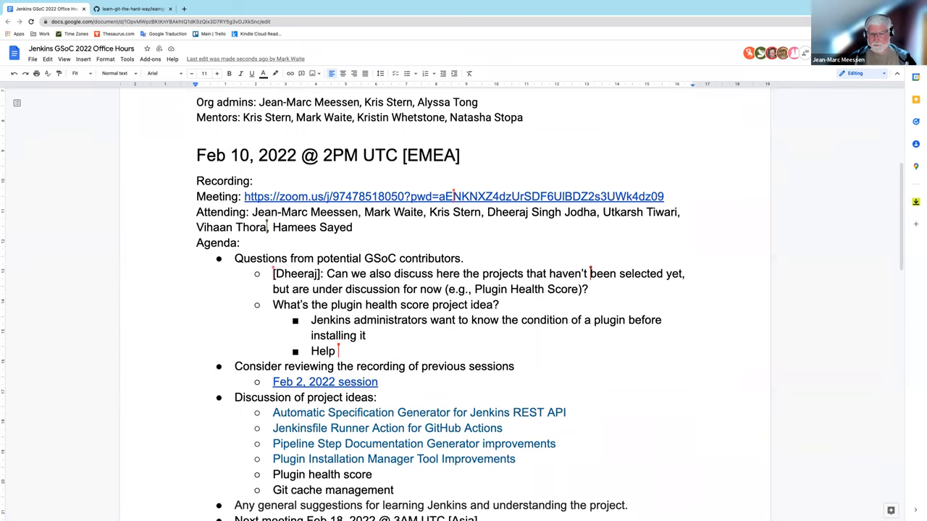
{"action": "type", "text": "Plugin mai"}
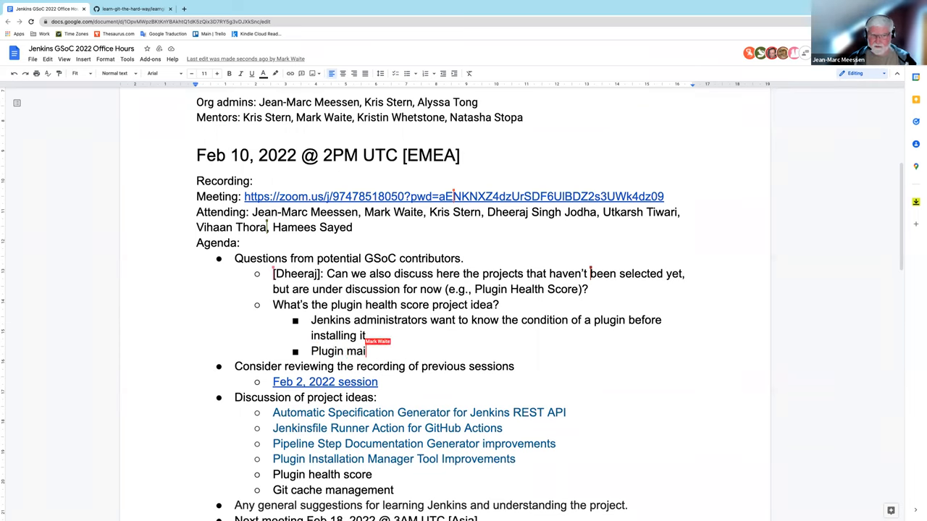
{"action": "type", "text": "ntainers want"}
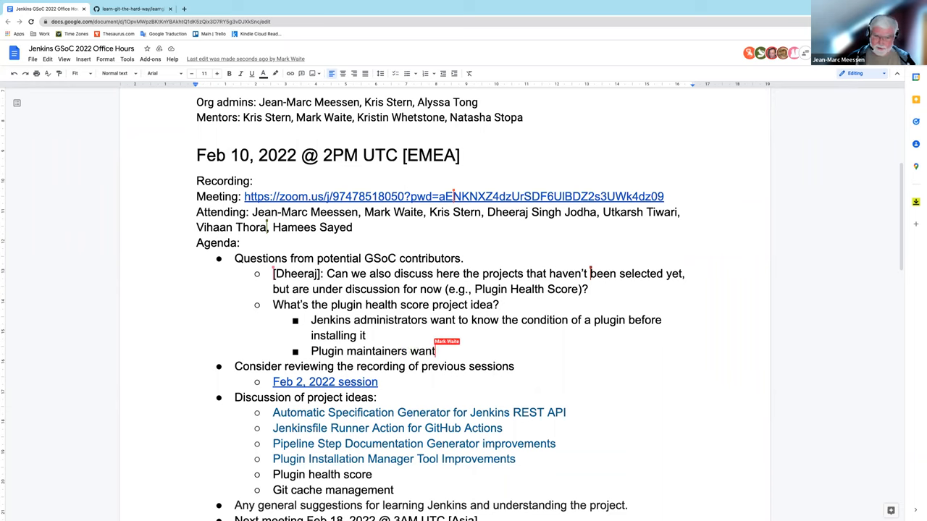
{"action": "type", "text": "to know the"}
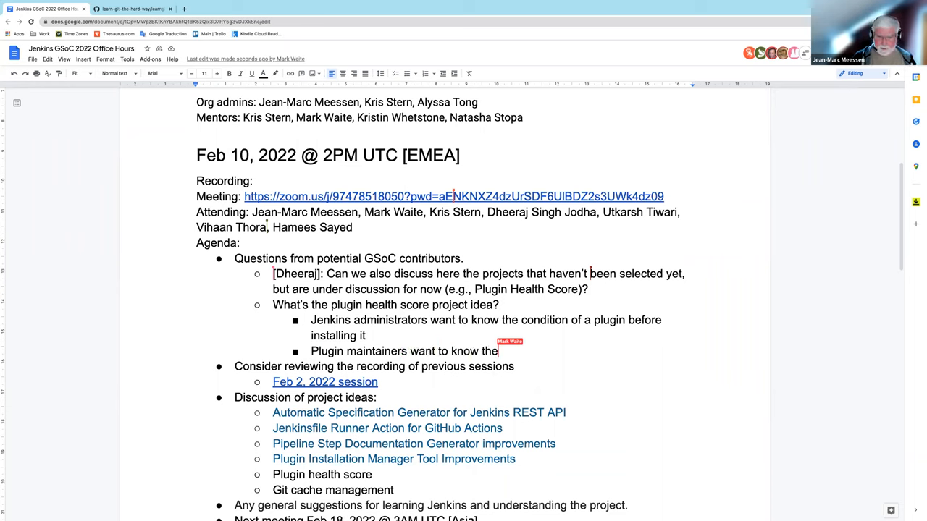
{"action": "type", "text": "att"}
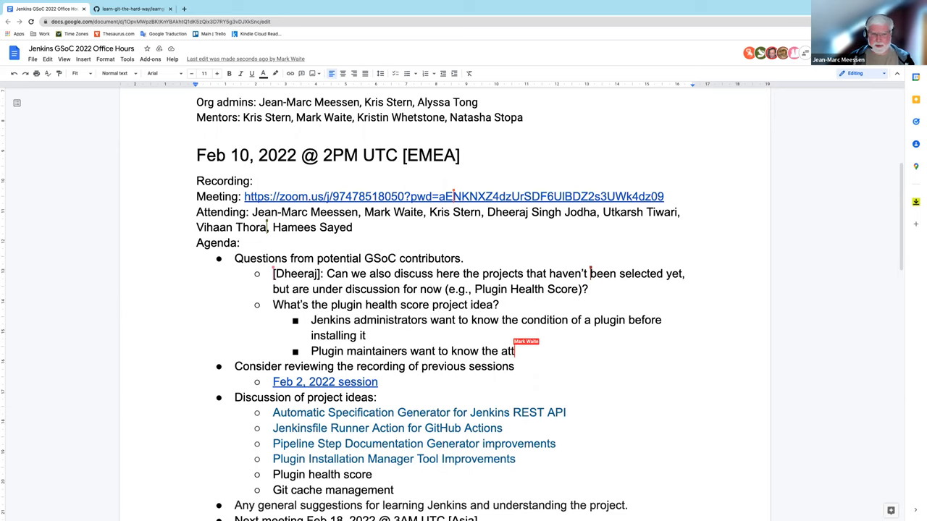
{"action": "type", "text": "ributes of a well maintained plugin"}
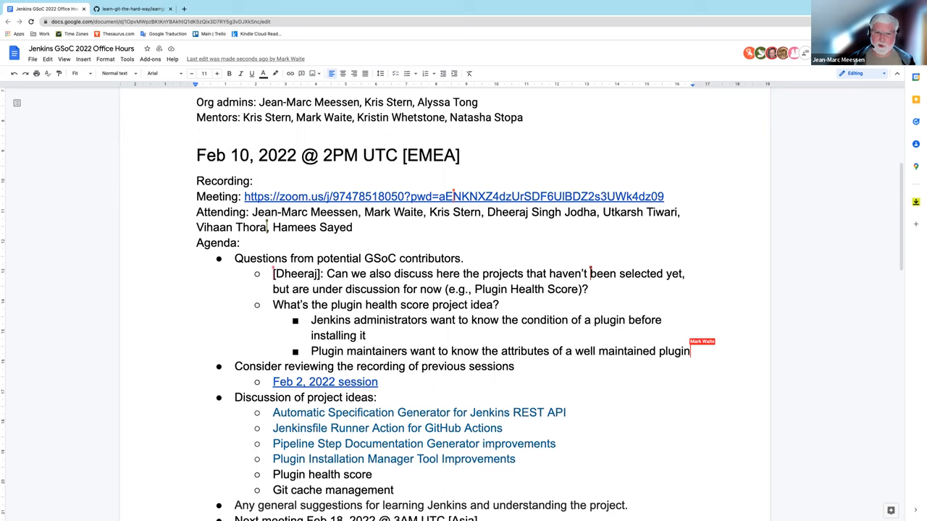
Step: Add sub-point that maintainers want to improve the health of their own plugin
{"action": "key", "text": "enter"}
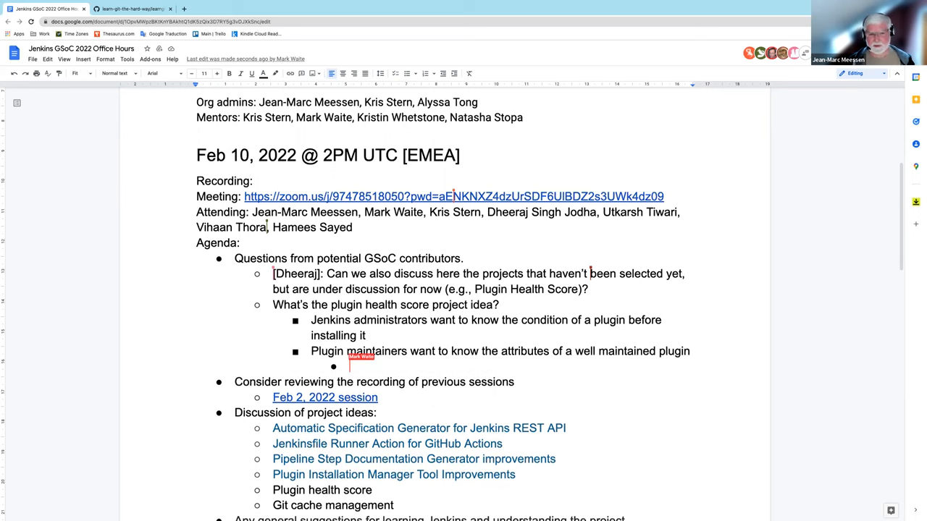
{"action": "type", "text": "Want to imrp"}
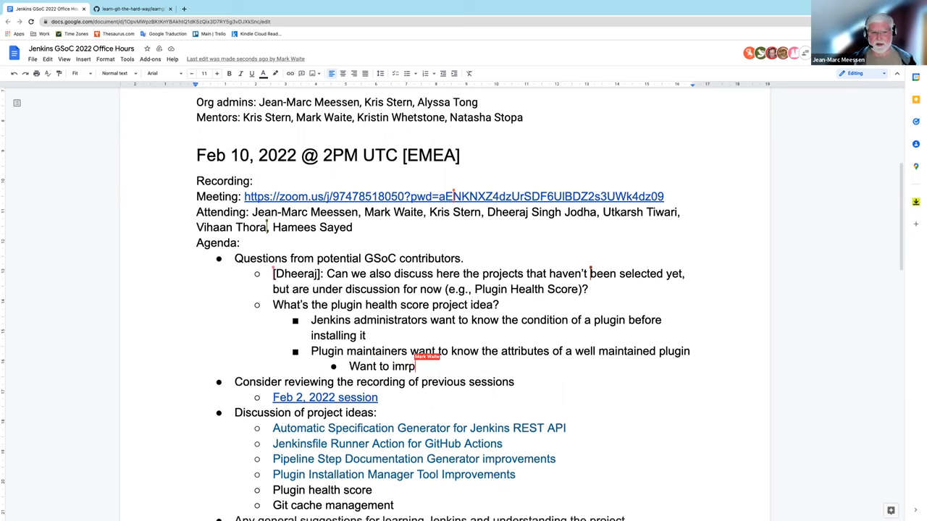
{"action": "type", "text": "ove"}
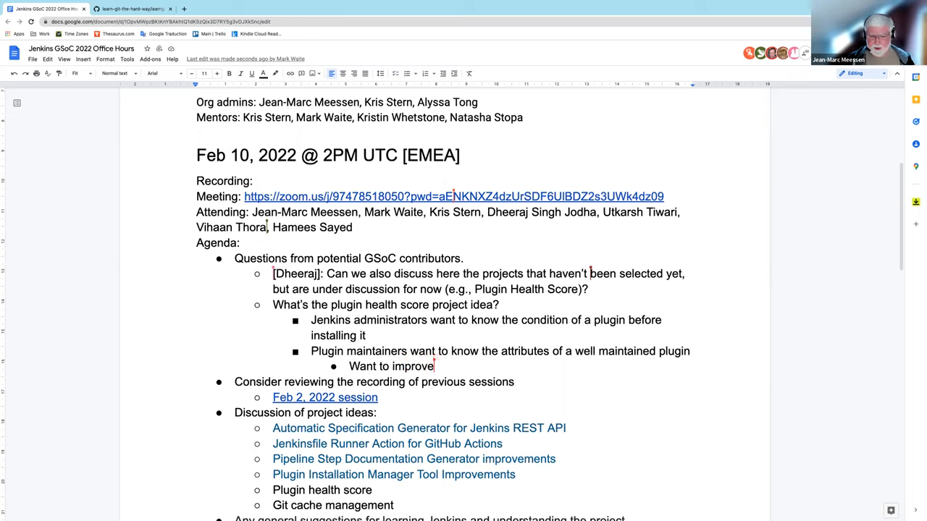
{"action": "type", "text": "the heal"}
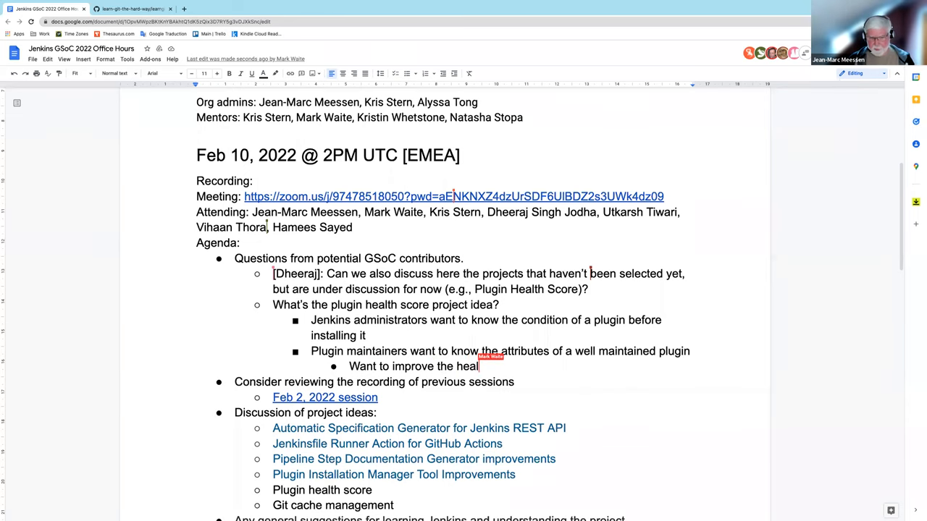
{"action": "type", "text": "th of their"}
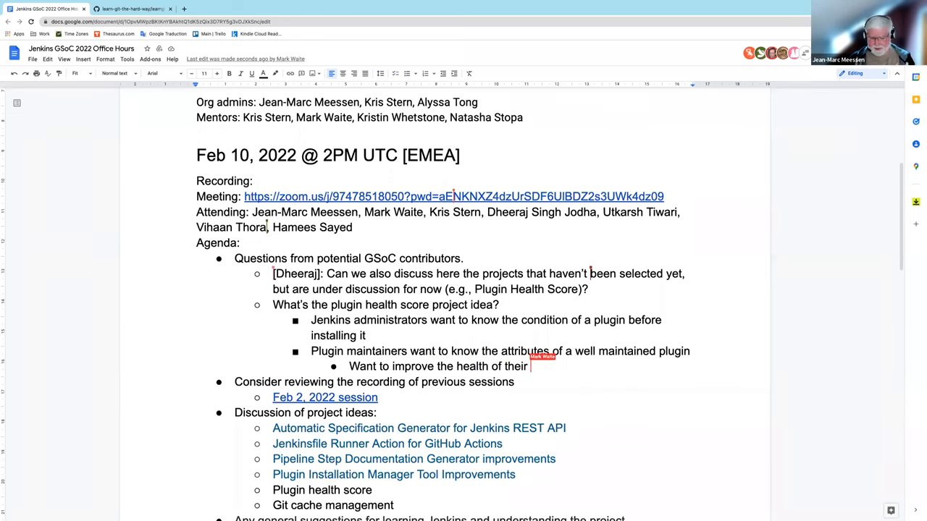
{"action": "type", "text": "own plugin"}
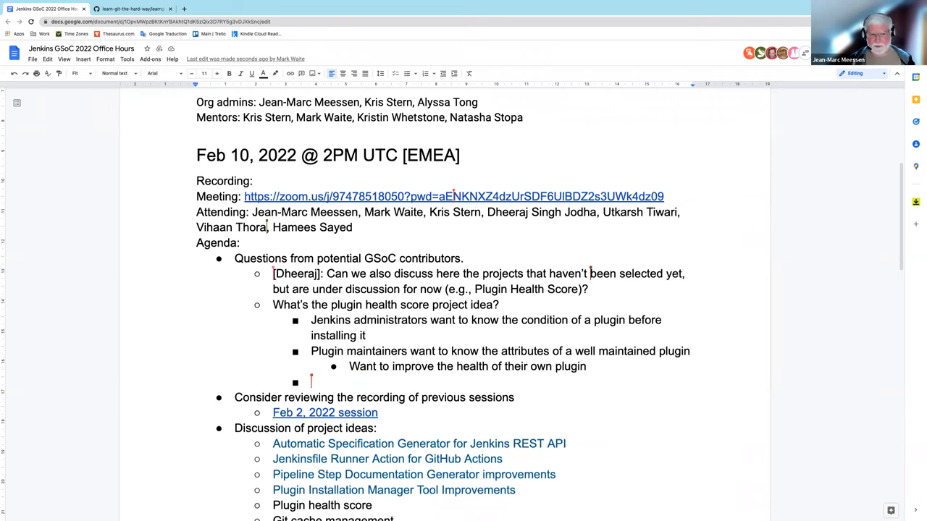
Step: Ask what the attributes of a well maintained plugin are and what criteria we could automate to assess
{"action": "type", "text": "How"}
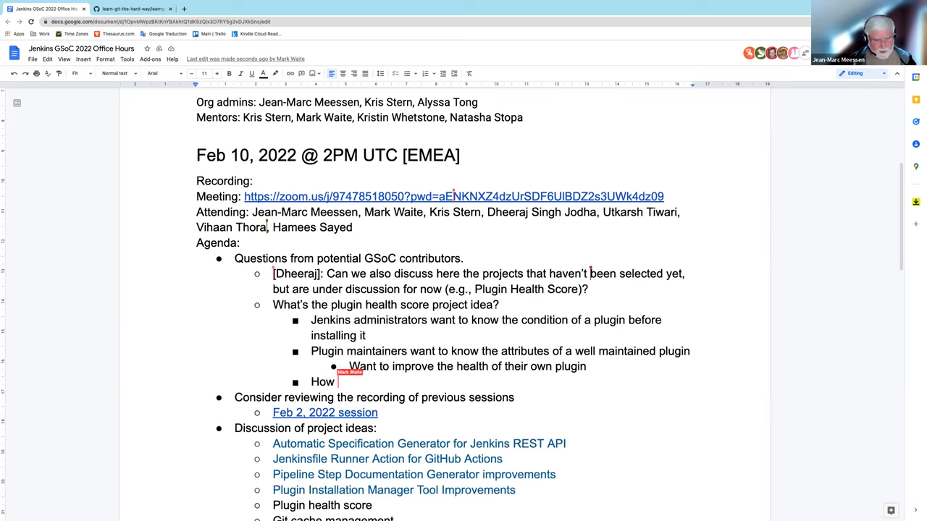
{"action": "key", "text": "Backspace"}
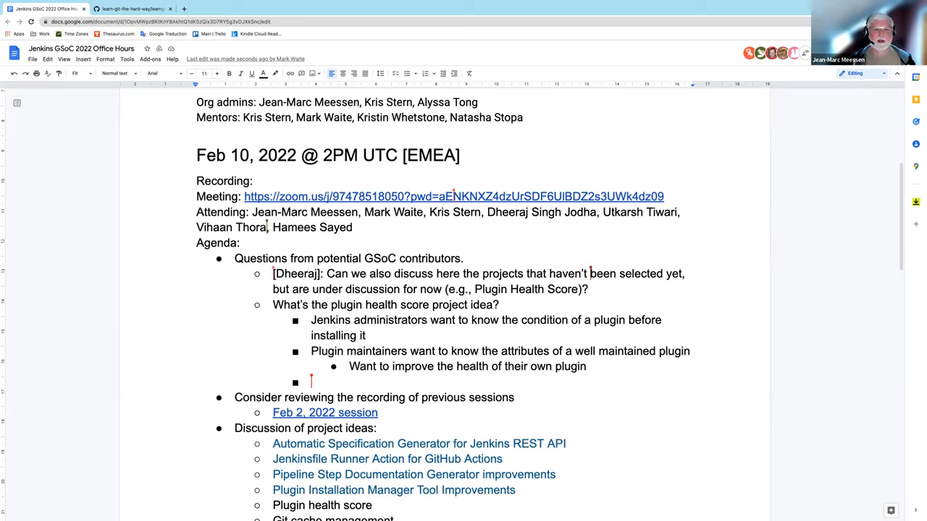
{"action": "type", "text": "What are the atti"}
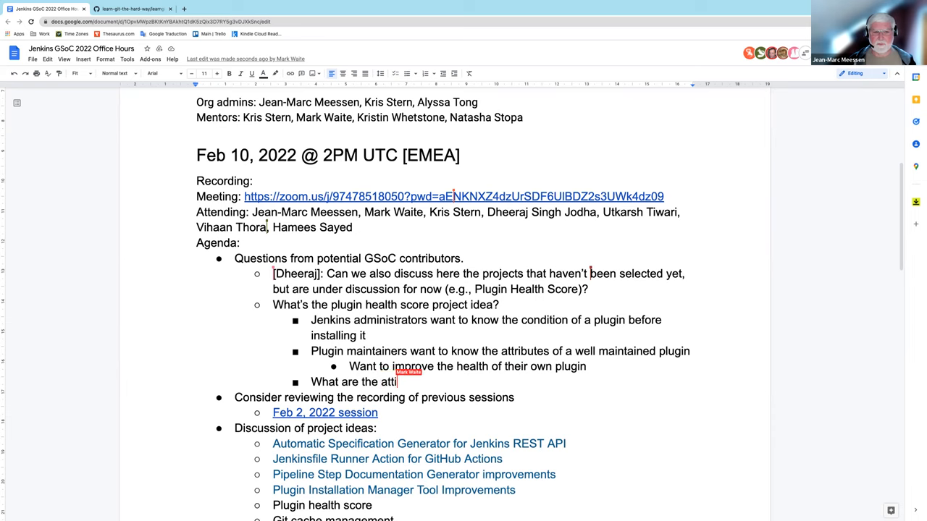
{"action": "key", "text": "Backspace"}
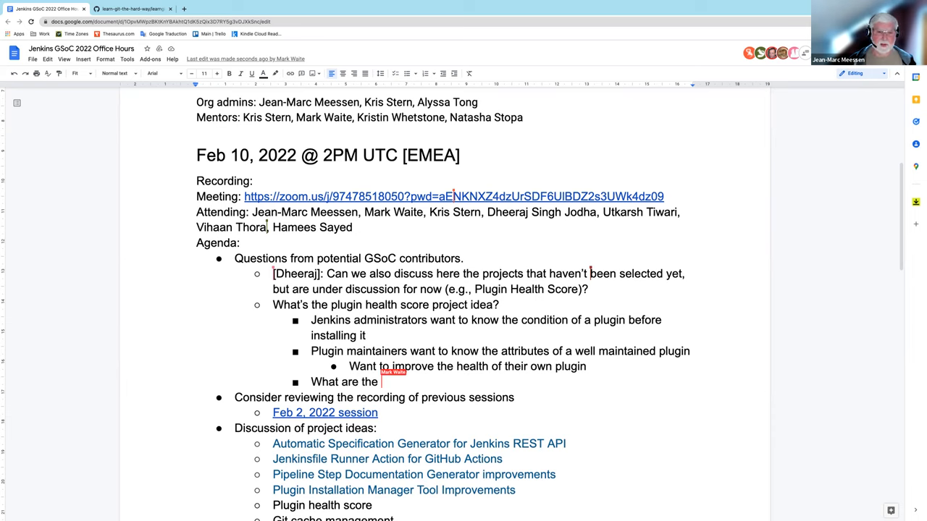
{"action": "key", "text": "Backspace"}
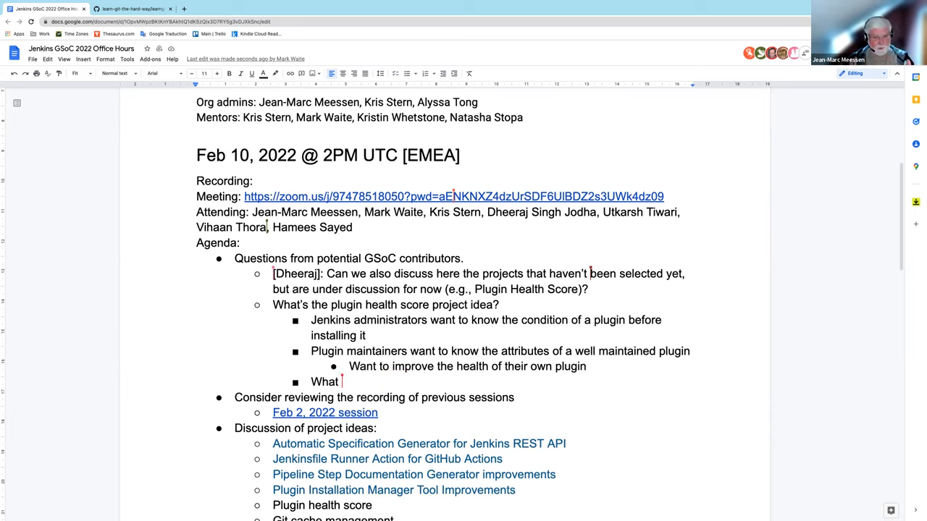
{"action": "key", "text": "Backspace"}
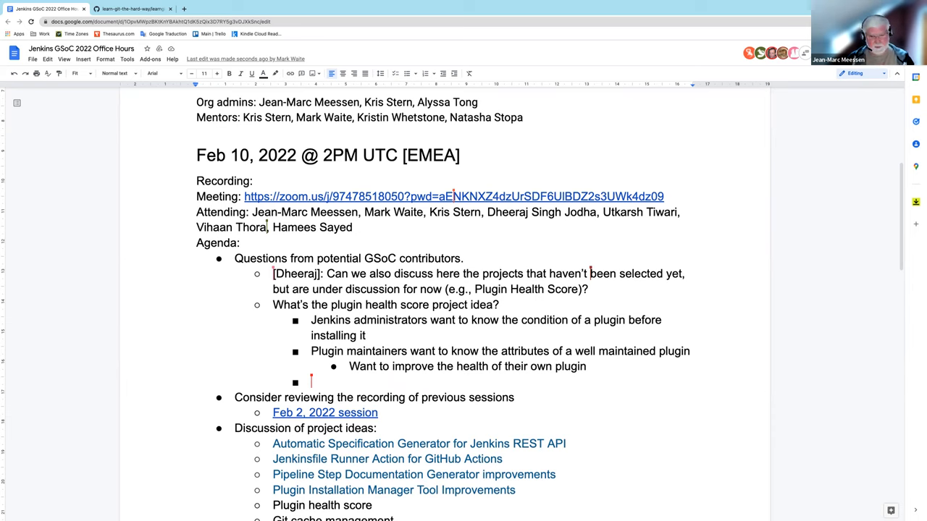
{"action": "type", "text": "What are the"}
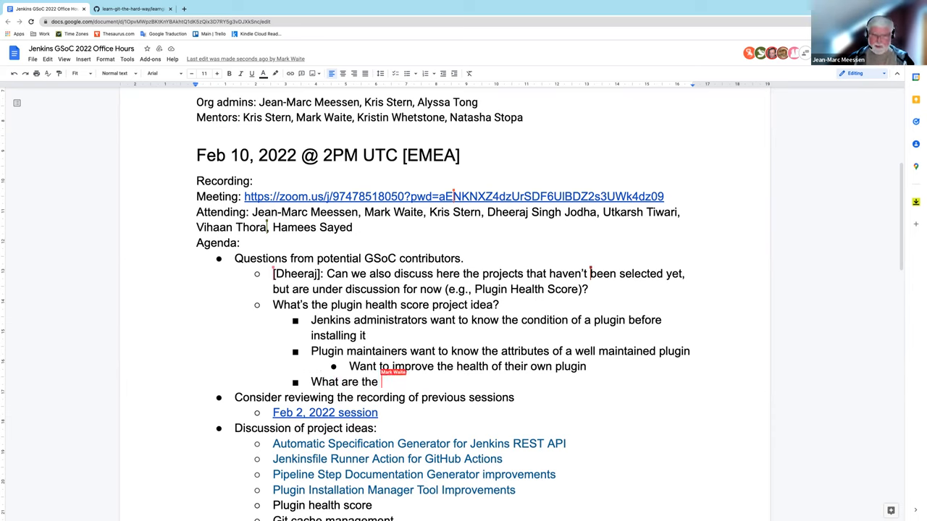
{"action": "type", "text": "attributes of a"}
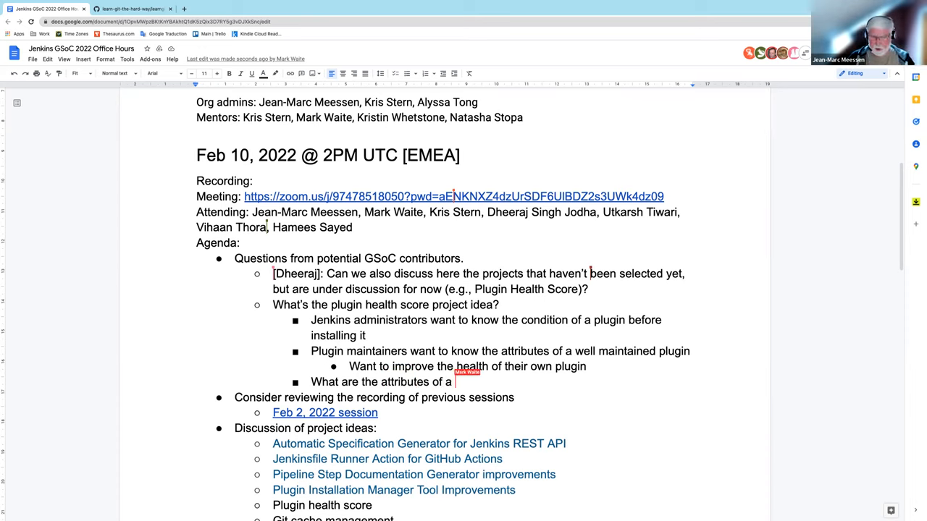
{"action": "type", "text": "well maintained"}
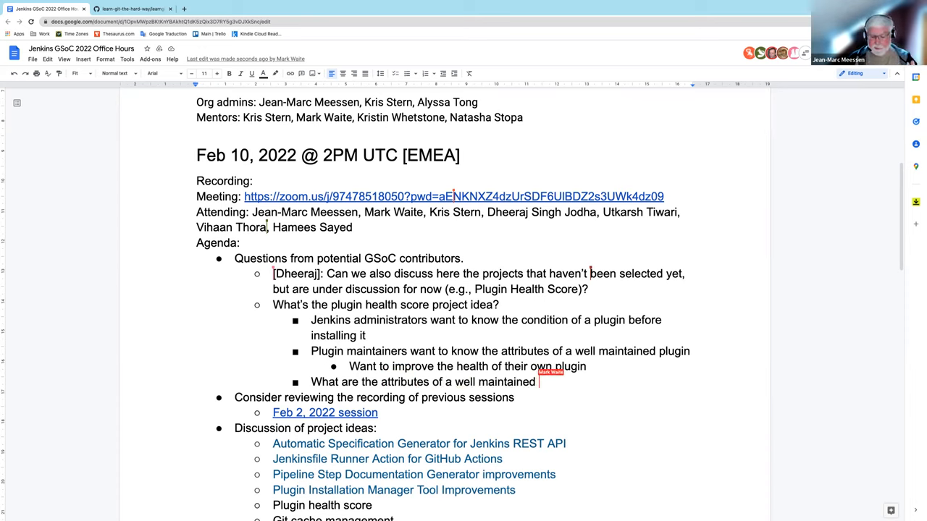
{"action": "type", "text": "plugin?"}
{"action": "type", "text": "What criteria could"}
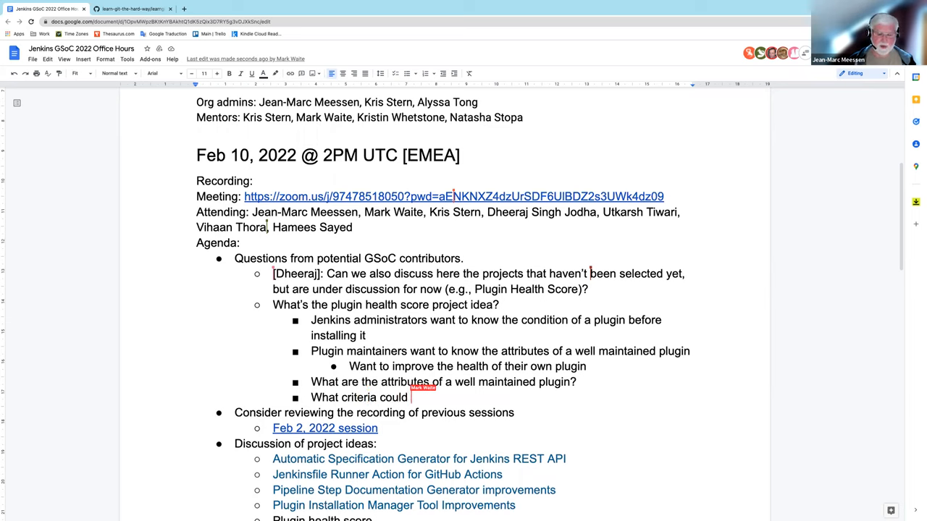
{"action": "type", "text": "we automate to"}
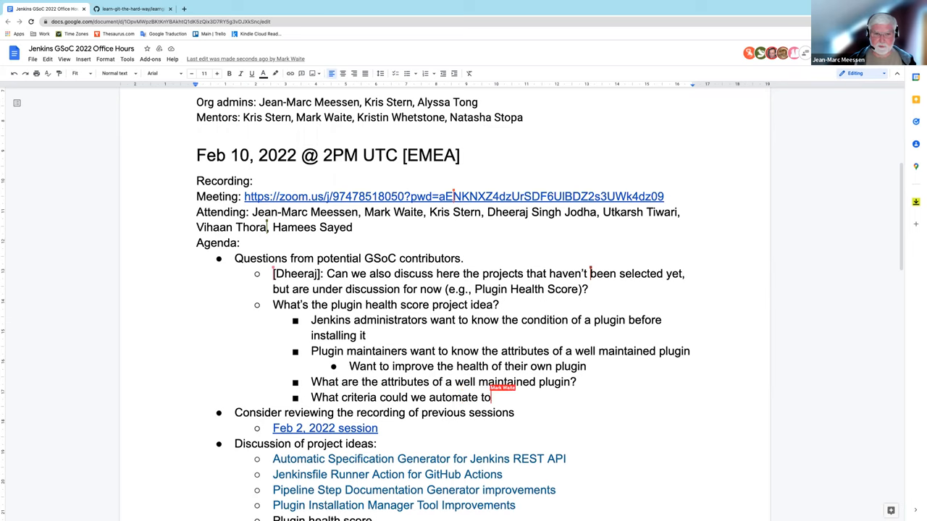
{"action": "type", "text": "assess plugin health"}
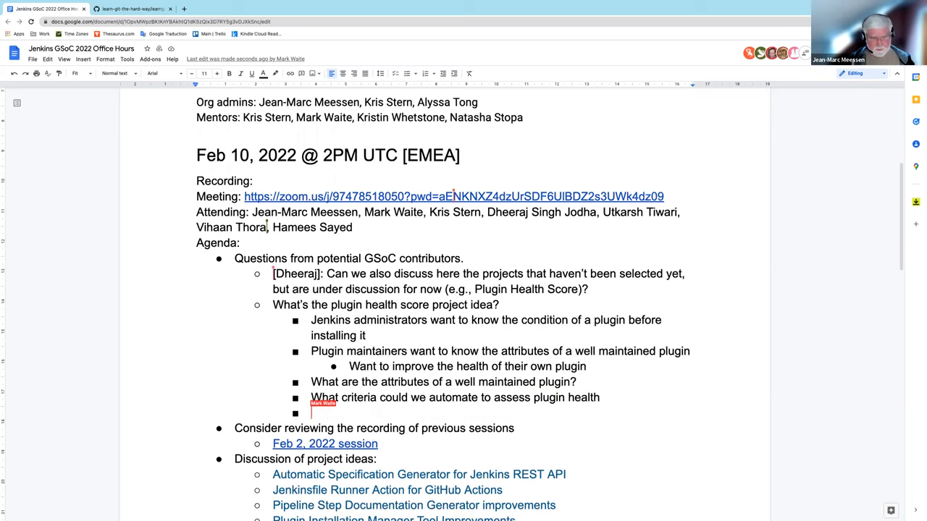
Step: Add sub-bullet 'Proof of concept ideas to assess plugin health'
{"action": "type", "text": "Proof of"}
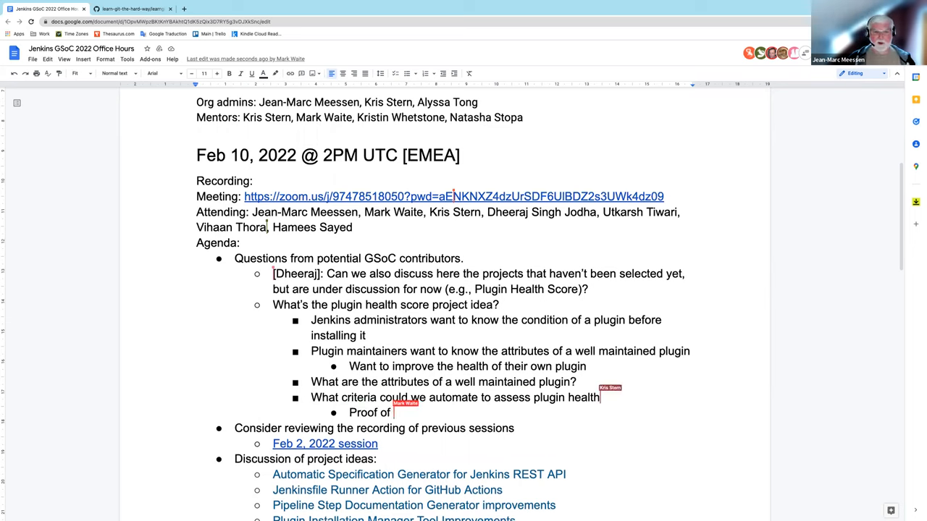
{"action": "type", "text": "concept"}
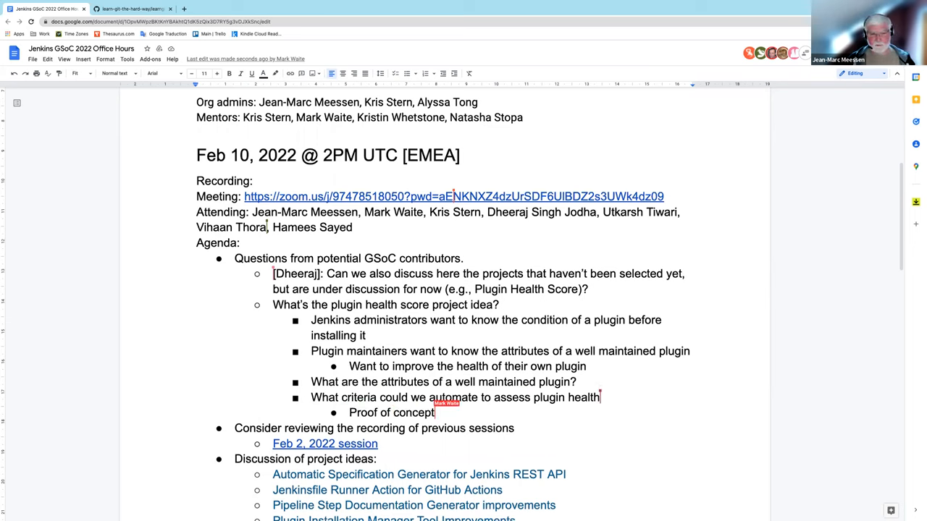
{"action": "type", "text": "ideas to"}
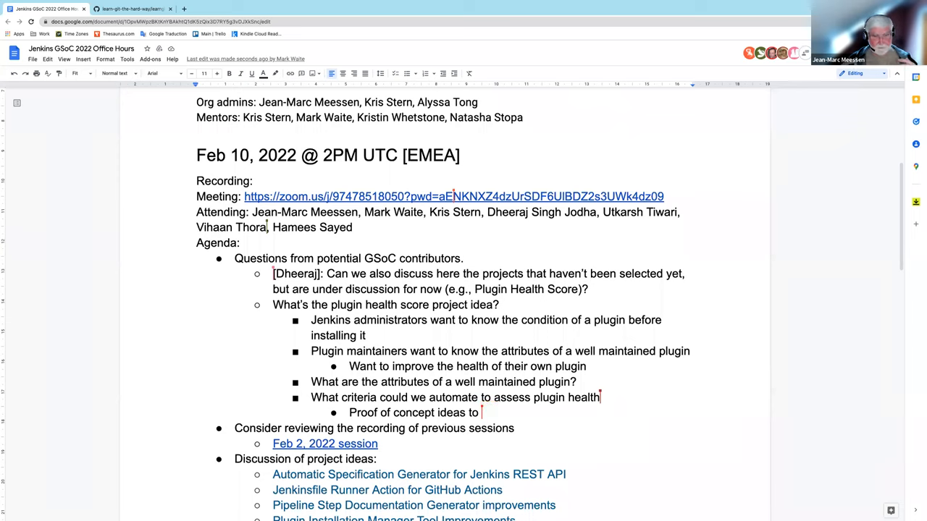
{"action": "type", "text": "assess plugin health"}
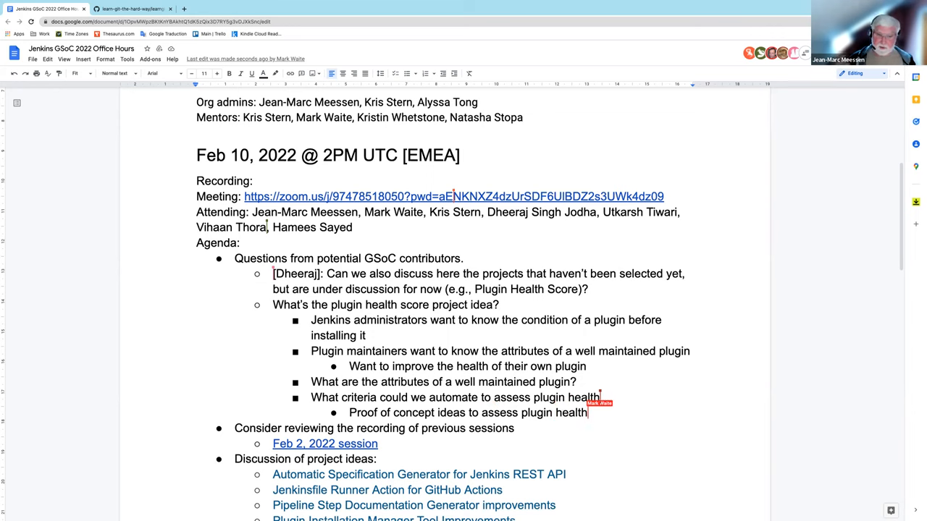
Step: List criteria: are dependencies current, how many open issues, distribution of those values across plugins
{"action": "type", "text": "Are"}
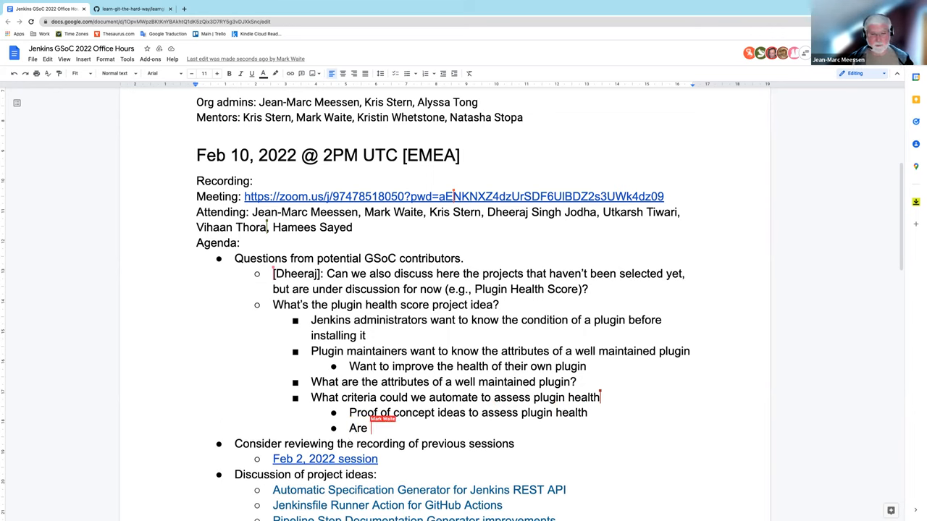
{"action": "type", "text": "dependencies"}
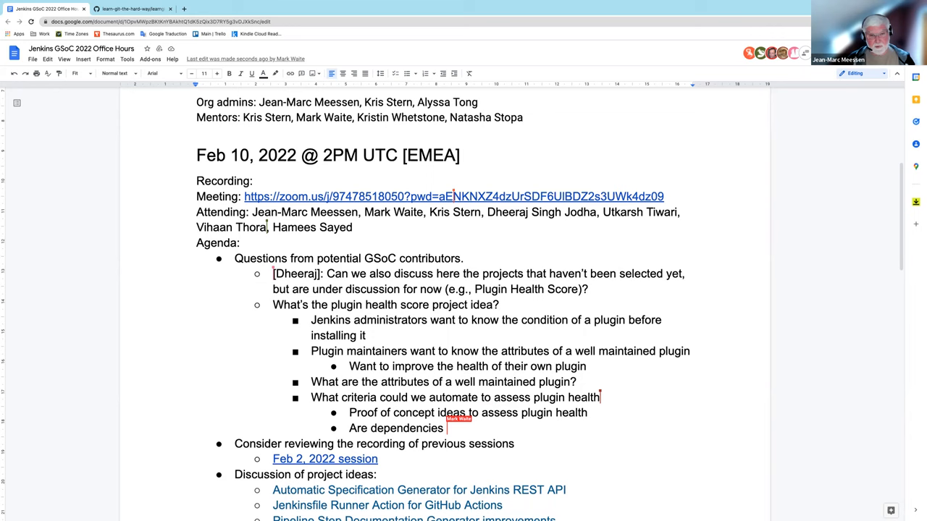
{"action": "type", "text": "current?"}
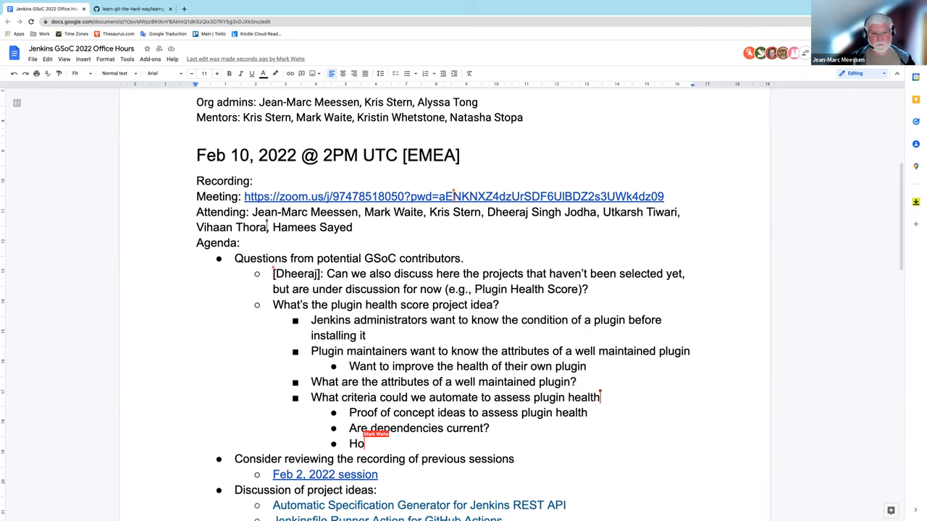
{"action": "type", "text": "w many open issues are there?"}
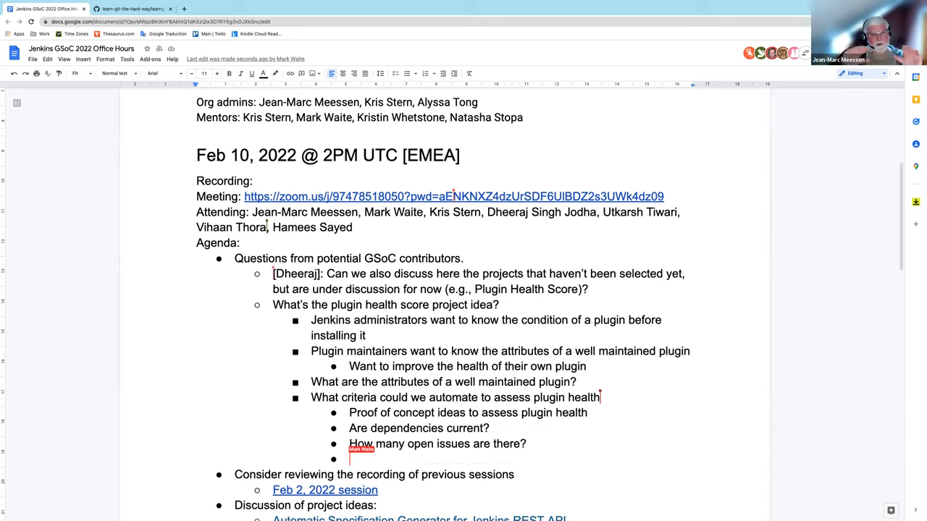
{"action": "type", "text": "Other"}
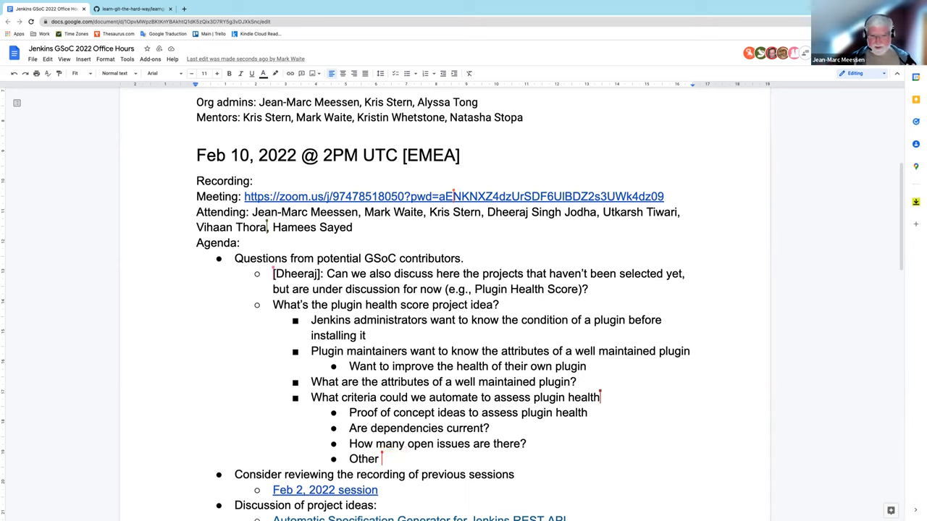
{"action": "key", "text": "Backspace"}
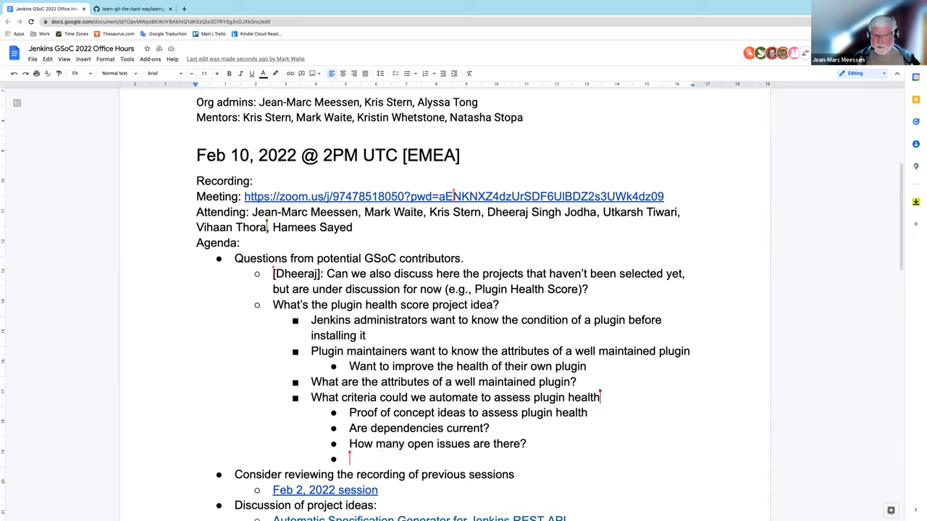
{"action": "type", "text": "How are"}
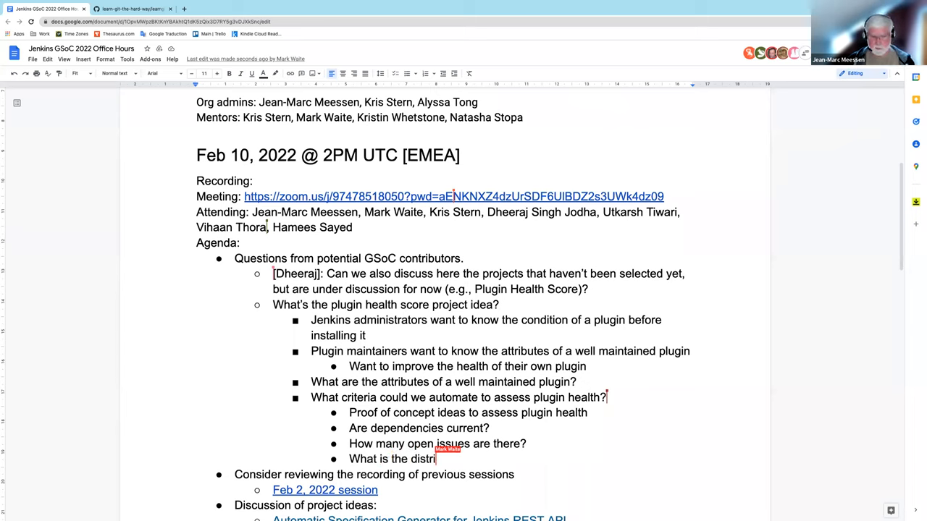
{"action": "type", "text": "bution o"}
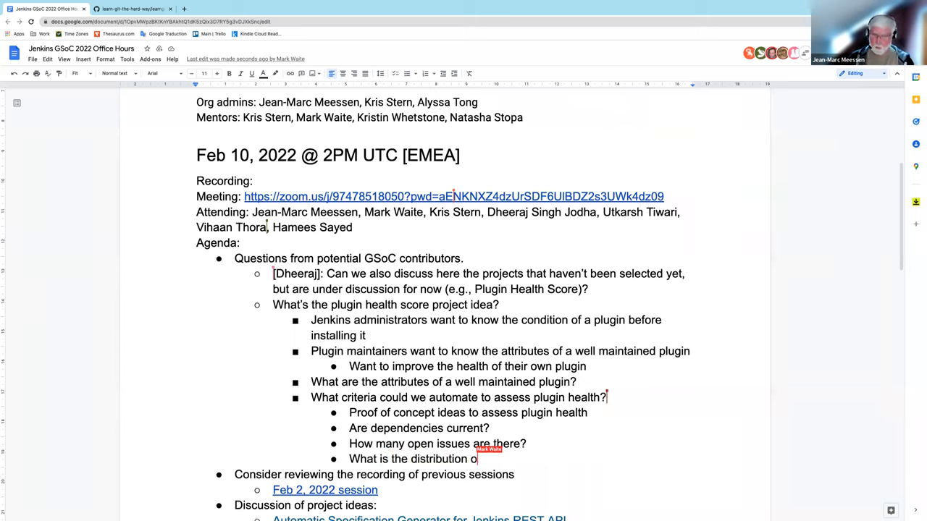
{"action": "type", "text": "f those values a"}
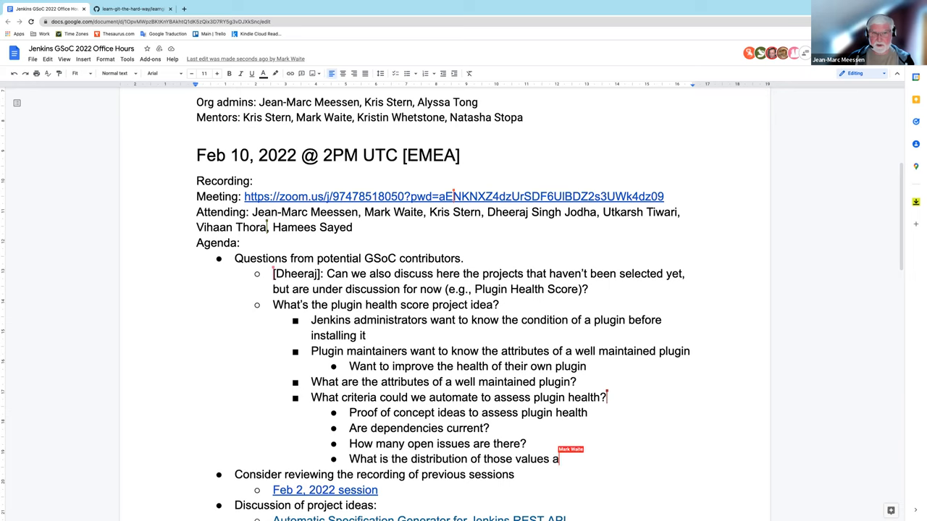
{"action": "type", "text": "cross the"}
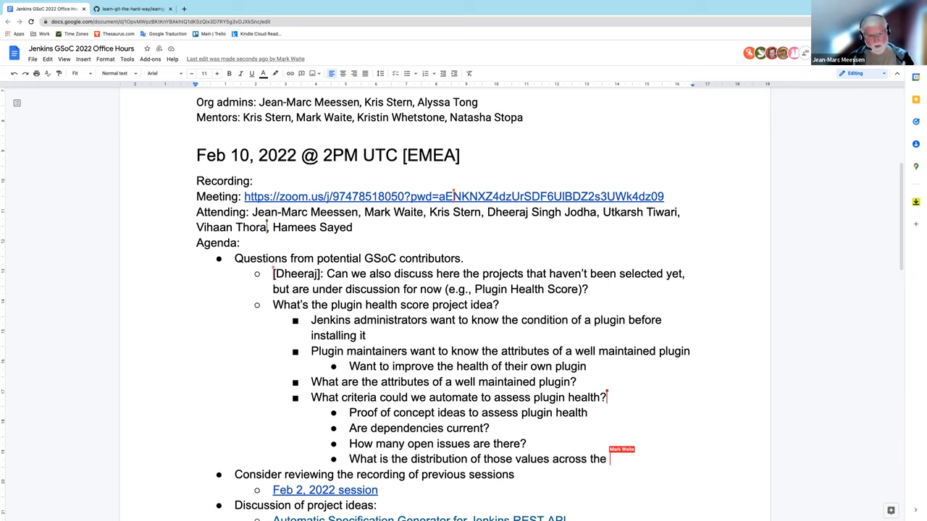
{"action": "type", "text": "plugins"}
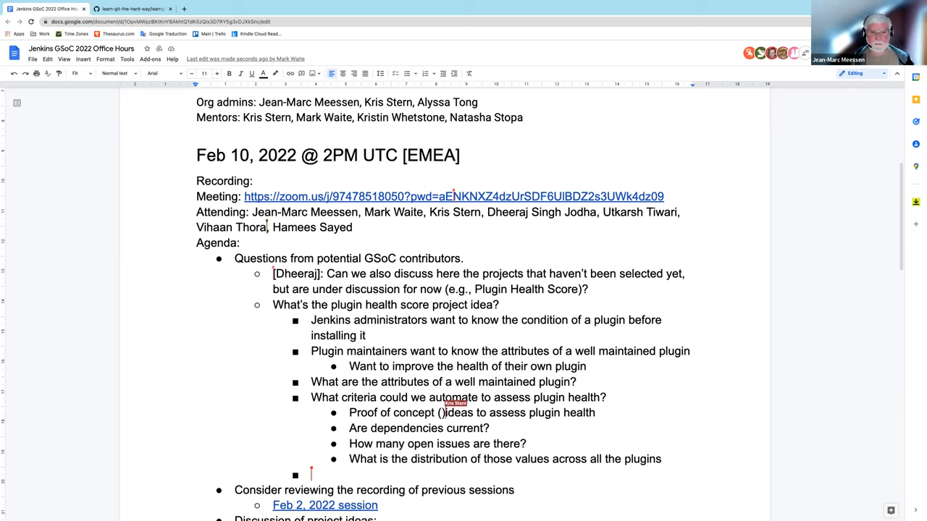
Step: Insert '(PoC)' and ask how we will show results to administrators and to maintainers
{"action": "type", "text": "PoC"}
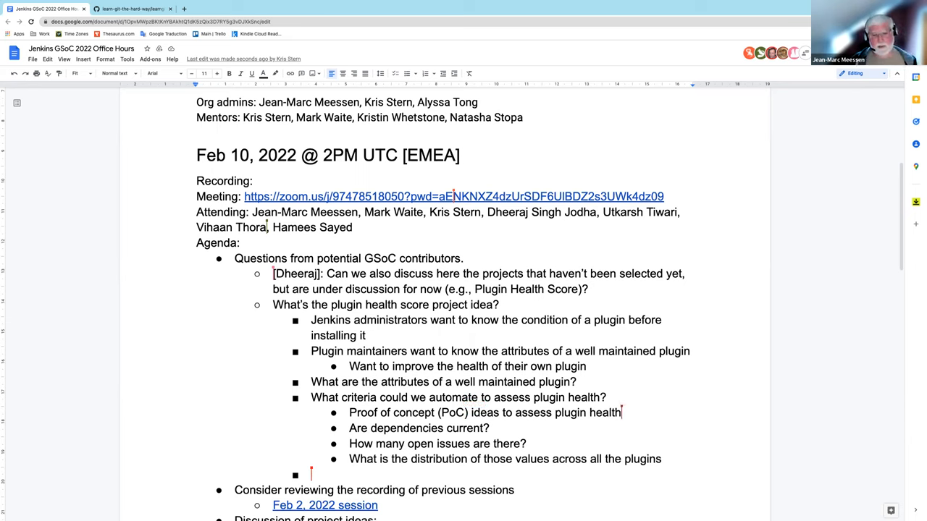
{"action": "type", "text": "How will b"}
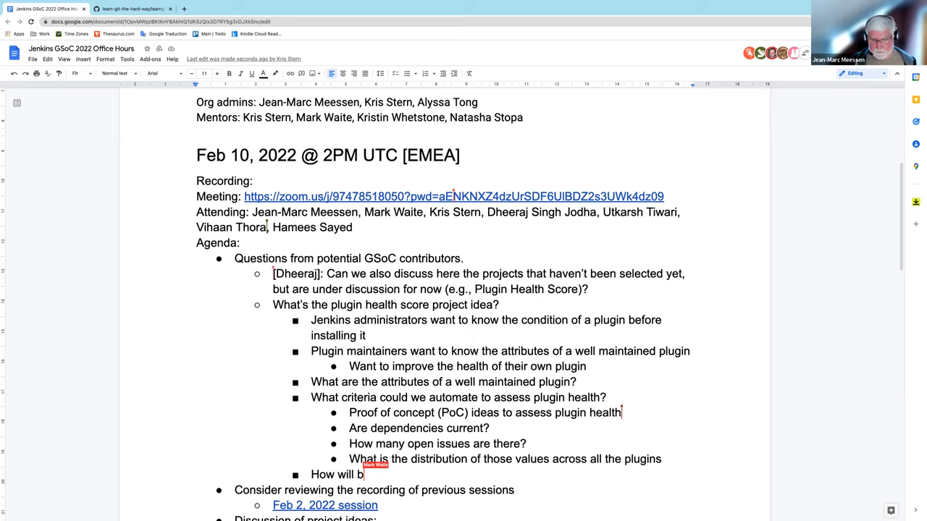
{"action": "type", "text": "we show the results to the"}
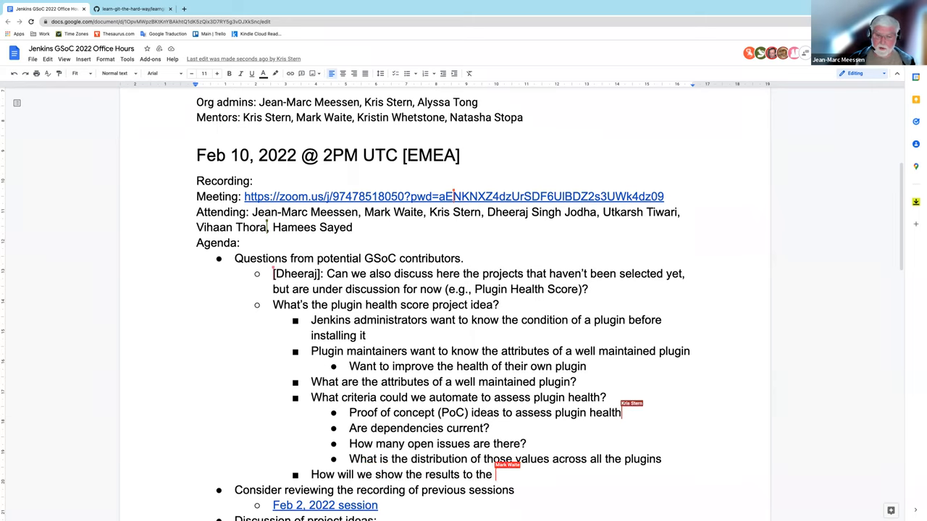
{"action": "type", "text": "administration"}
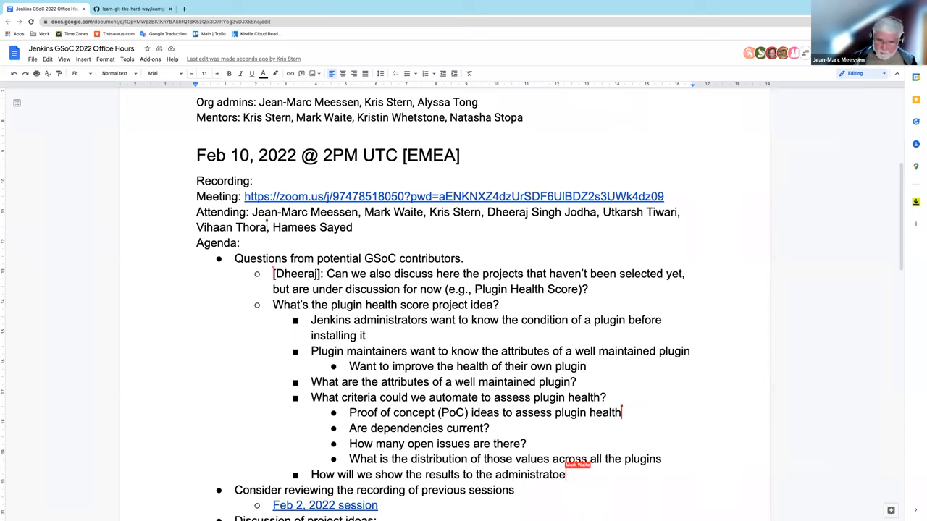
{"action": "type", "text": "s"}
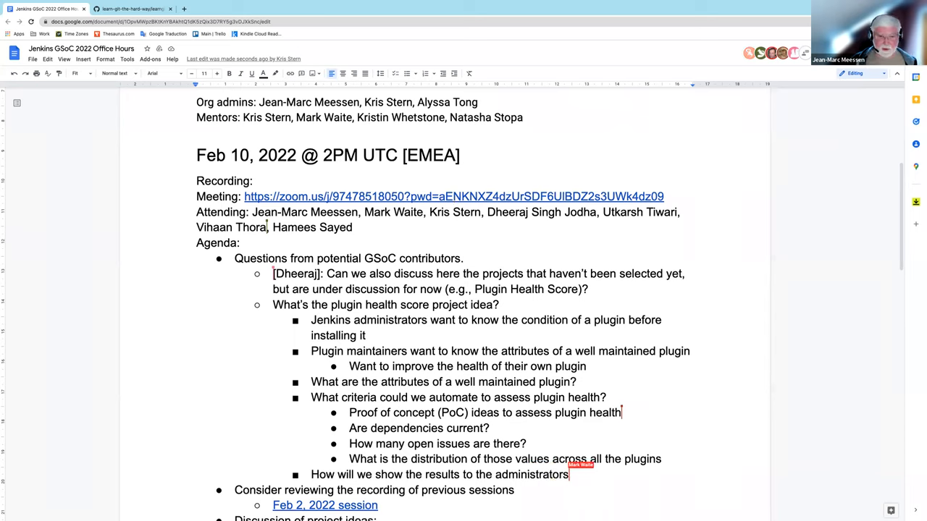
{"action": "type", "text": "or to the maintainer"}
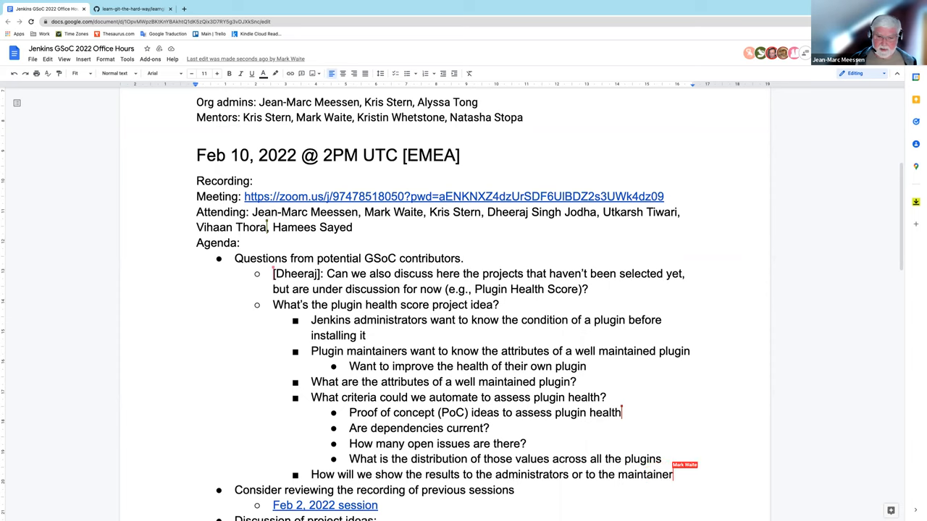
{"action": "type", "text": "s"}
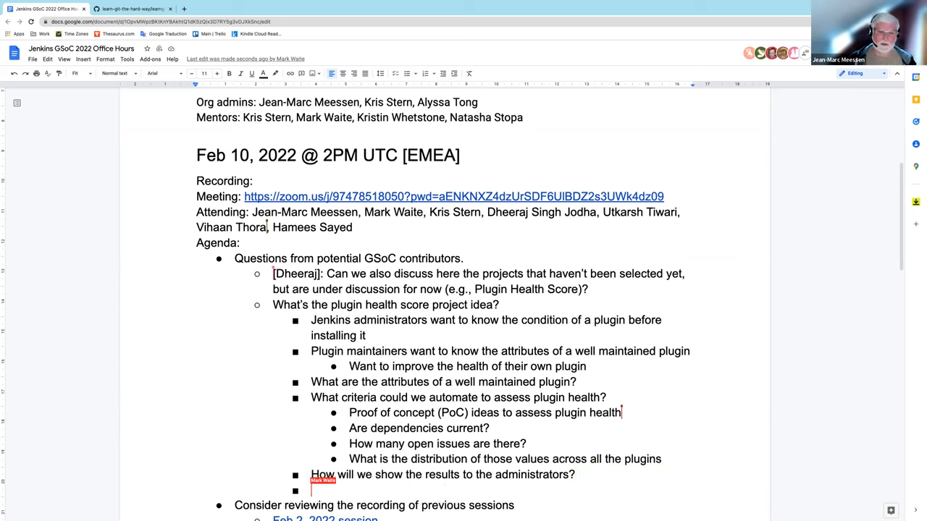
{"action": "type", "text": "How will we show the results ot"}
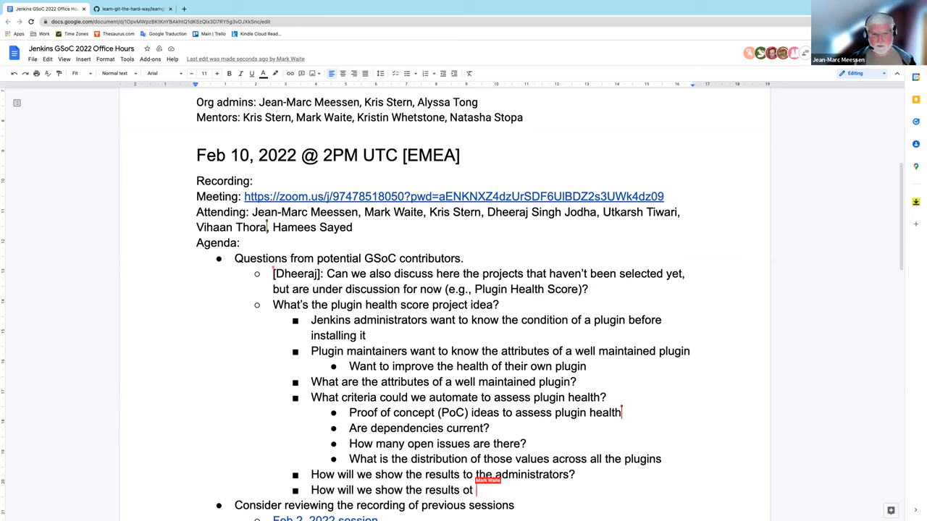
{"action": "type", "text": "maintainers?"}
{"action": "type", "text": "("}
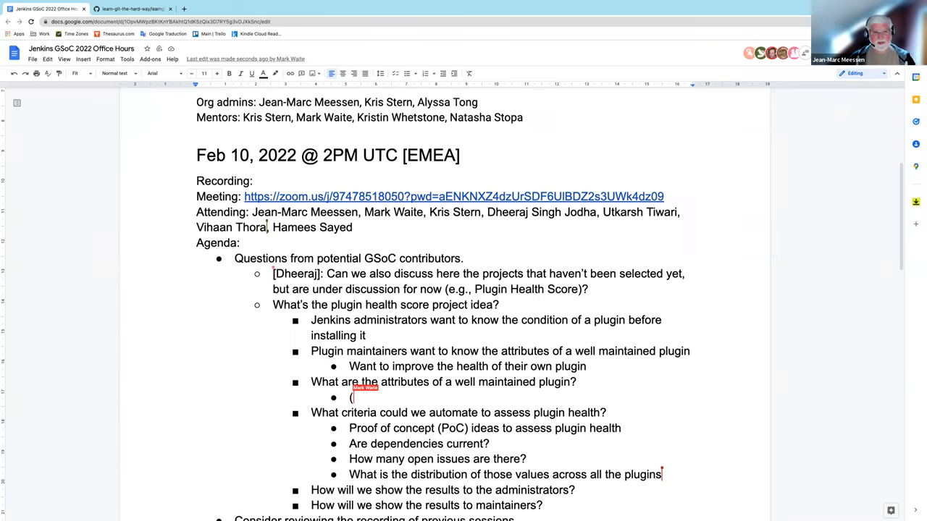
Step: Add the indented sub-point '(the "probes" of values)', retyping 'values' after a correction
{"action": "type", "text": "the \""}
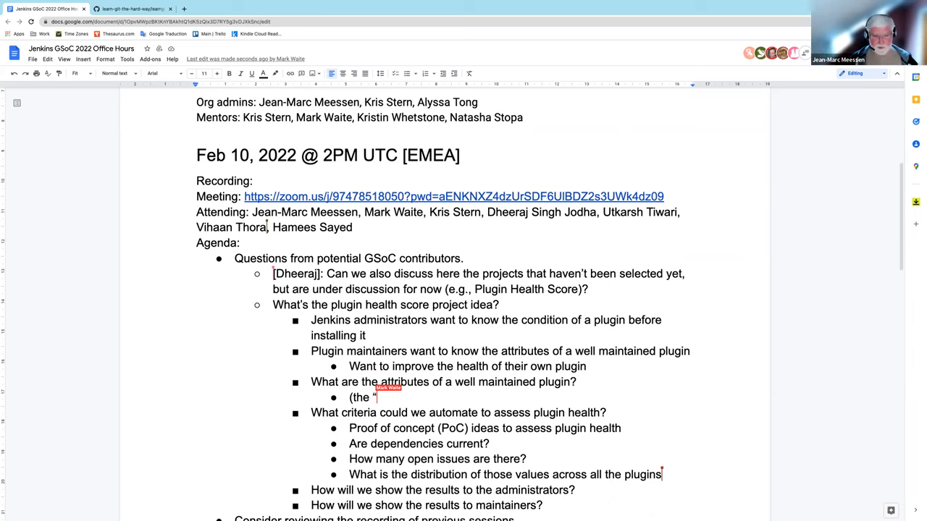
{"action": "type", "text": "probes\""}
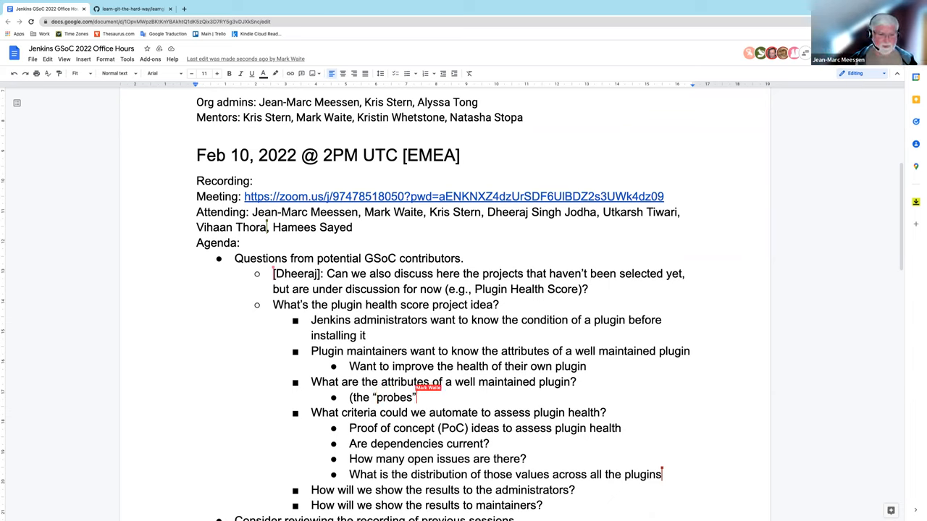
{"action": "type", "text": ")"}
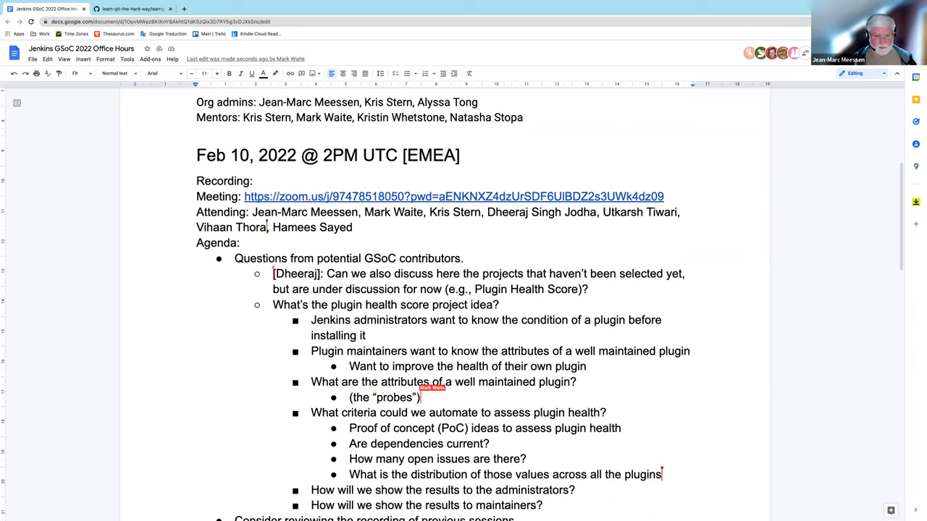
{"action": "type", "text": "of"}
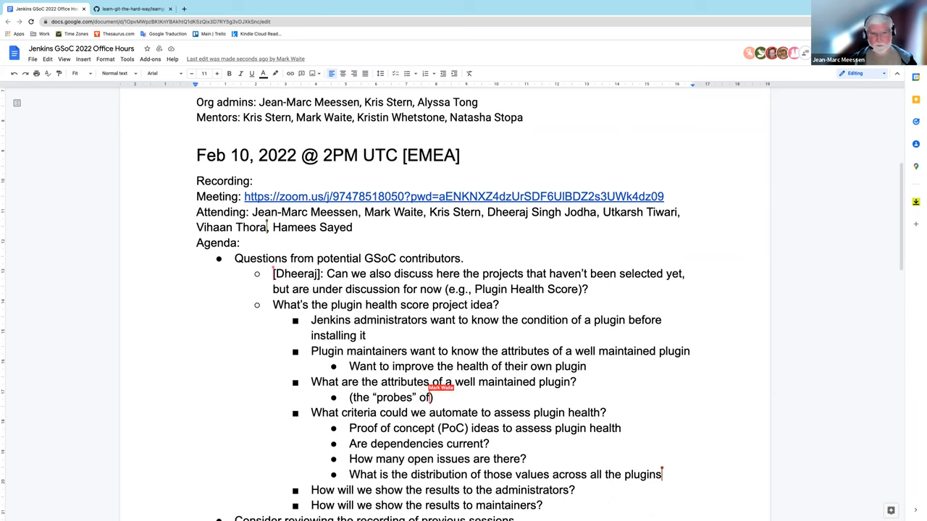
{"action": "type", "text": "values"}
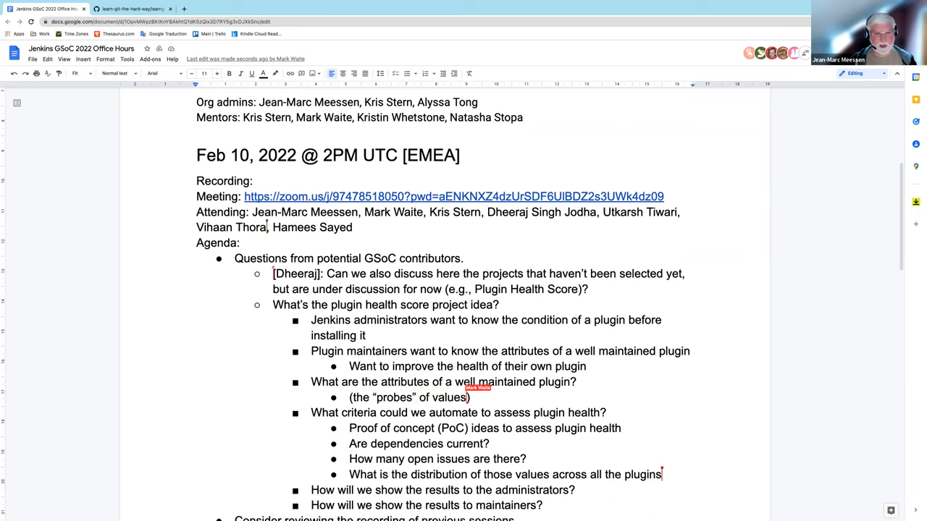
{"action": "key", "text": "Backspace"}
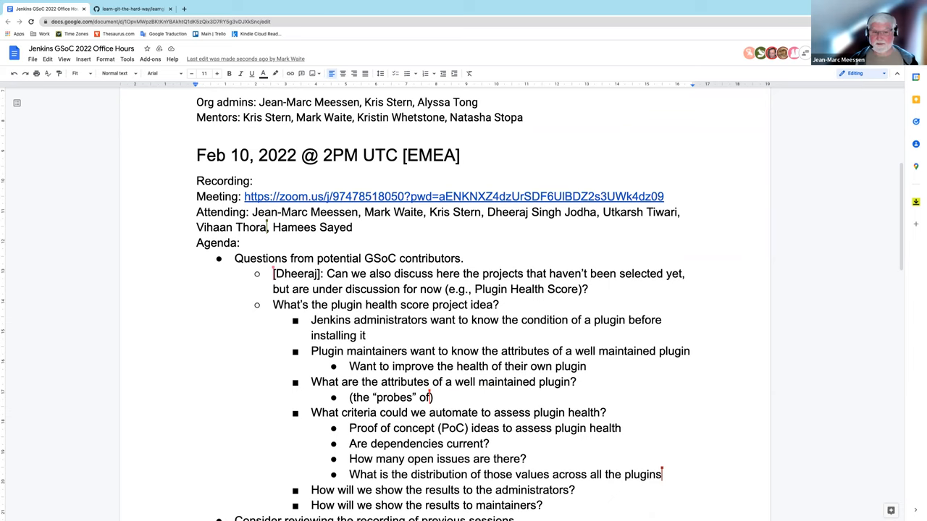
{"action": "type", "text": "values"}
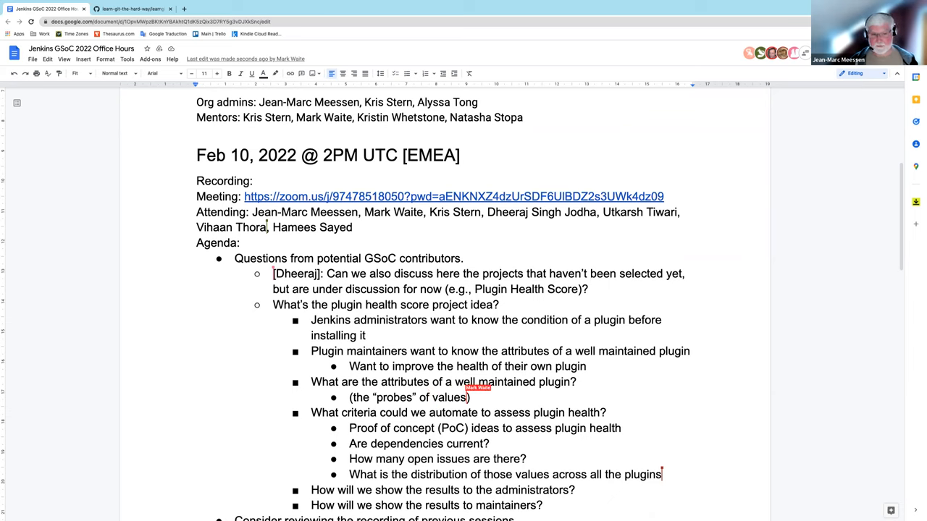
{"action": "mouse_move", "coordinate": [576, 490]}
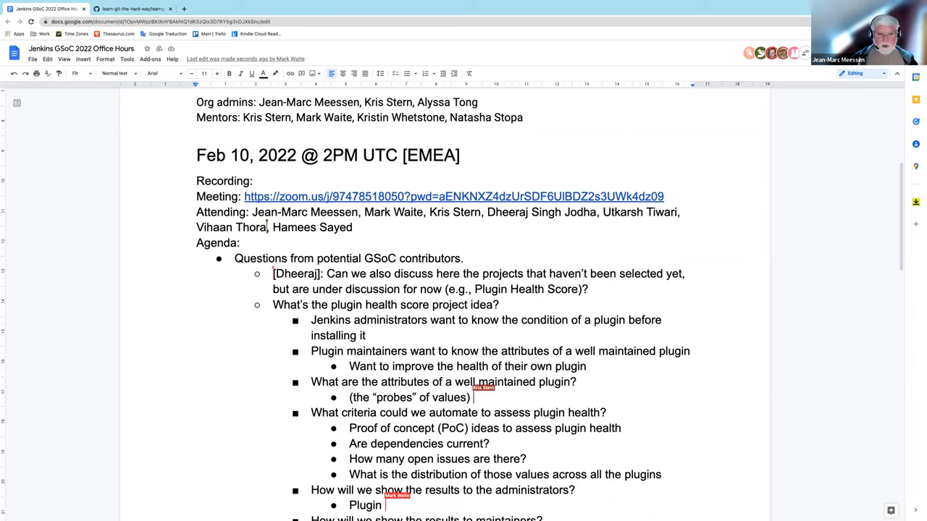
Step: Append '- stats' to the probes sub-point
{"action": "type", "text": "- stats"}
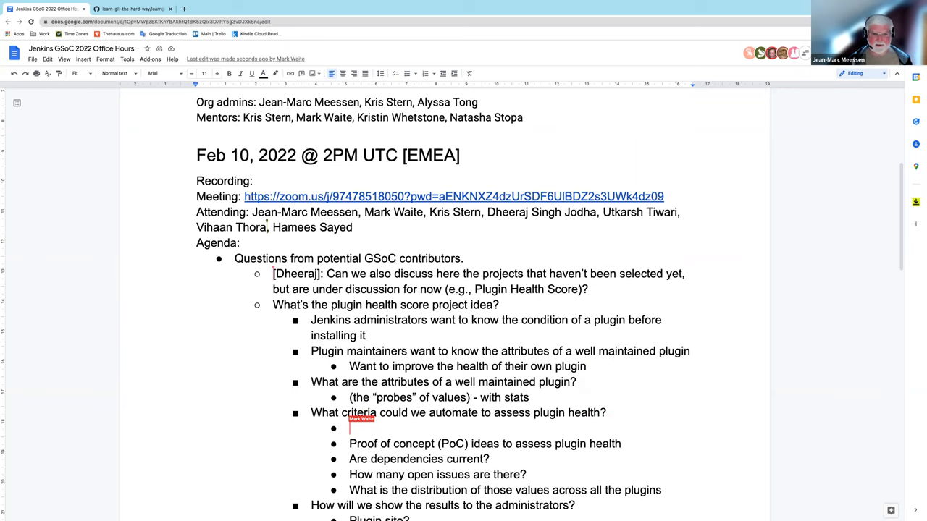
Step: Add the sub-point '"Contributing to Open Source" document provides ideas' under the criteria question
{"action": "type", "text": "\"Contributing to Open So"}
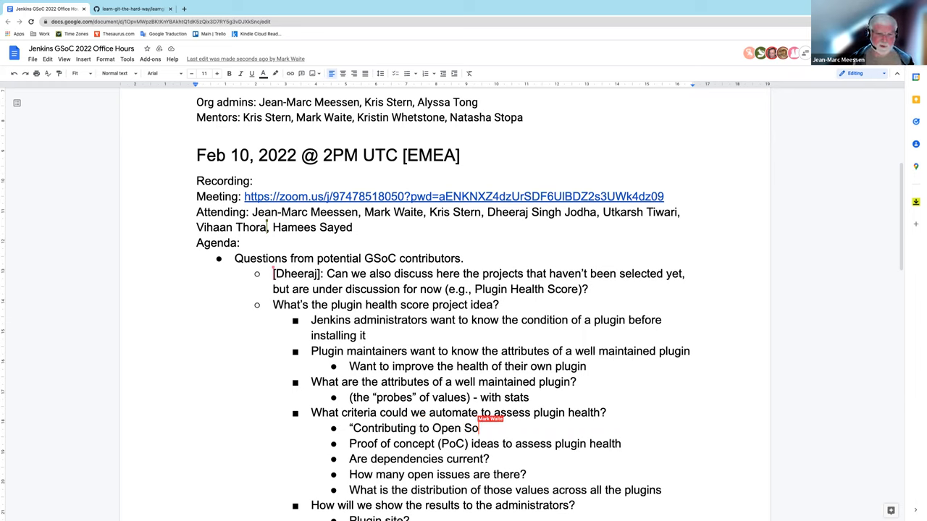
{"action": "type", "text": "urce\" document"}
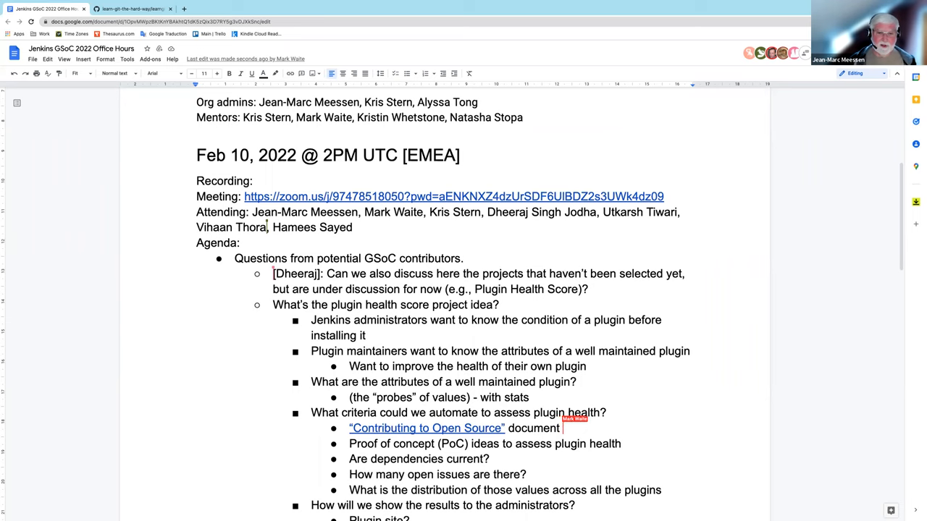
{"action": "type", "text": "provides"}
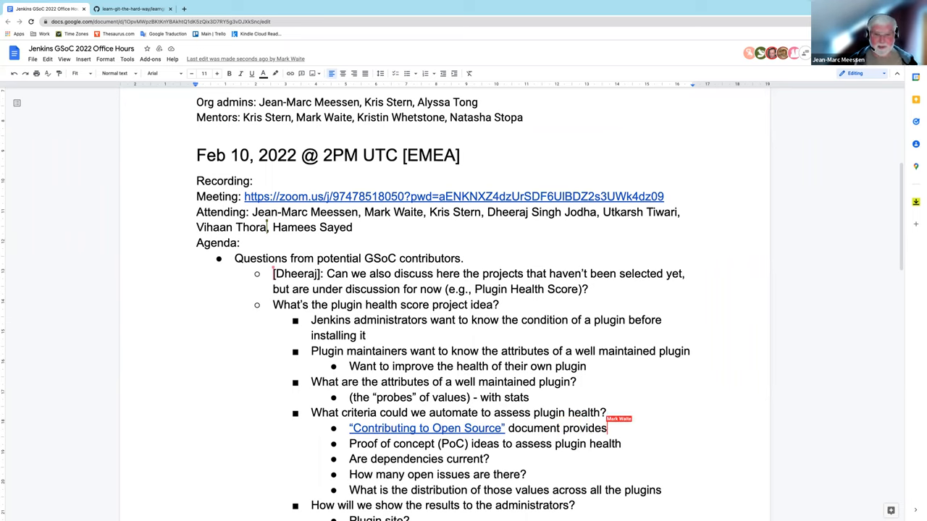
{"action": "type", "text": "ma"}
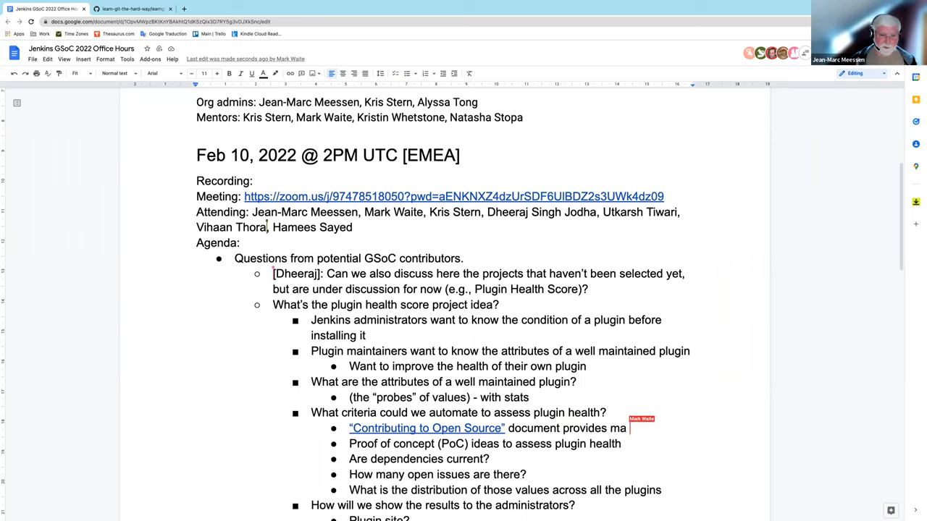
{"action": "type", "text": "ideas"}
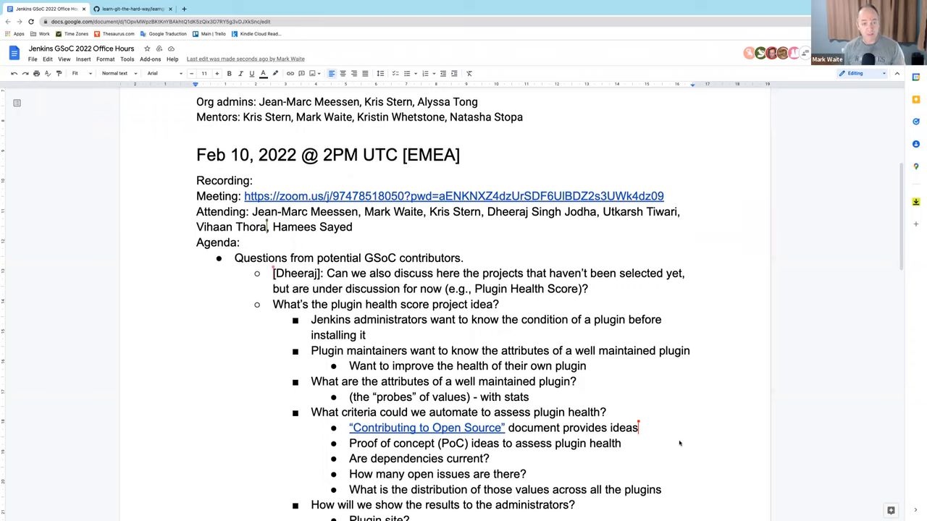
Step: Scroll through the notes to locate the agenda item about previous sessions
{"action": "scroll", "scroll_direction": "down", "scroll_amount": 3}
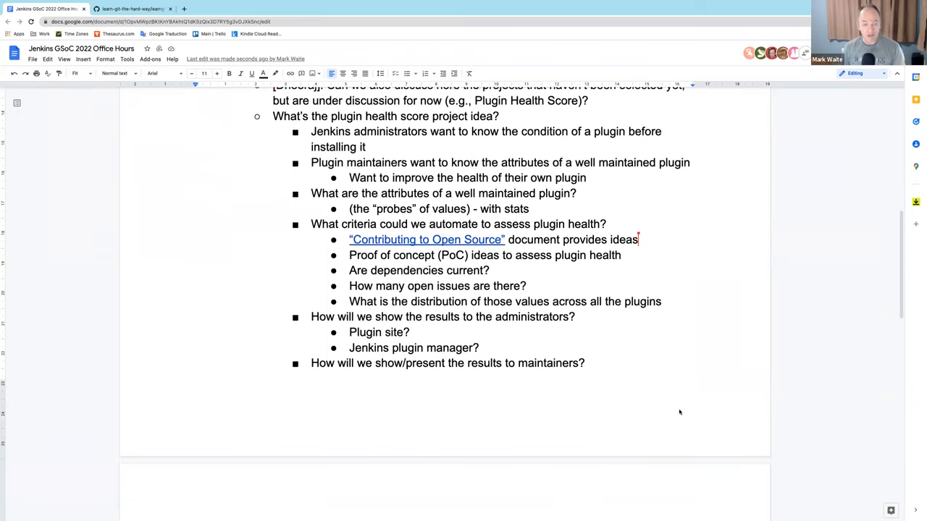
{"action": "scroll", "scroll_direction": "down", "scroll_amount": 3}
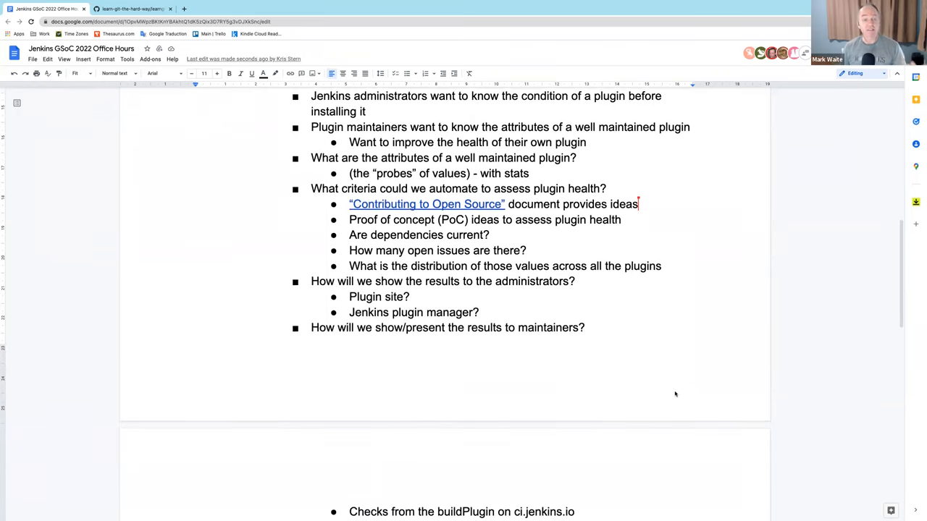
{"action": "mouse_move", "coordinate": [673, 372]}
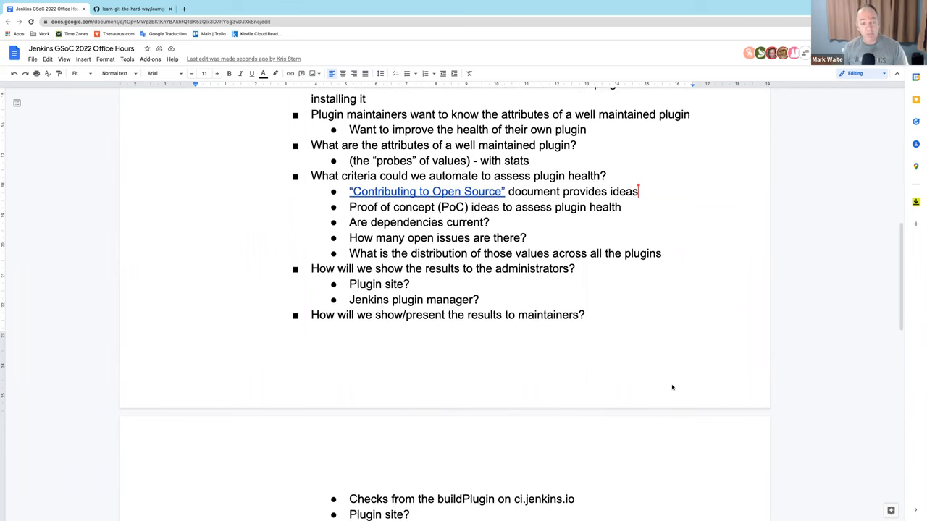
{"action": "scroll", "scroll_direction": "down", "scroll_amount": 3}
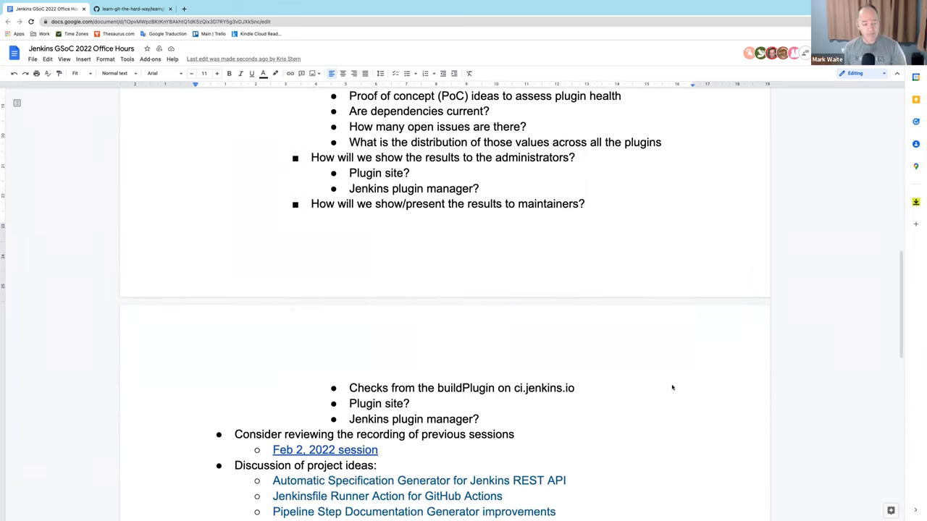
{"action": "scroll", "scroll_direction": "up", "scroll_amount": 3}
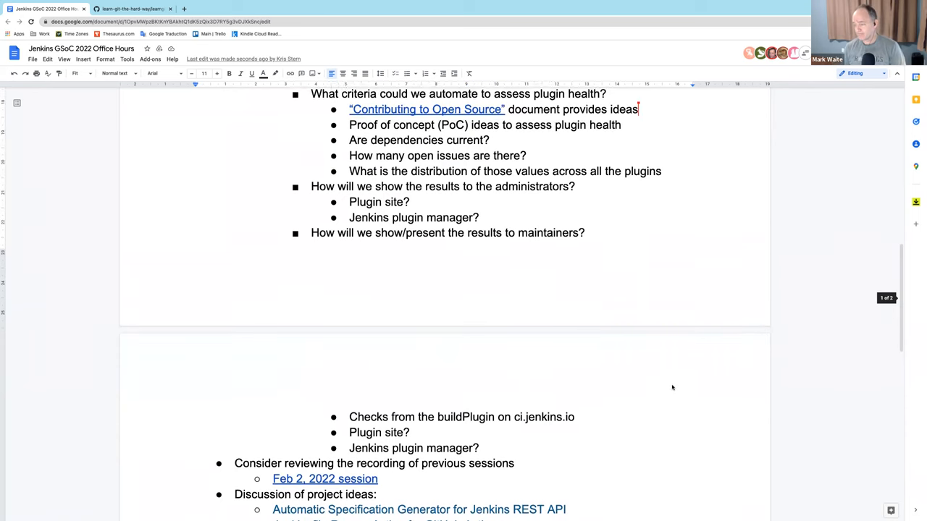
{"action": "scroll", "scroll_direction": "up", "scroll_amount": 3}
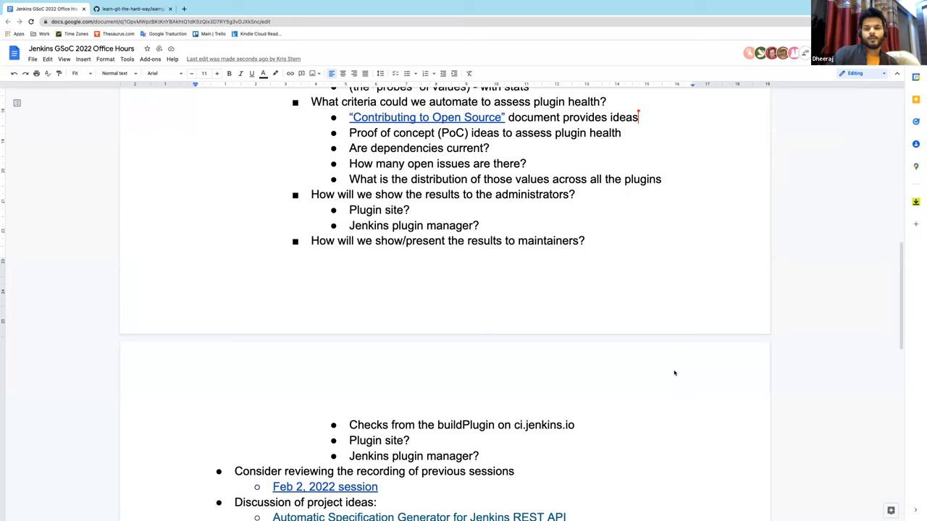
{"action": "mouse_move", "coordinate": [673, 388]}
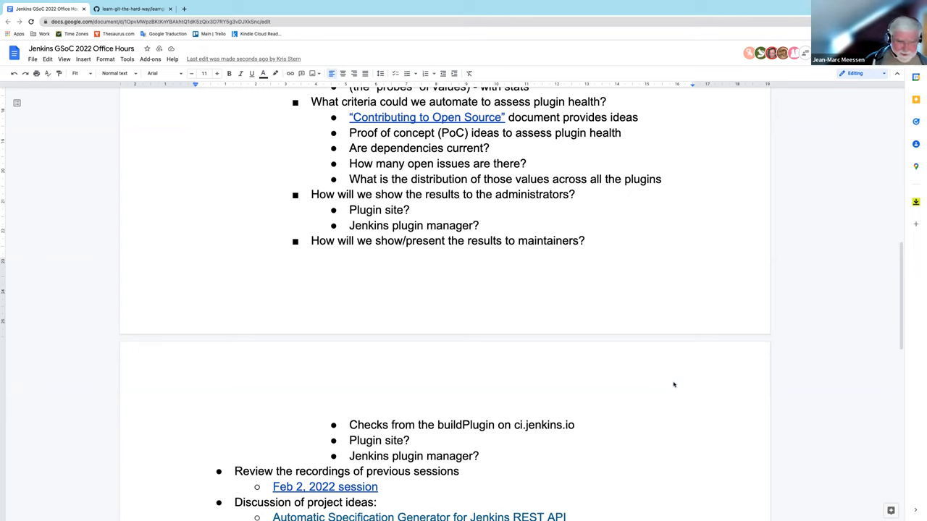
{"action": "mouse_move", "coordinate": [669, 311]}
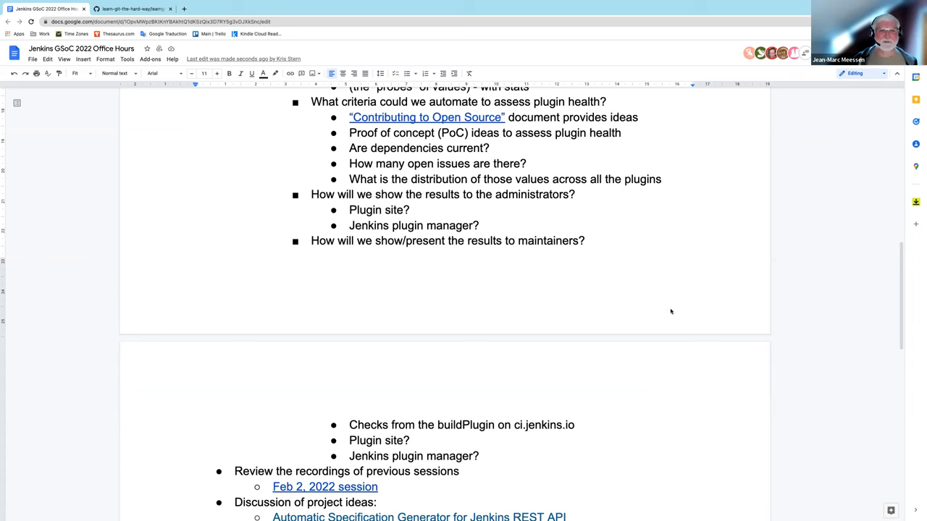
{"action": "scroll", "scroll_direction": "down", "scroll_amount": 3}
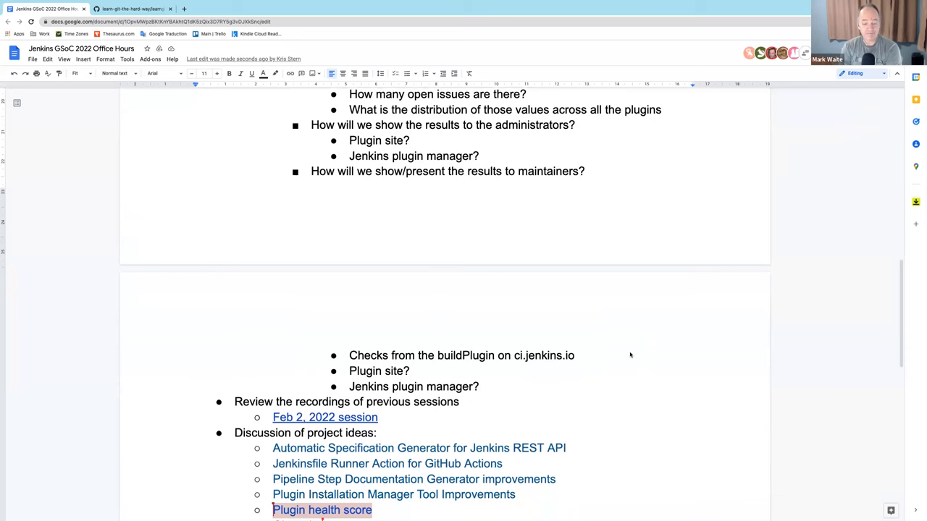
{"action": "scroll", "scroll_direction": "down", "scroll_amount": 3}
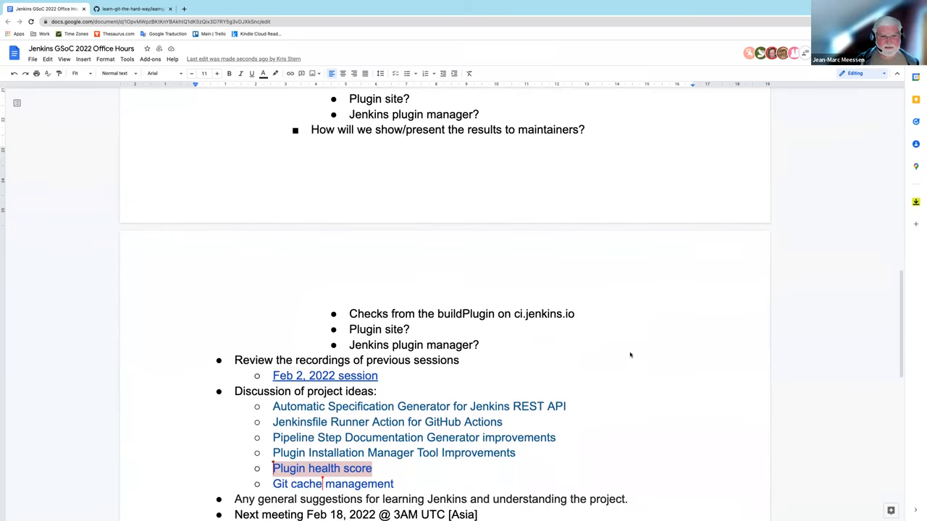
{"action": "scroll", "scroll_direction": "up", "scroll_amount": 3}
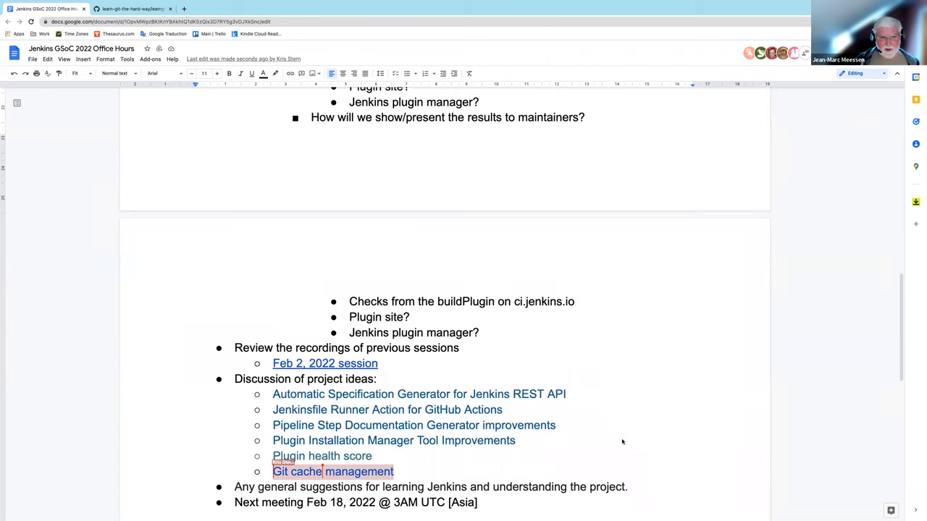
{"action": "scroll", "scroll_direction": "up", "scroll_amount": 3}
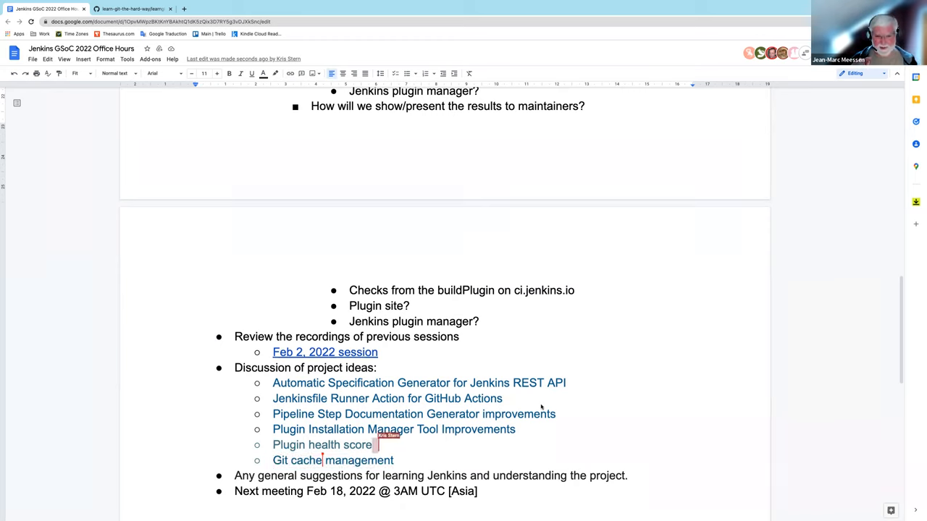
{"action": "double_click", "coordinate": [321, 444]}
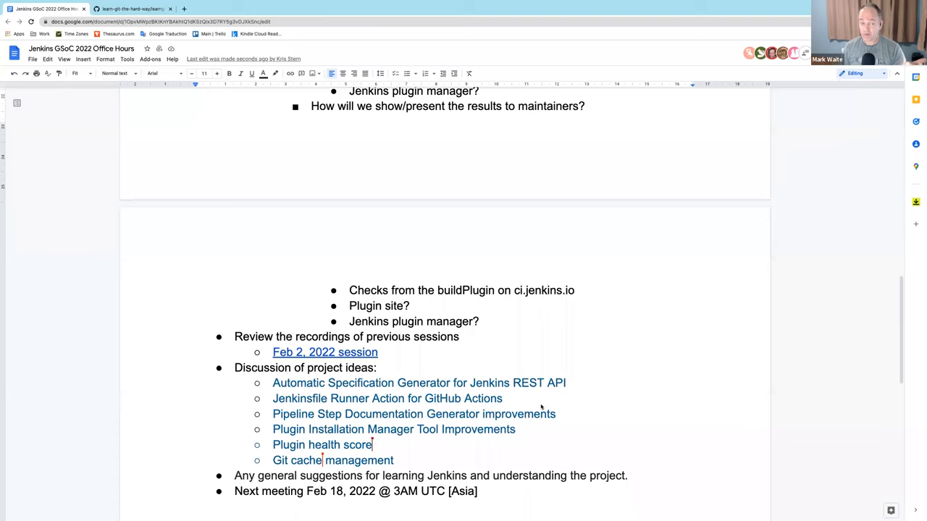
{"action": "mouse_move", "coordinate": [554, 414]}
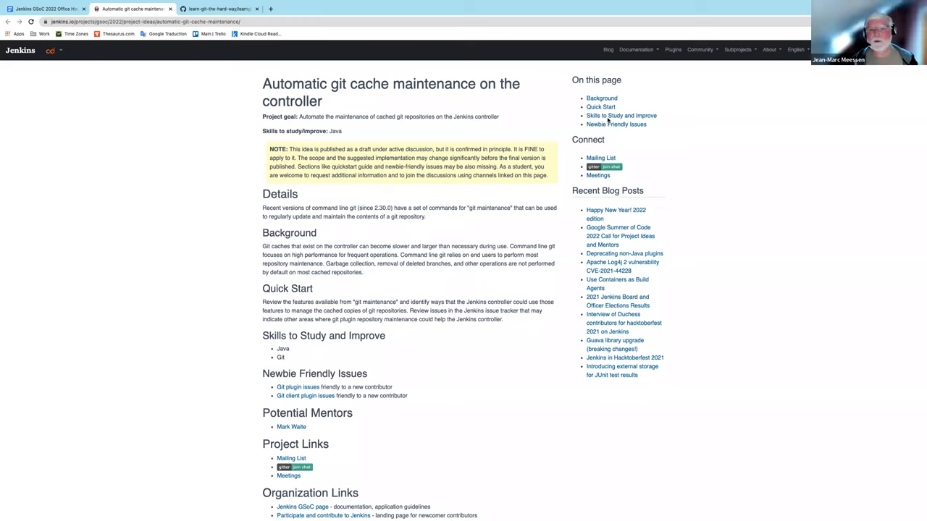
{"action": "mouse_move", "coordinate": [423, 264]}
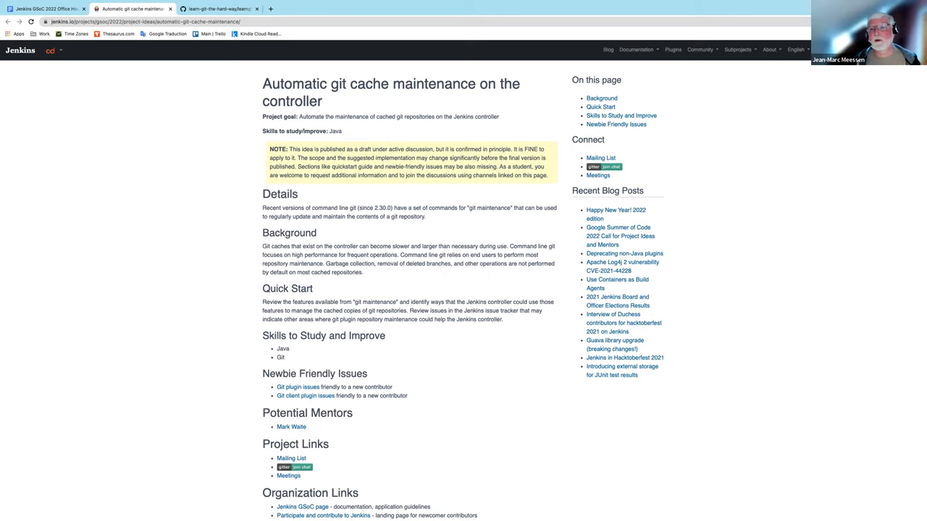
Step: Zoom the git cache maintenance idea page in three steps via Chrome's menu, then dismiss the menu
{"action": "left_click", "coordinate": [920, 34]}
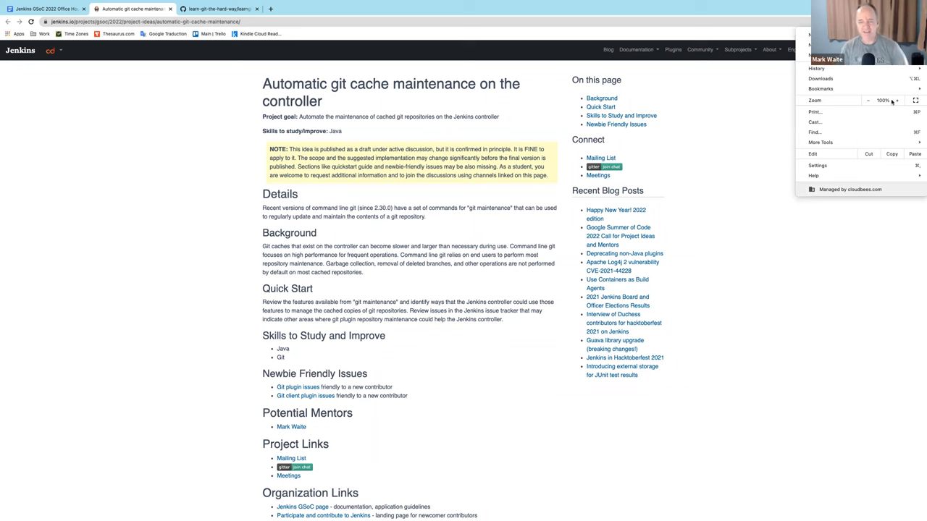
{"action": "left_click", "coordinate": [896, 100]}
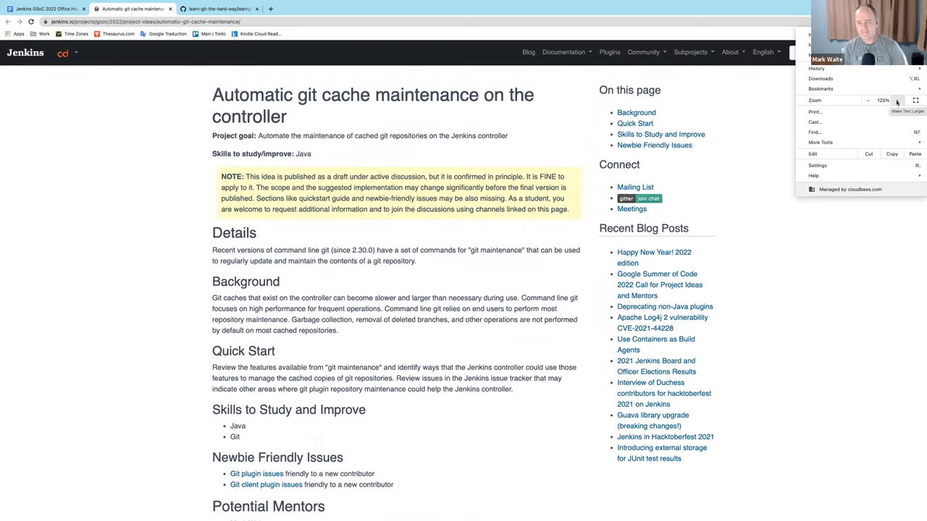
{"action": "left_click", "coordinate": [896, 100]}
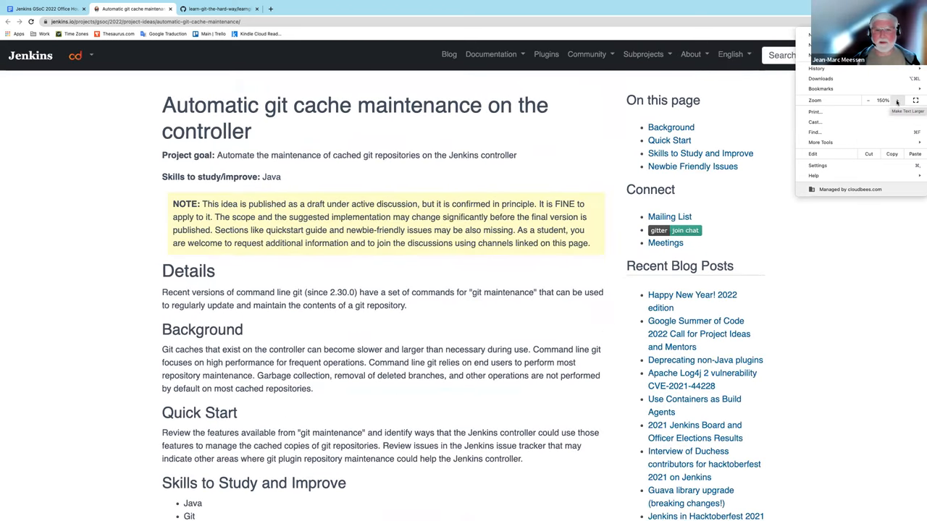
{"action": "left_click", "coordinate": [896, 100]}
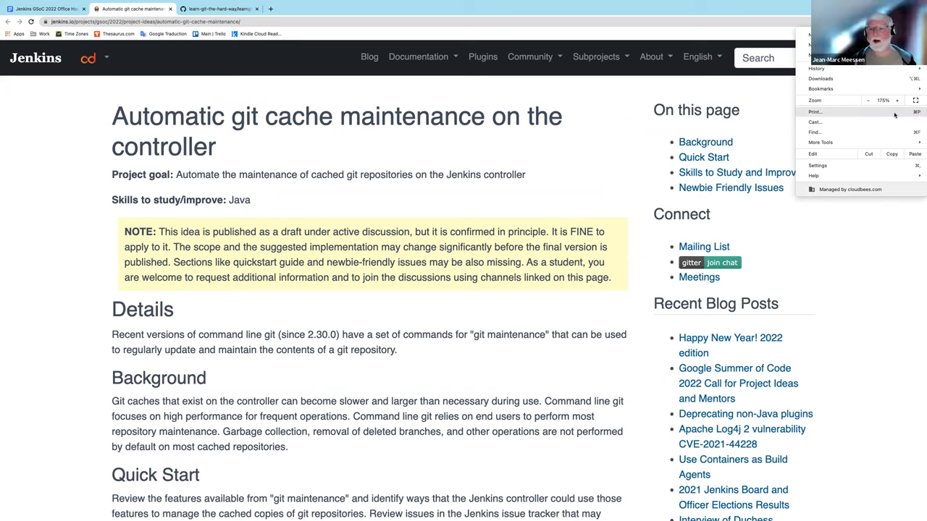
{"action": "left_click", "coordinate": [550, 325]}
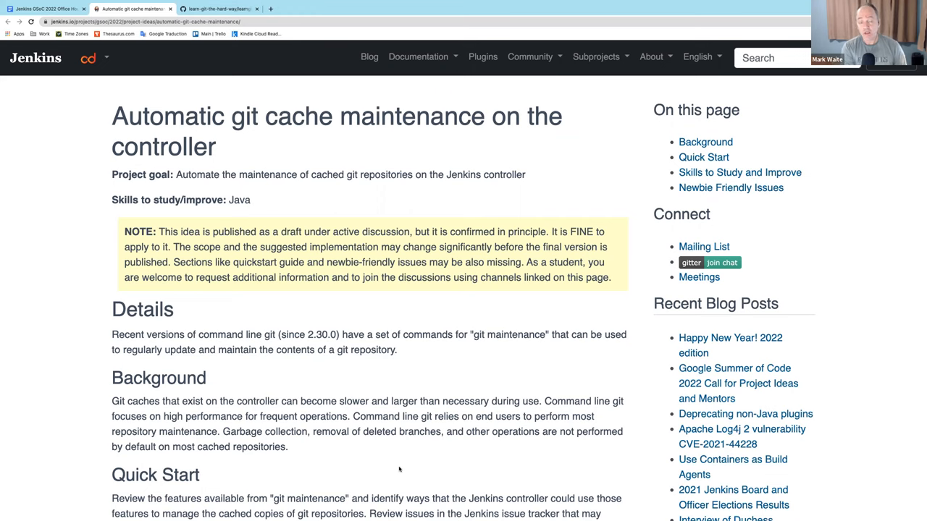
{"action": "scroll", "scroll_direction": "down", "scroll_amount": 3}
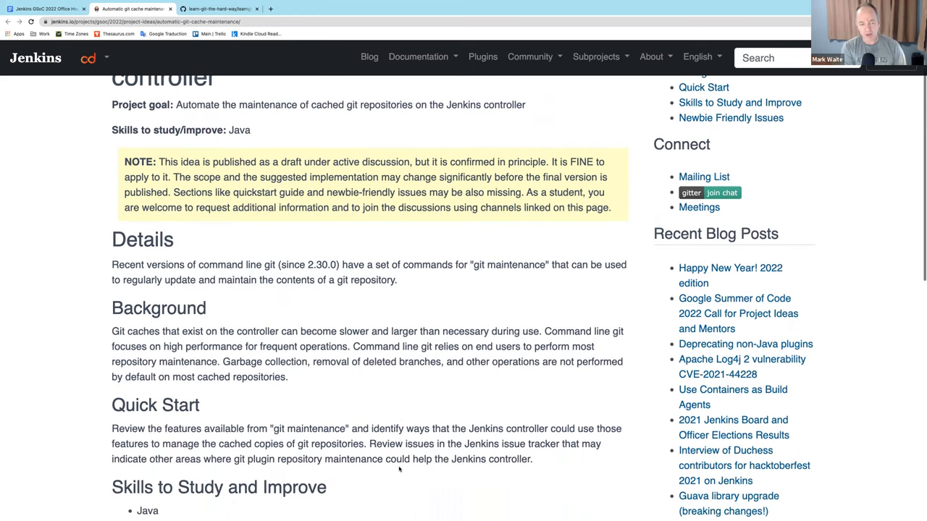
{"action": "scroll", "scroll_direction": "down", "scroll_amount": 3}
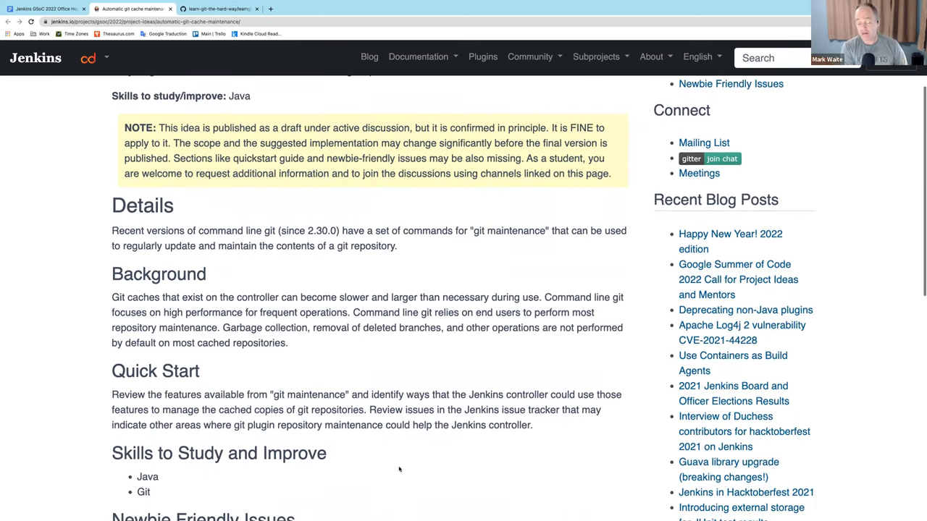
{"action": "scroll", "scroll_direction": "down", "scroll_amount": 3}
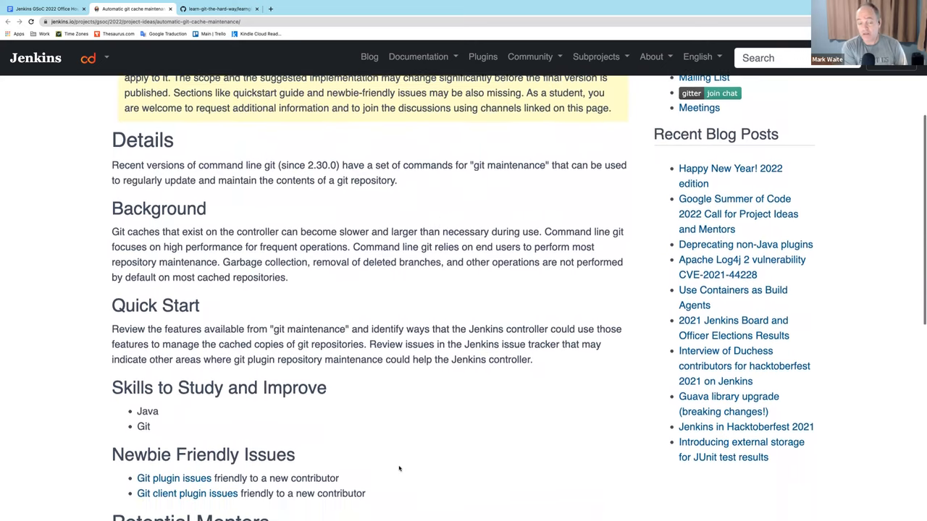
{"action": "scroll", "scroll_direction": "down", "scroll_amount": 3}
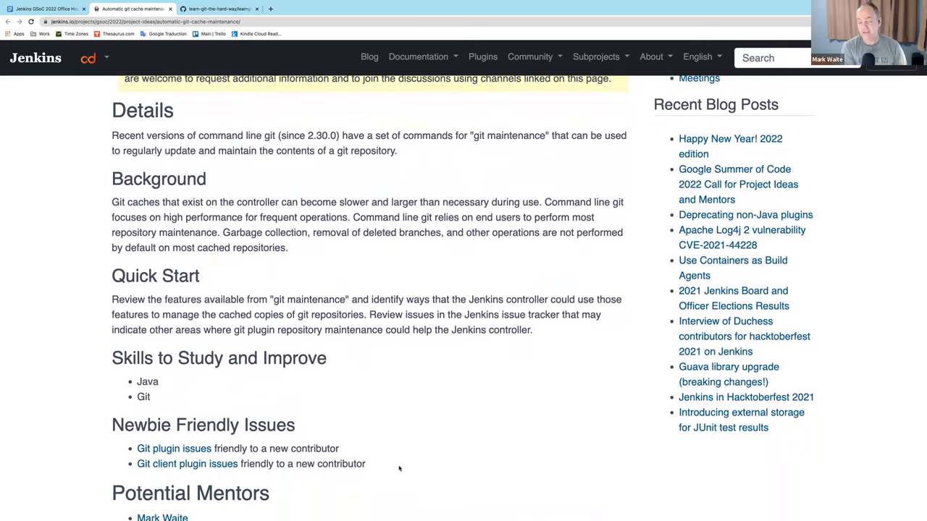